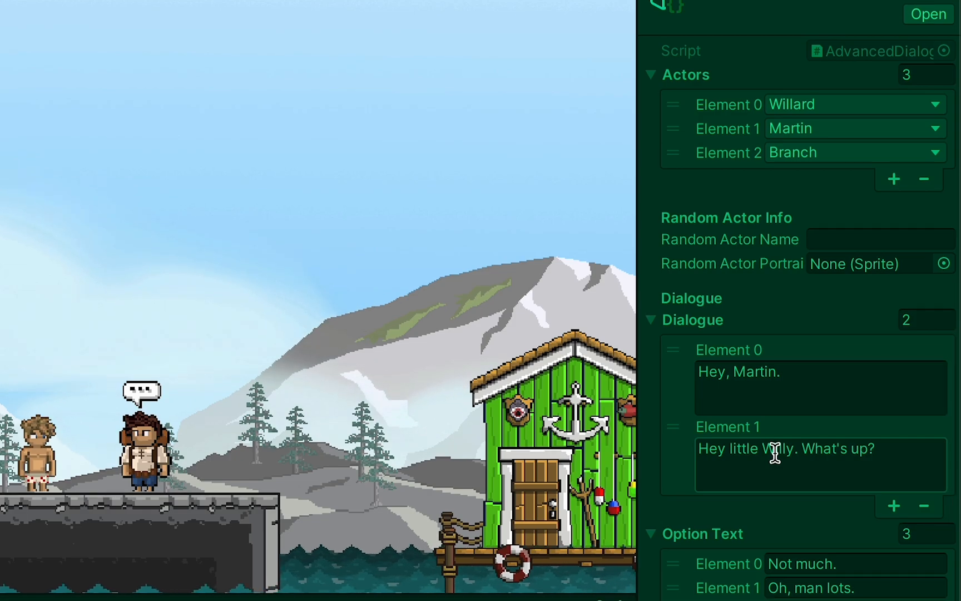
# Create a DialogueSOs folder and move Conversation1 and the Option assets into it
pyautogui.scroll(-3)
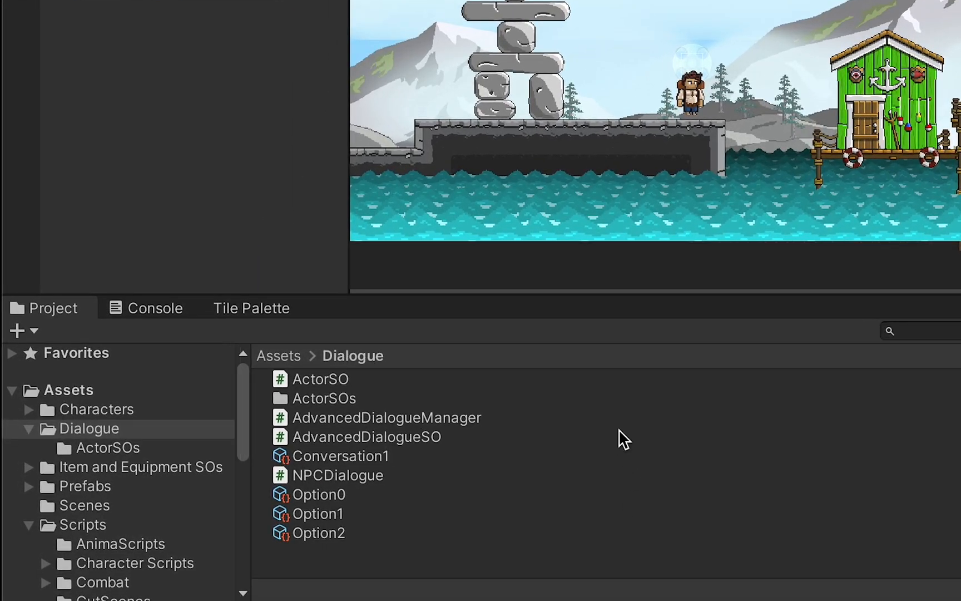
pyautogui.click(323, 398)
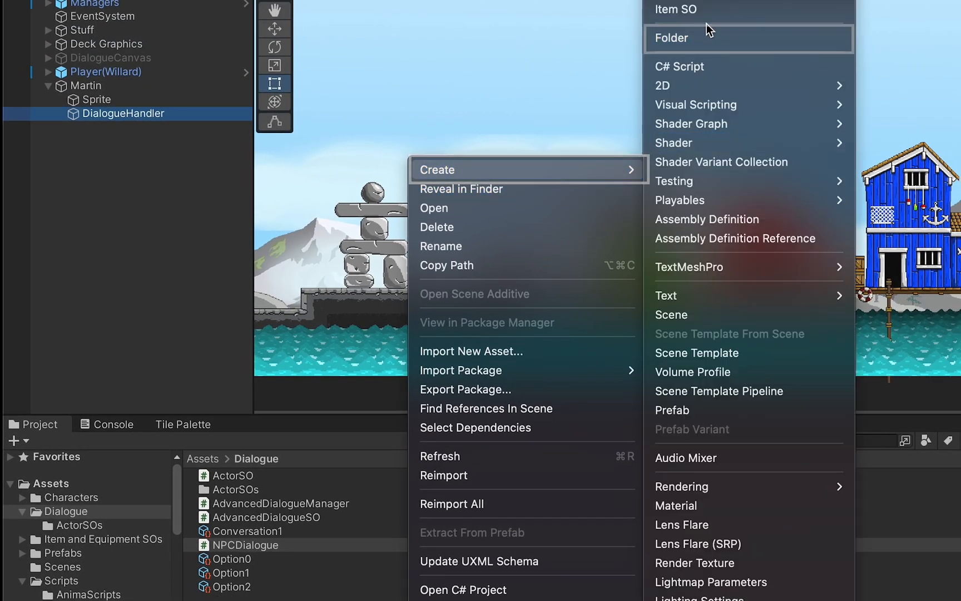
pyautogui.click(670, 38)
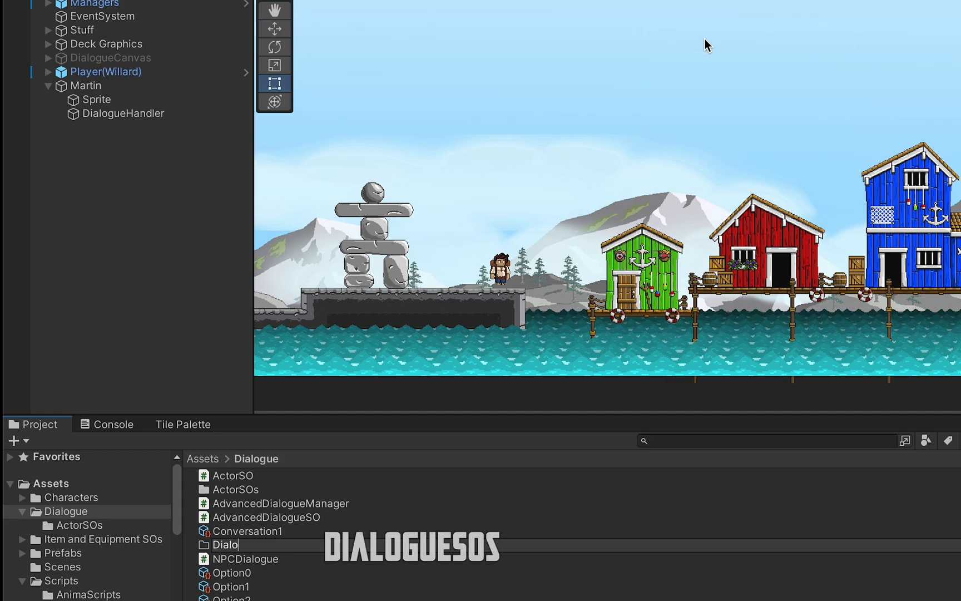
pyautogui.write('gueSOs')
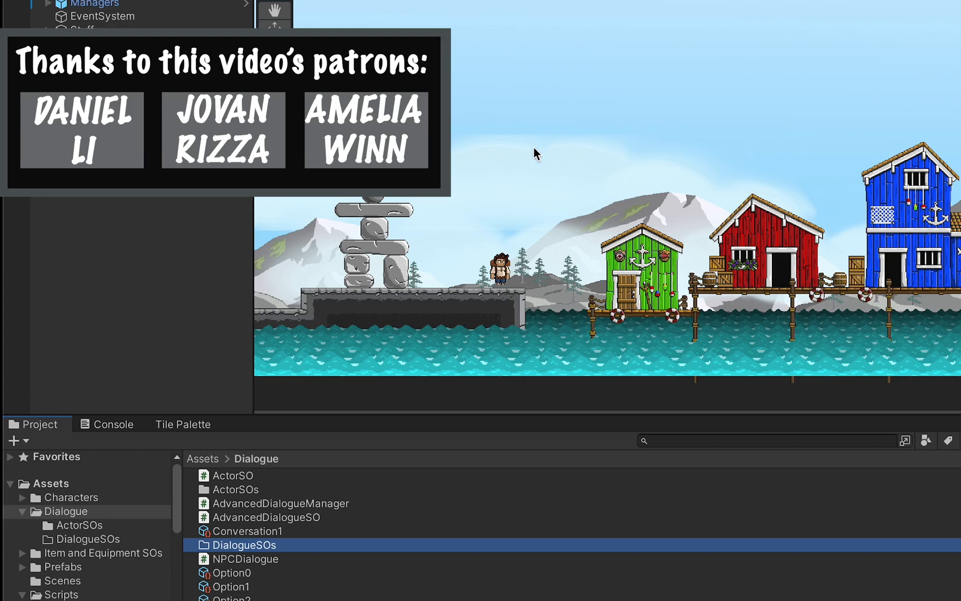
pyautogui.click(248, 531)
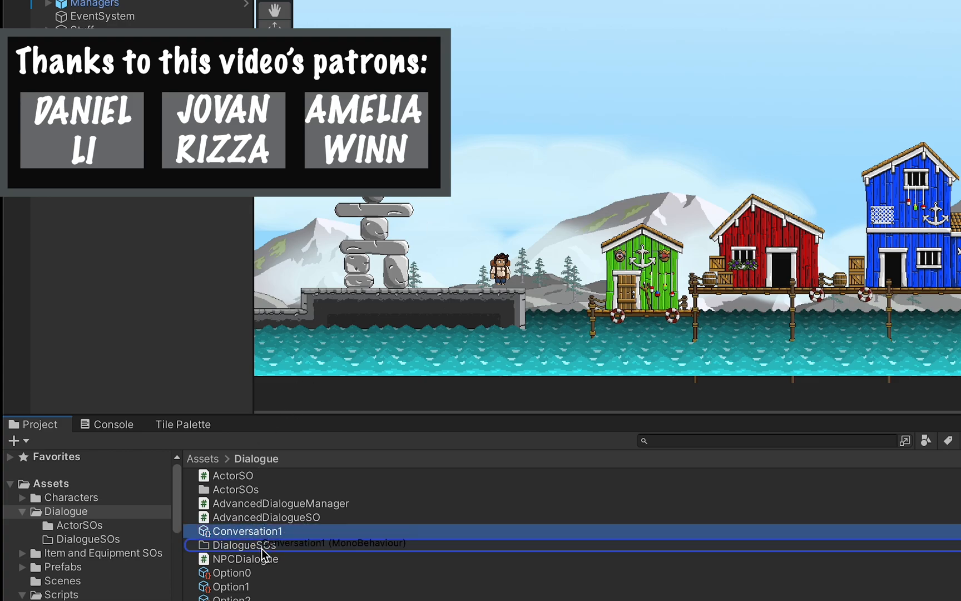
pyautogui.click(232, 558)
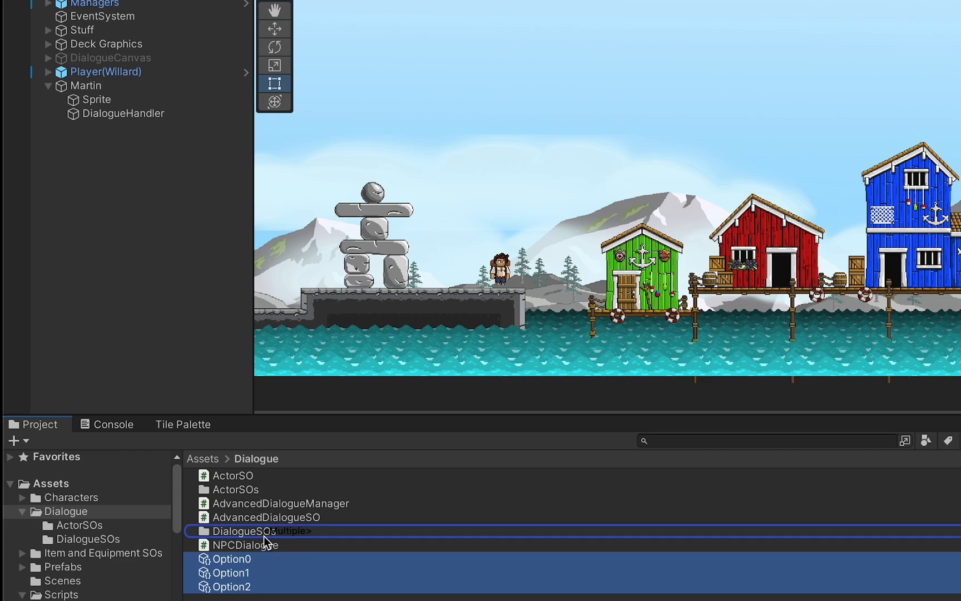
# Create a Scripts folder for the dialogue scripts and open it
pyautogui.rightClick(265, 530)
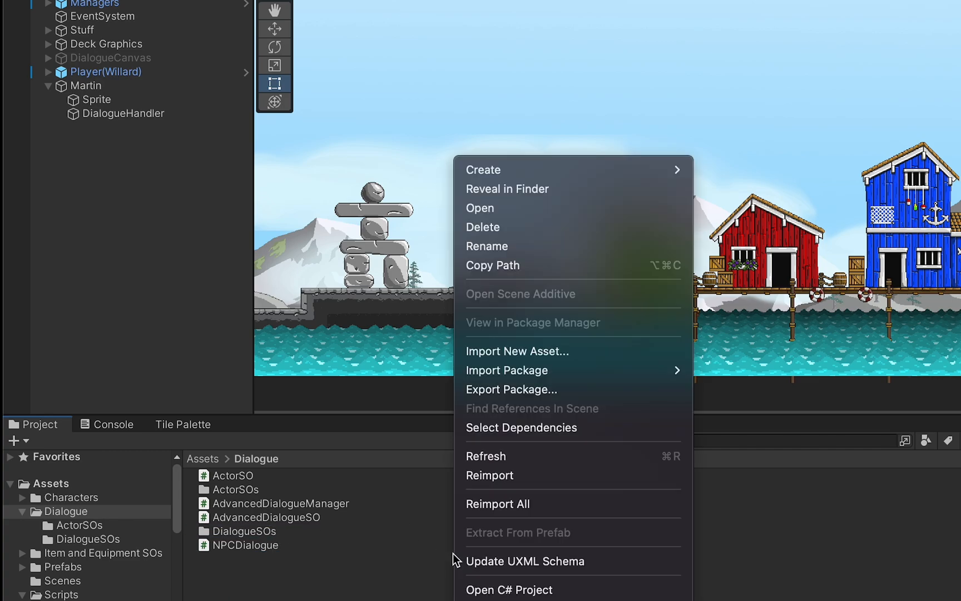
pyautogui.click(484, 170)
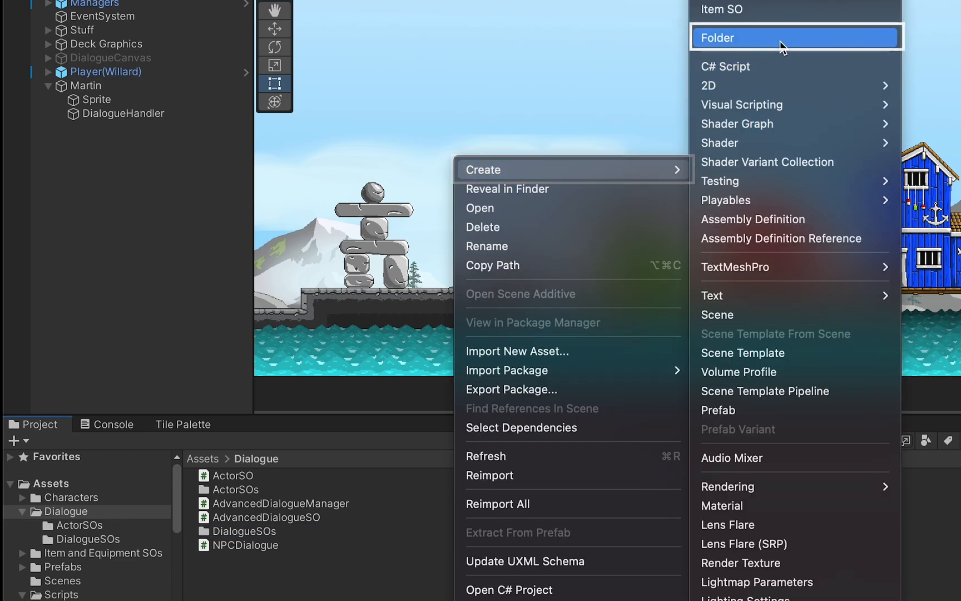
pyautogui.click(717, 38)
pyautogui.write('Scripts')
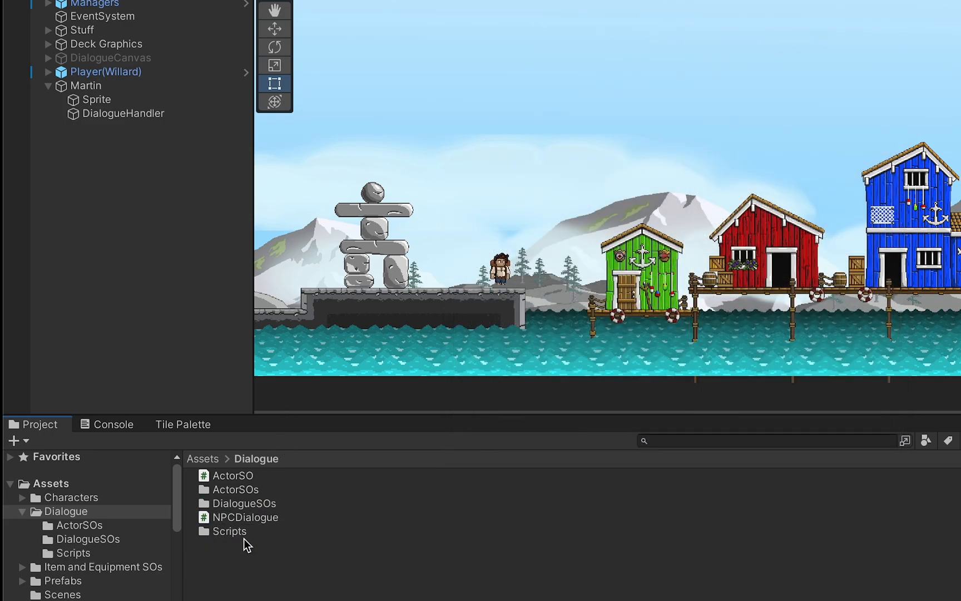
pyautogui.doubleClick(230, 531)
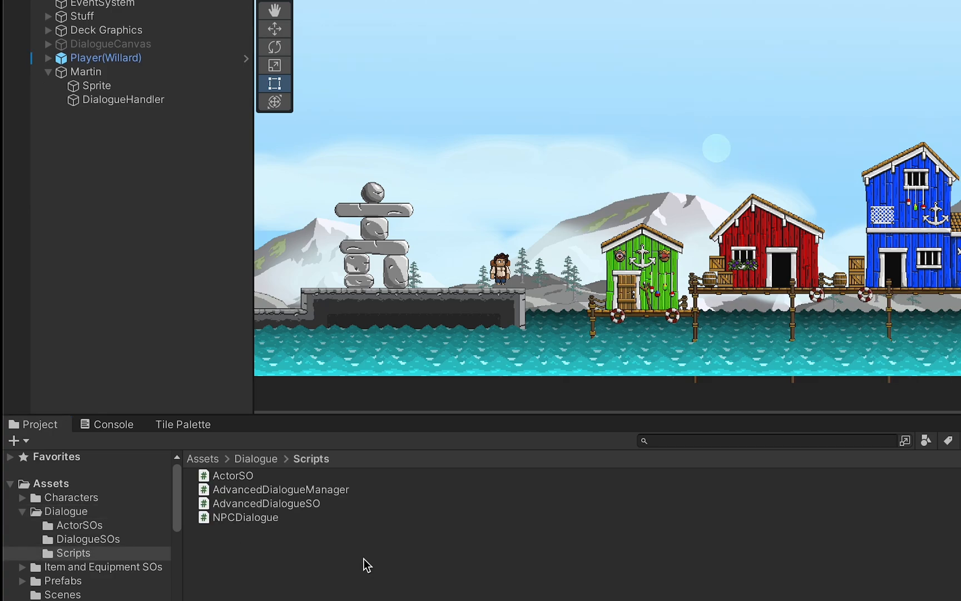
pyautogui.moveTo(319, 540)
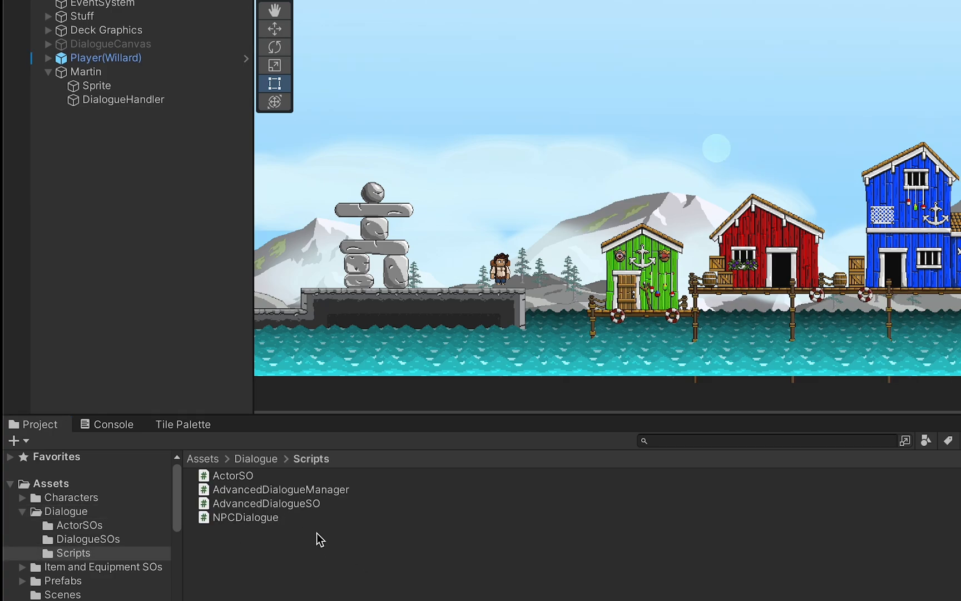
pyautogui.moveTo(306, 552)
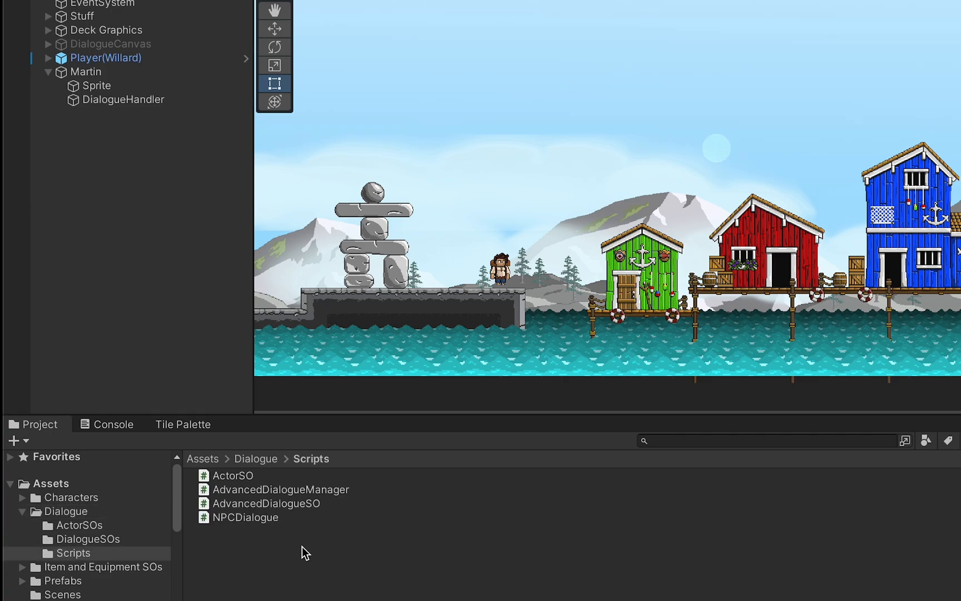
pyautogui.moveTo(100, 197)
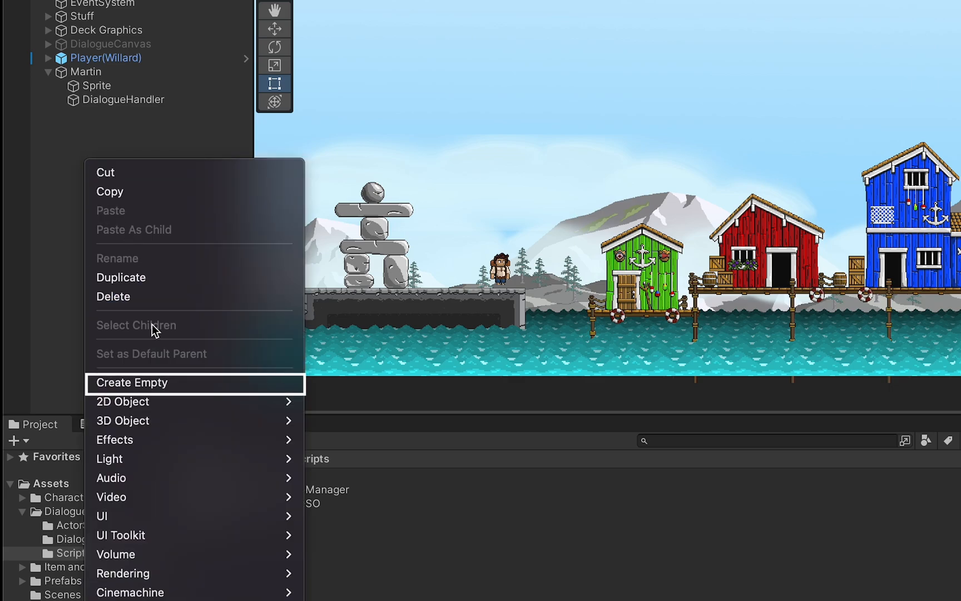
# Add an empty DialogueManager object with the Advanced Dialogue Manager component, then open NPCDialogue.cs
pyautogui.click(131, 382)
pyautogui.write('DialogueManager')
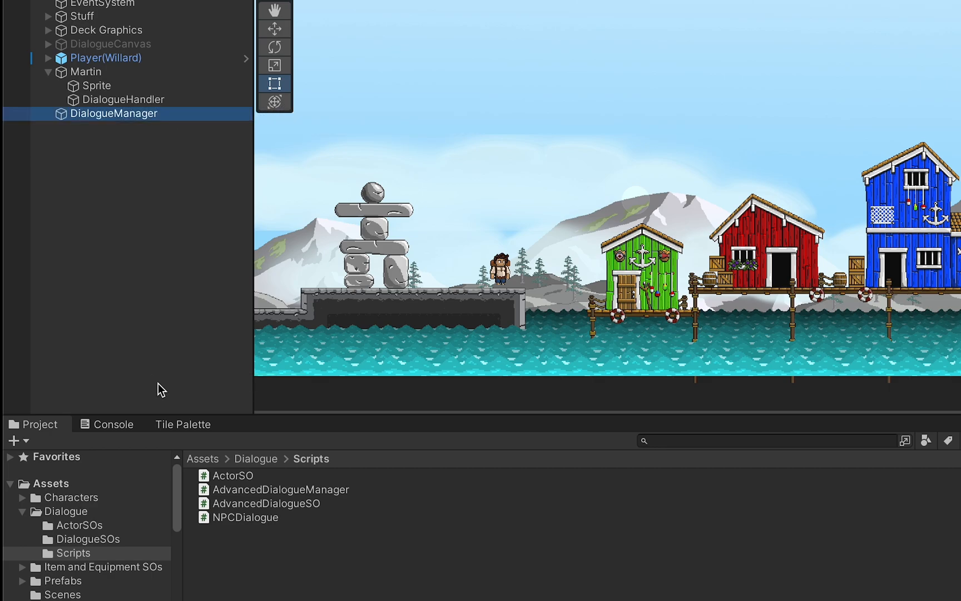
pyautogui.moveTo(309, 506)
pyautogui.write('adv')
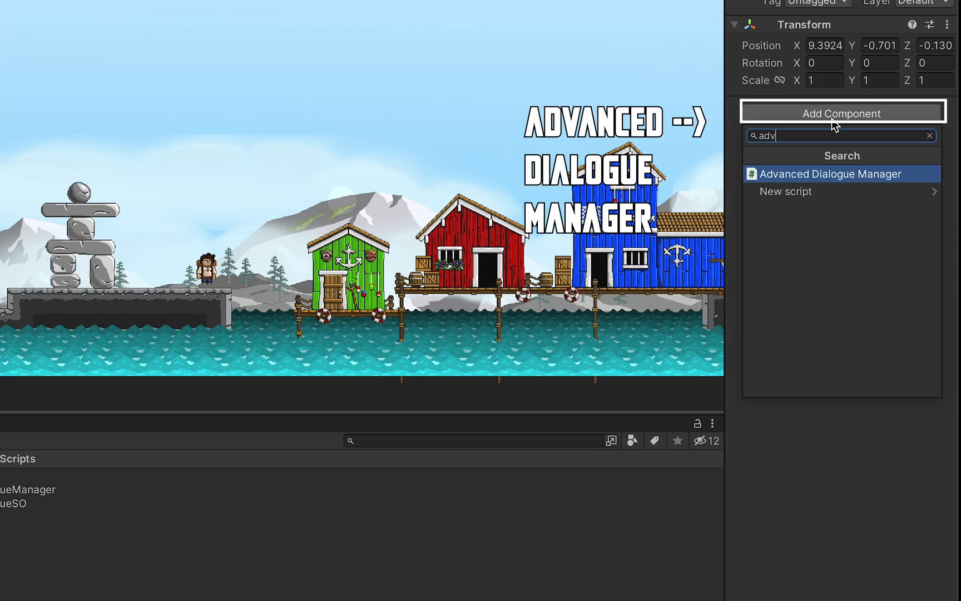
pyautogui.click(832, 173)
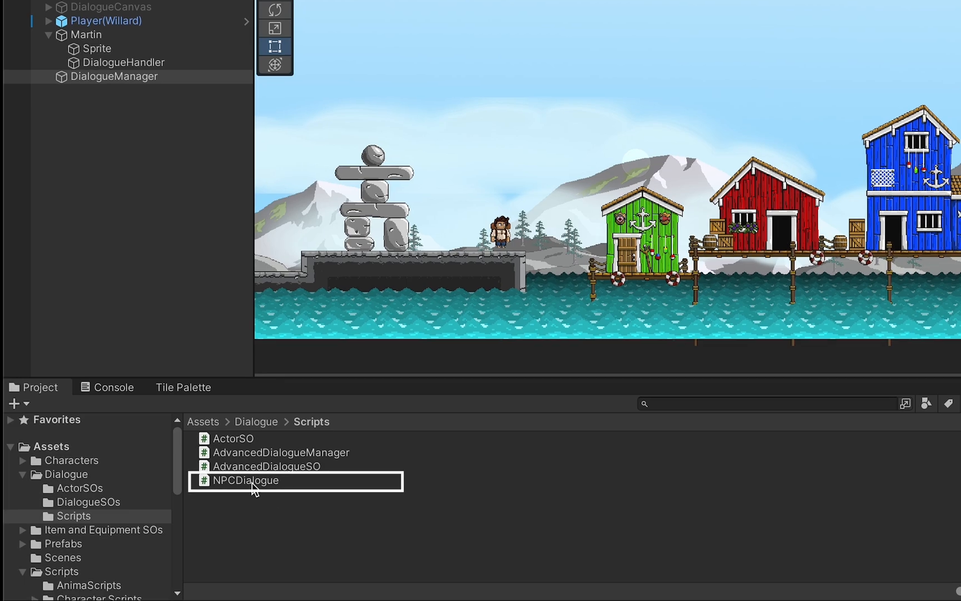
pyautogui.click(246, 480)
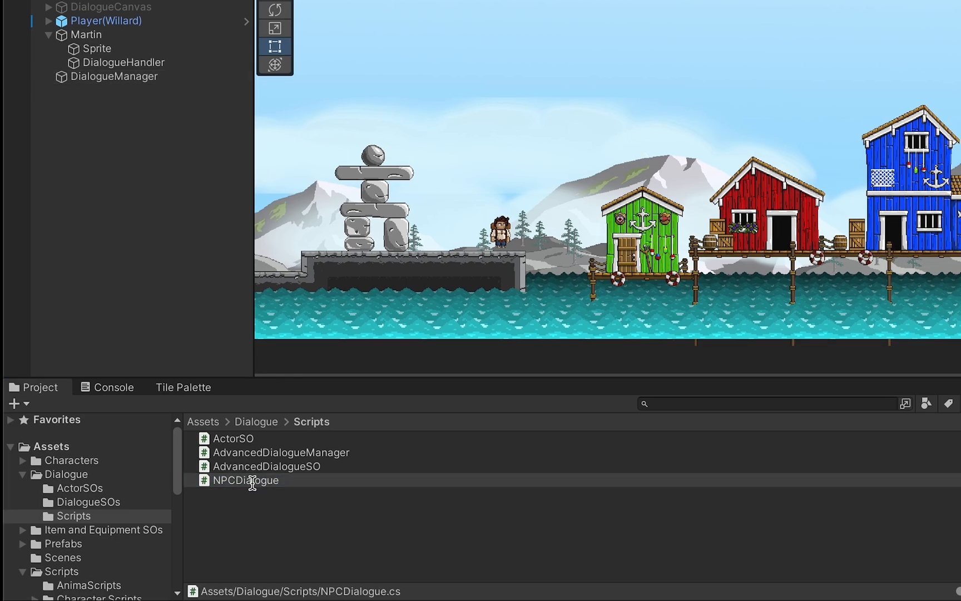
pyautogui.doubleClick(246, 479)
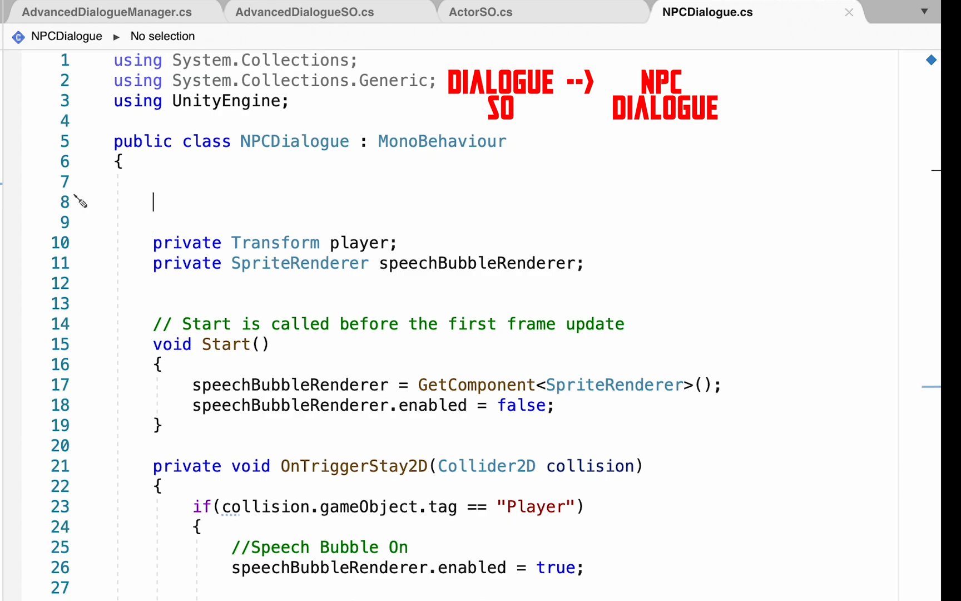
# Declare a public AdvancedDialogueSO[] conversation and a private AdvancedDialogueManager advancedDialogueManager field
pyautogui.write('public AdvancedDialogueSO[')
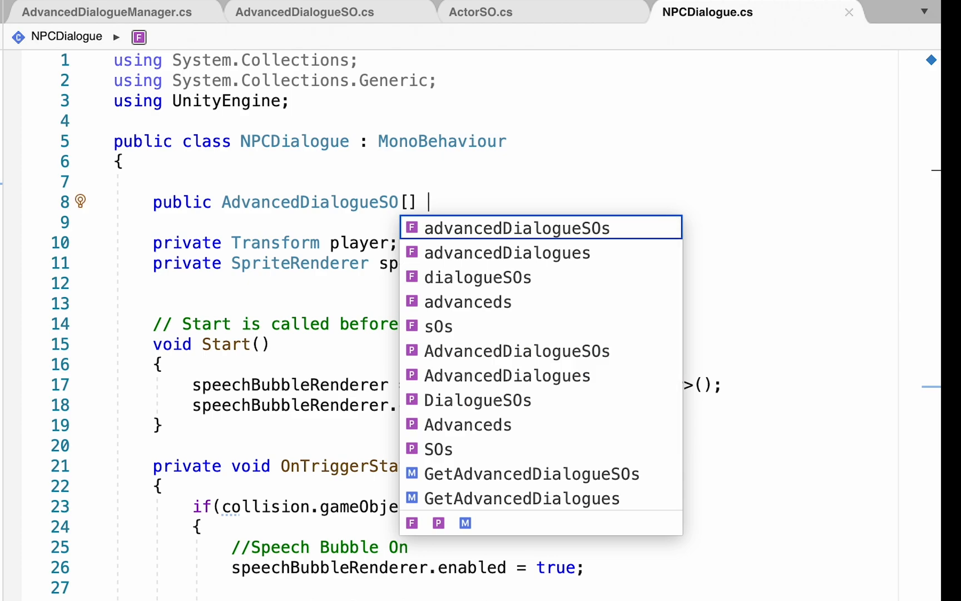
pyautogui.write('ceo')
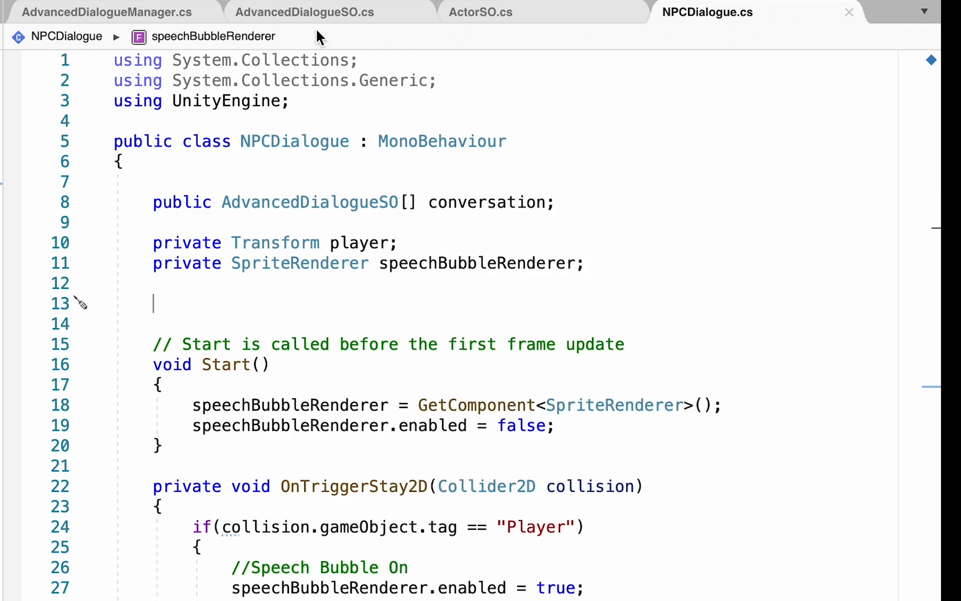
pyautogui.write('private D')
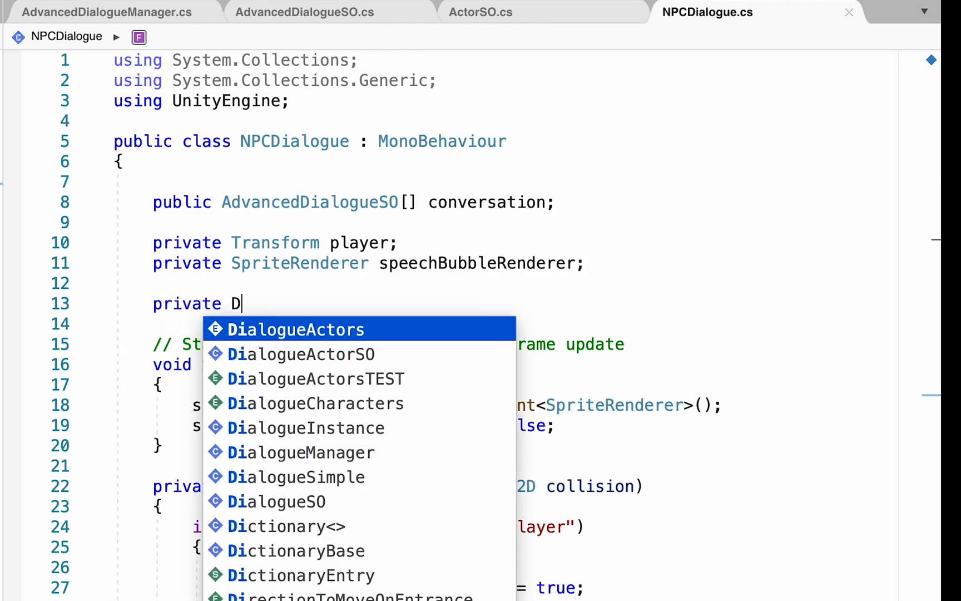
pyautogui.write('AdvancedDialogueManager advancedDialogueManager')
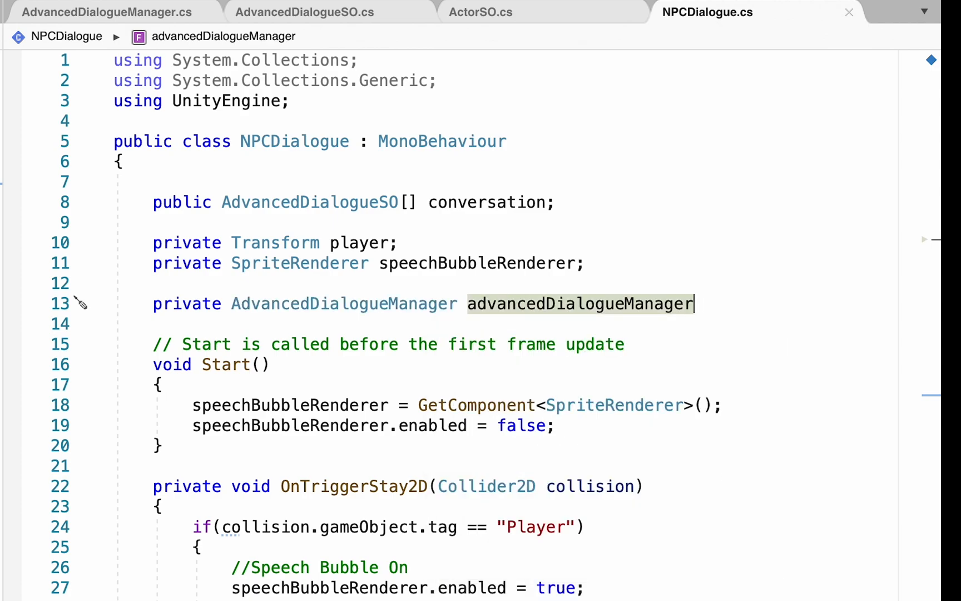
pyautogui.write(';')
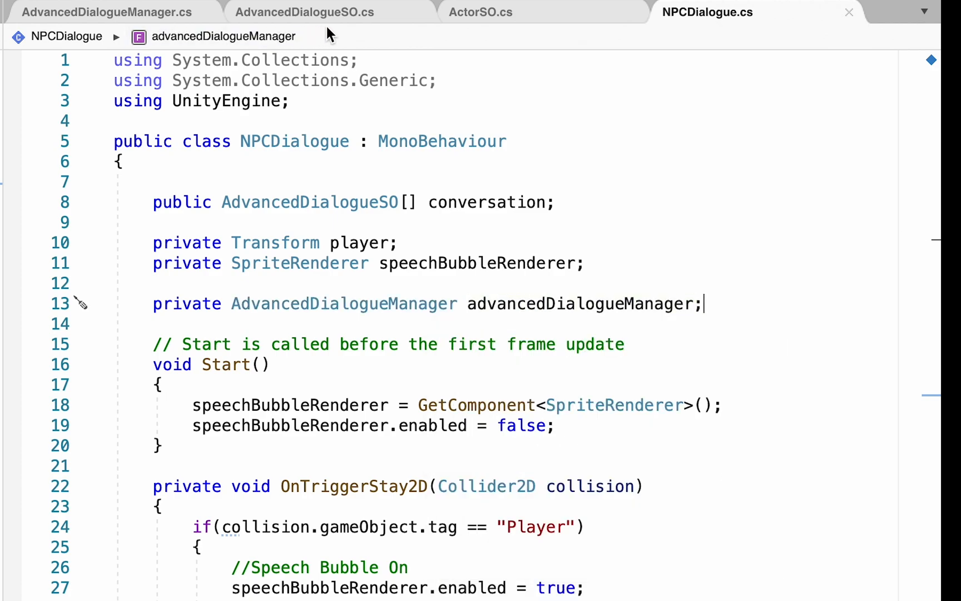
# Declare a private bool dialogueInitiated field
pyautogui.press('enter')
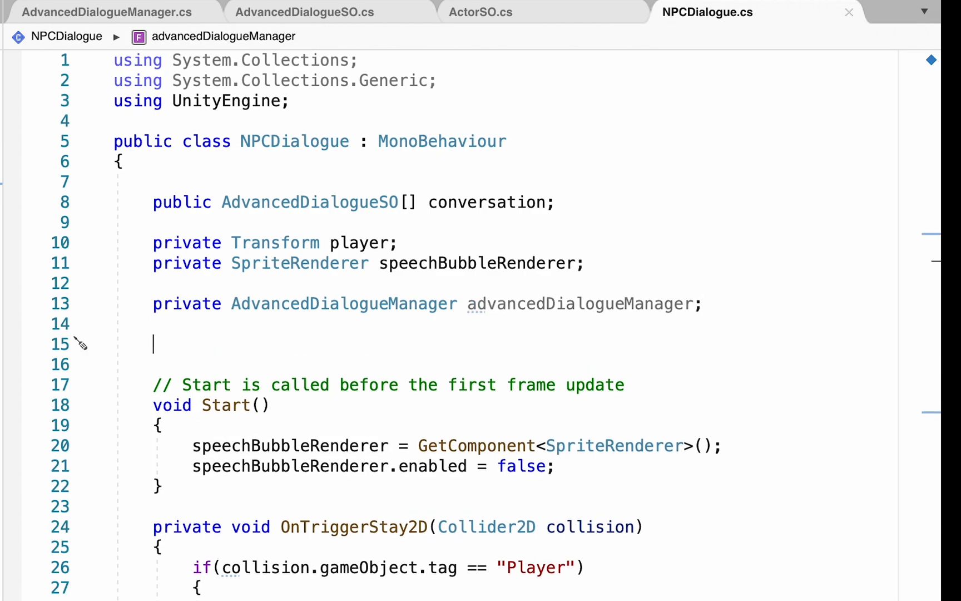
pyautogui.write('private')
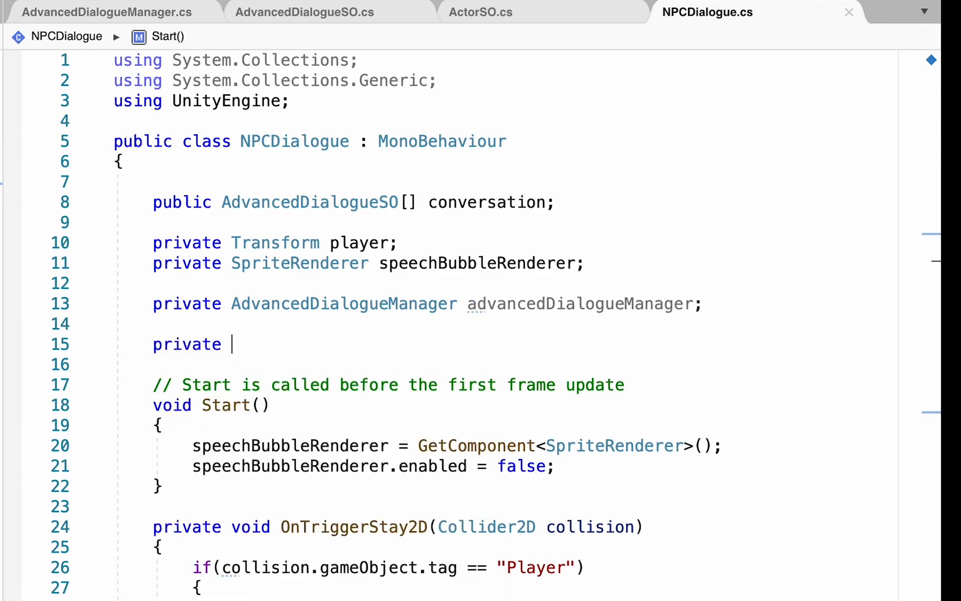
pyautogui.write('bool dialog')
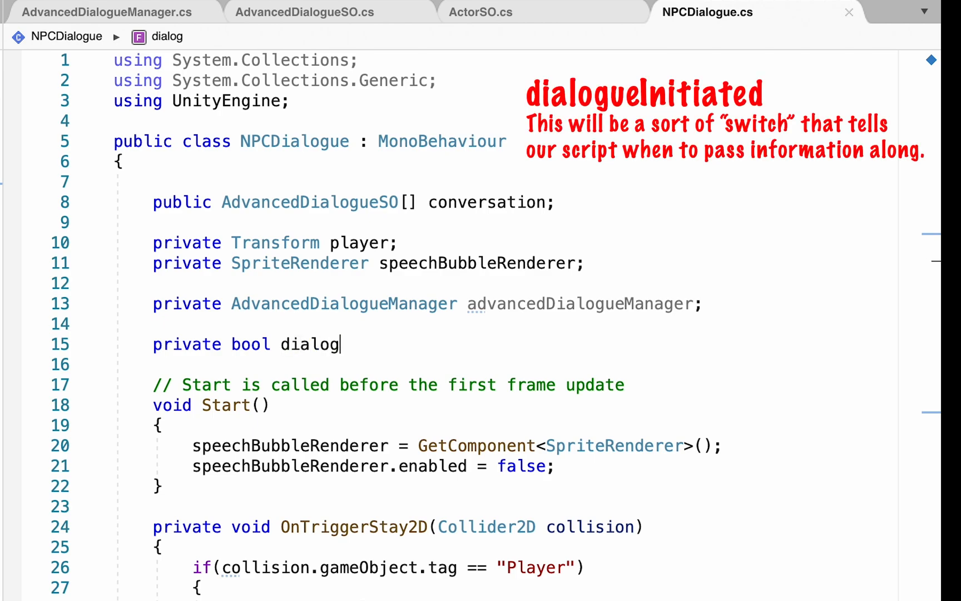
pyautogui.write('i')
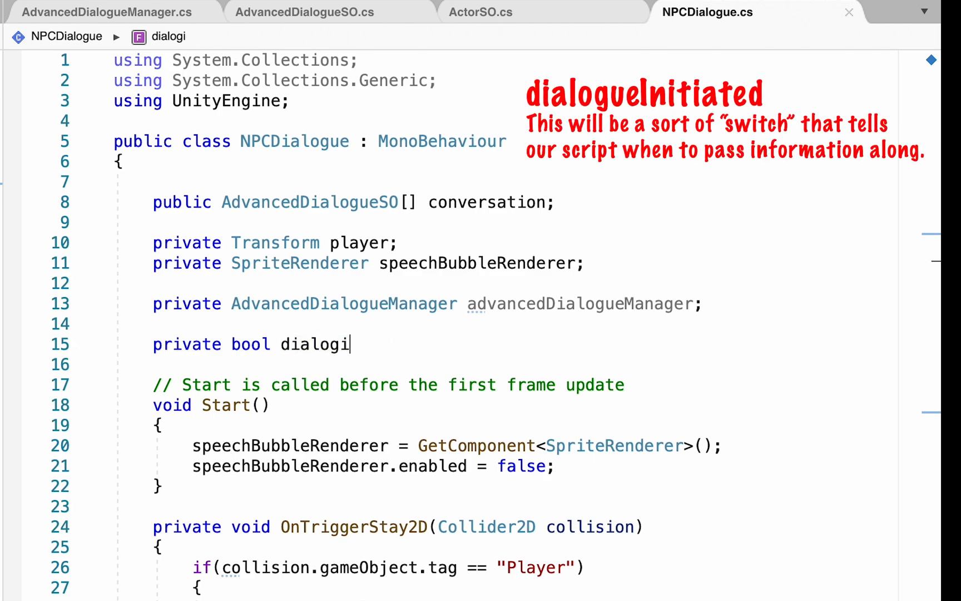
pyautogui.write('eIniti')
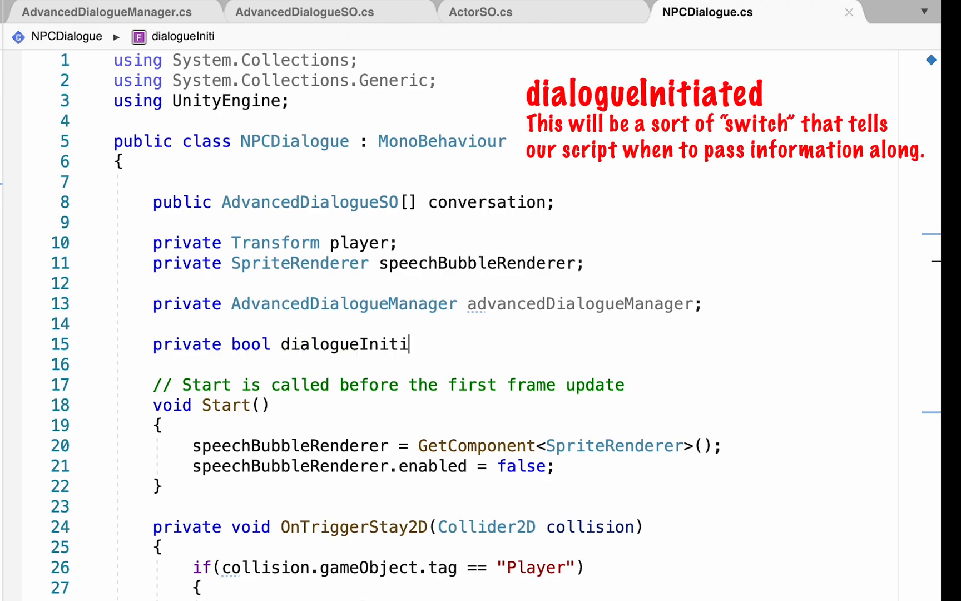
pyautogui.write('ated;')
pyautogui.write('advancedDialogueManager')
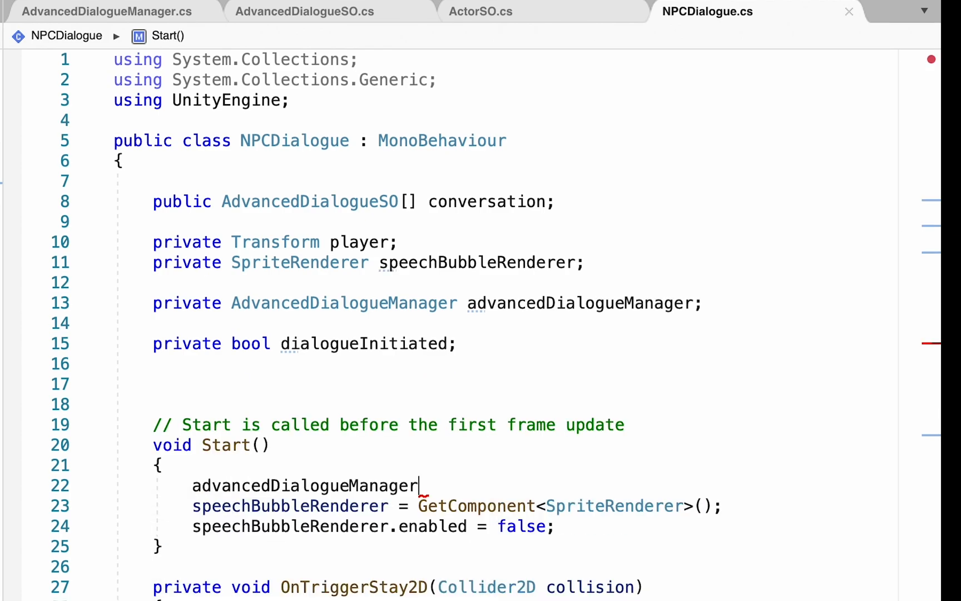
# In Start, assign advancedDialogueManager via GameObject.Find("DialogueManager").GetComponent<AdvancedDialogueManager>()
pyautogui.write('= GameObject.Find("Dial')
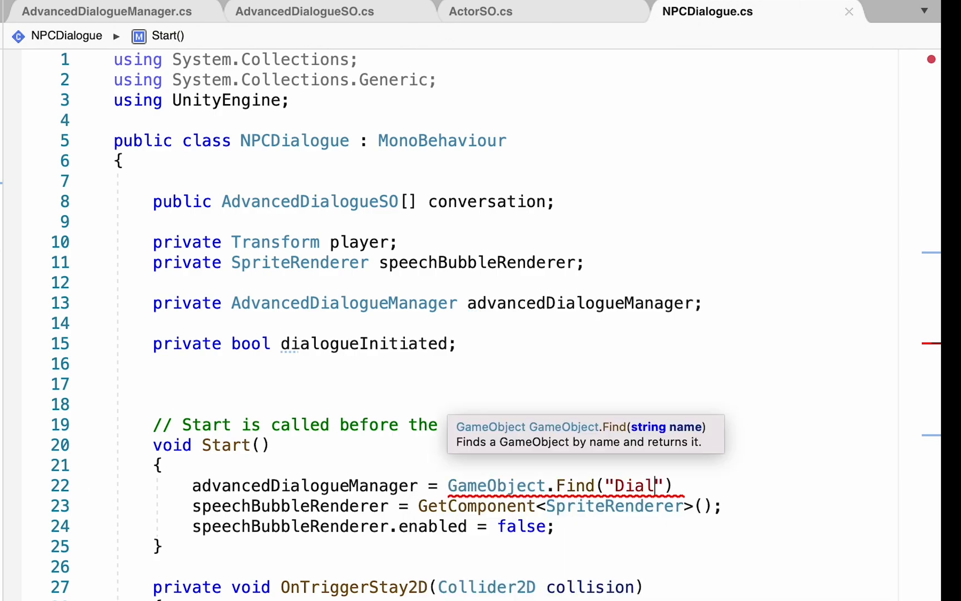
pyautogui.write('ogueManager").')
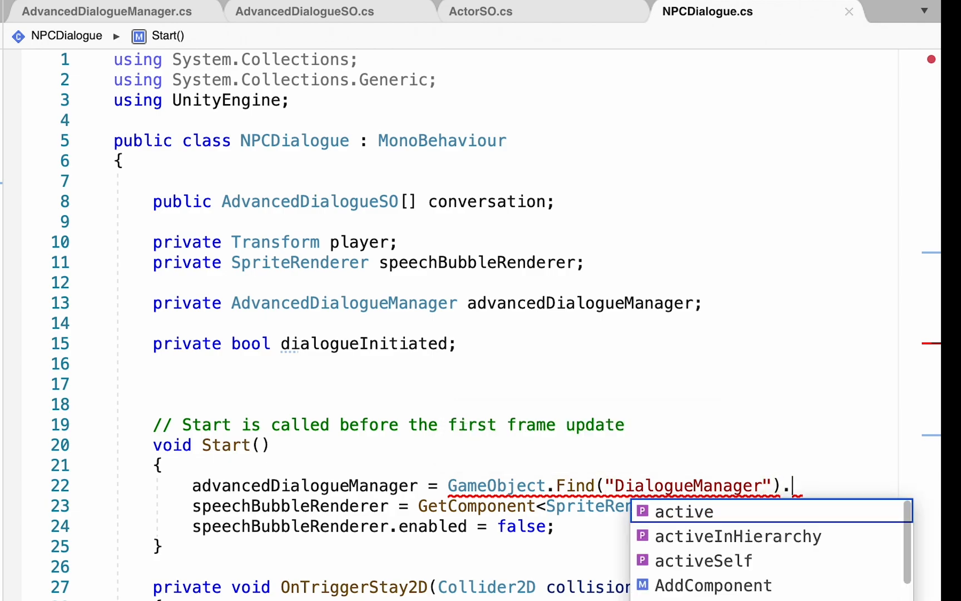
pyautogui.write('GetComp')
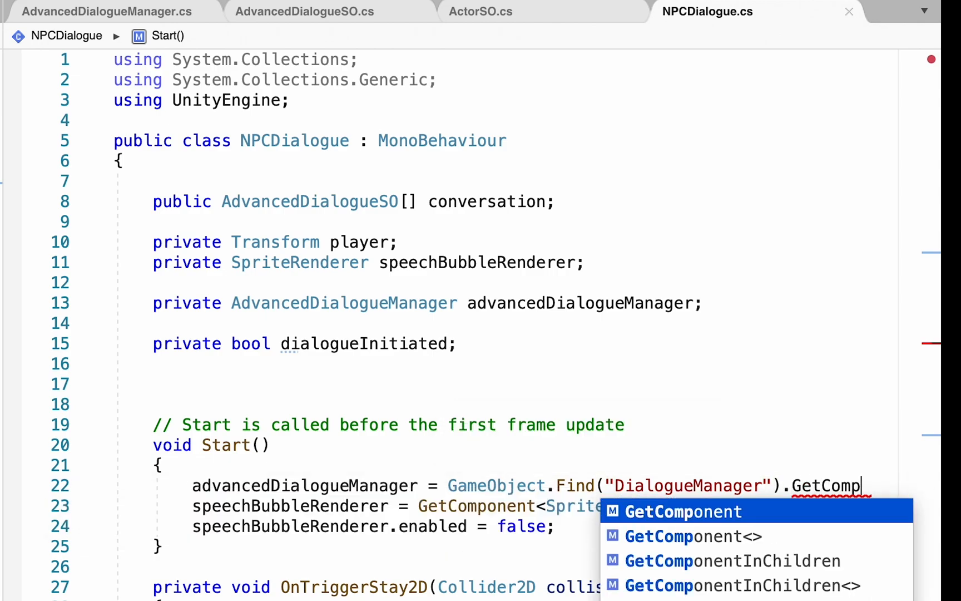
pyautogui.click(692, 536)
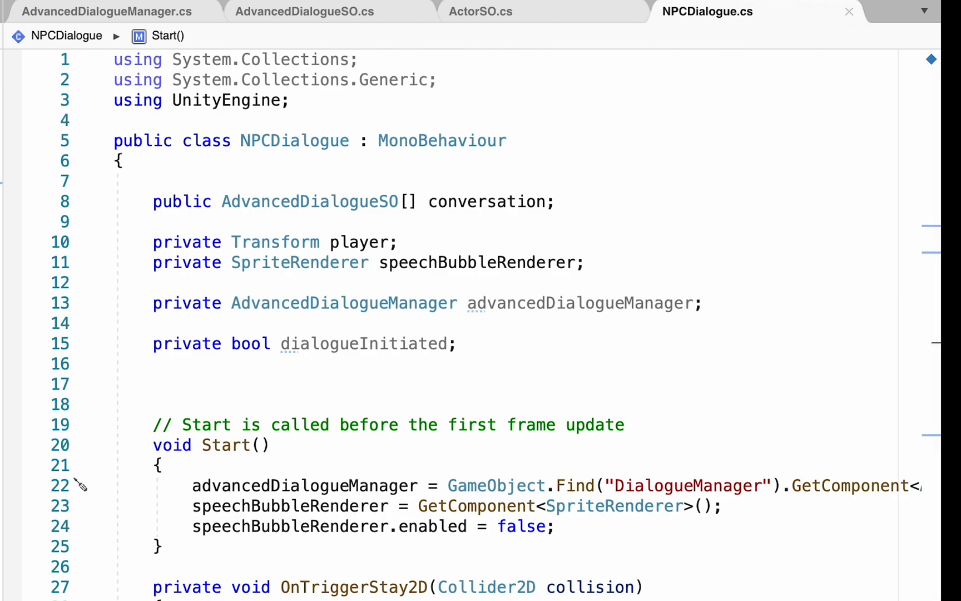
pyautogui.moveTo(313, 595)
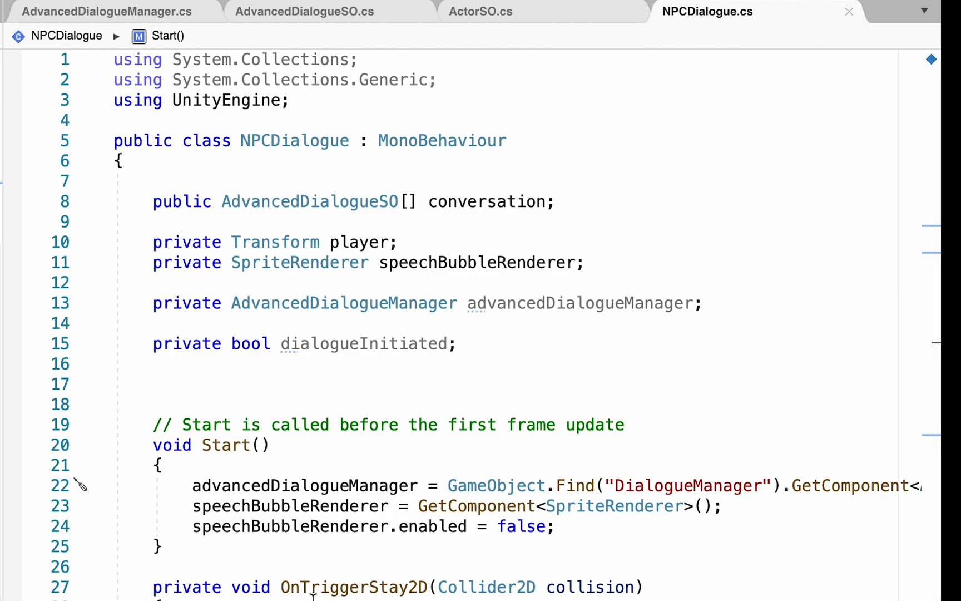
# Add && !dialogueInitiated to the trigger-stay condition so dialogue starts only once
pyautogui.scroll(-3)
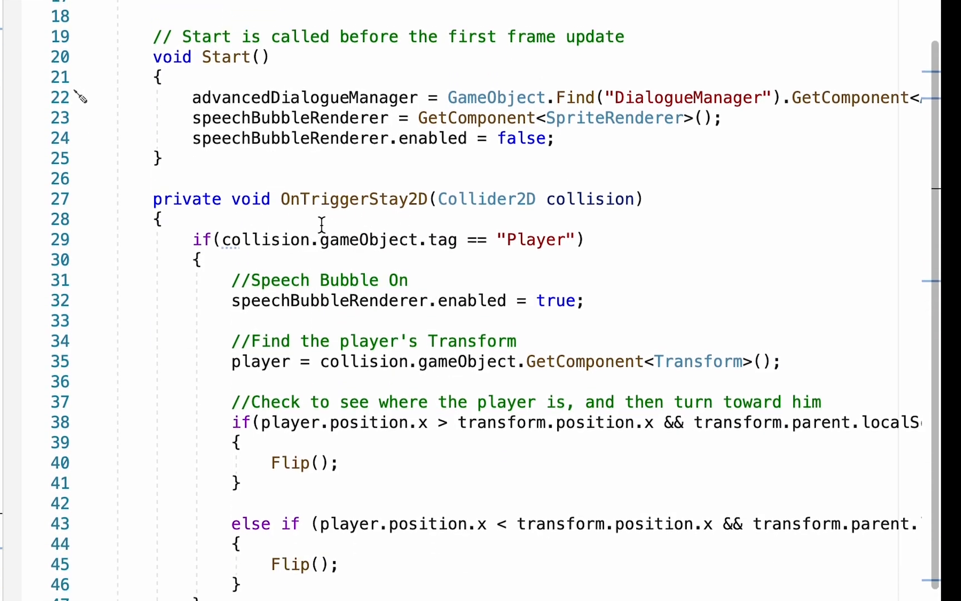
pyautogui.scroll(-3)
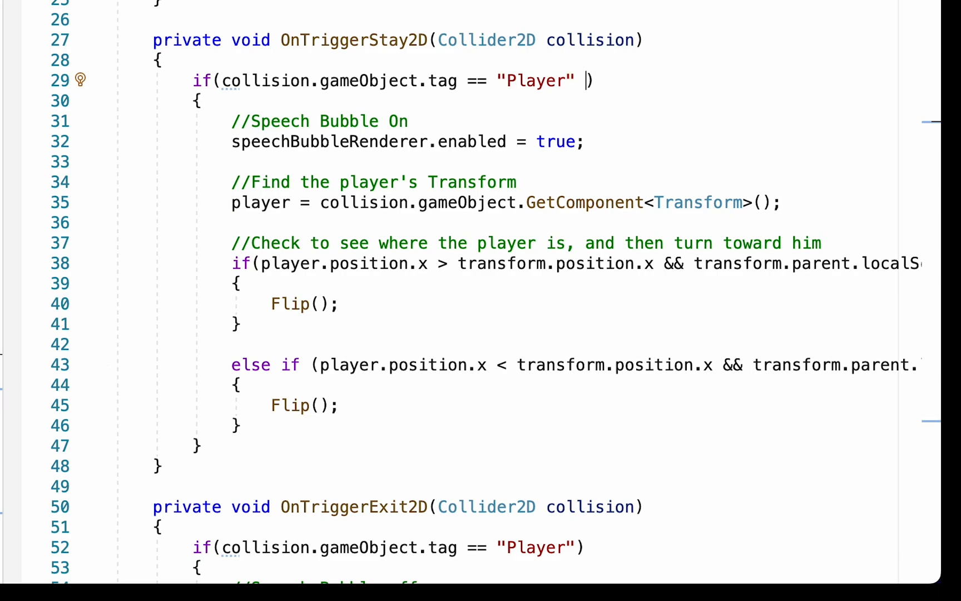
pyautogui.write('&& !')
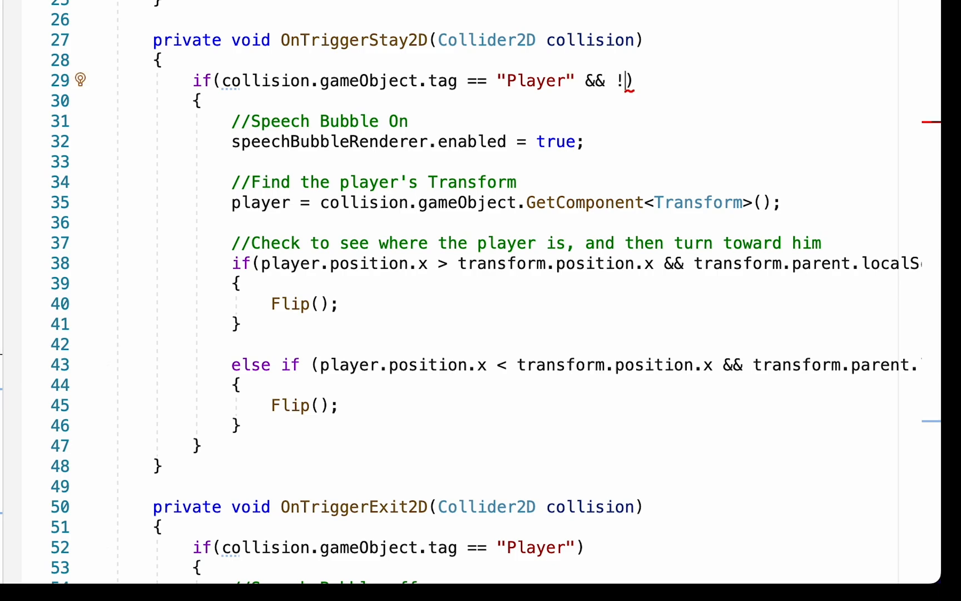
pyautogui.write('dialogueInitiated')
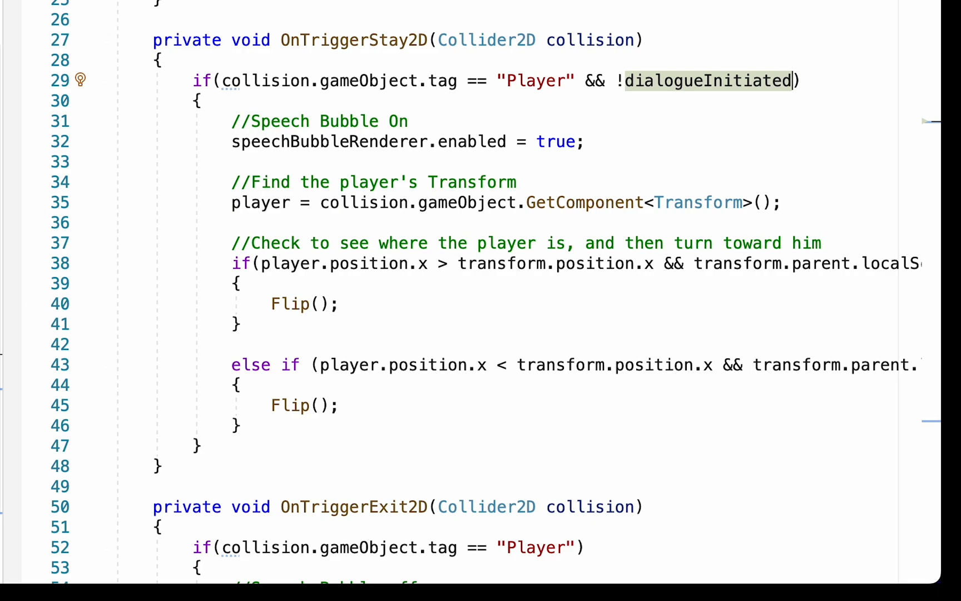
# Inside the trigger, call advancedDialogueManager.InitiateDialogue(this) and set dialogueInitiated to true
pyautogui.scroll(-3)
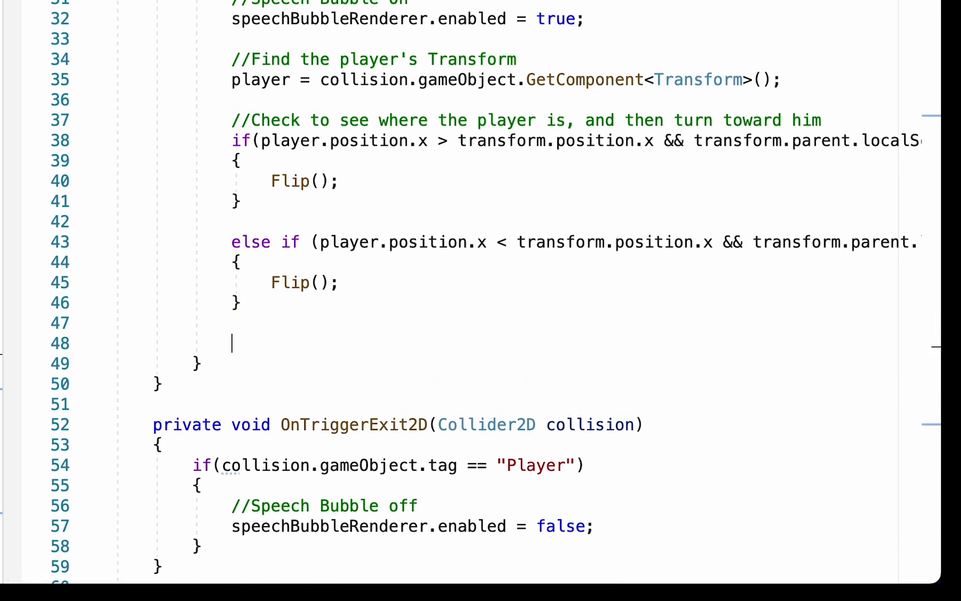
pyautogui.moveTo(393, 140)
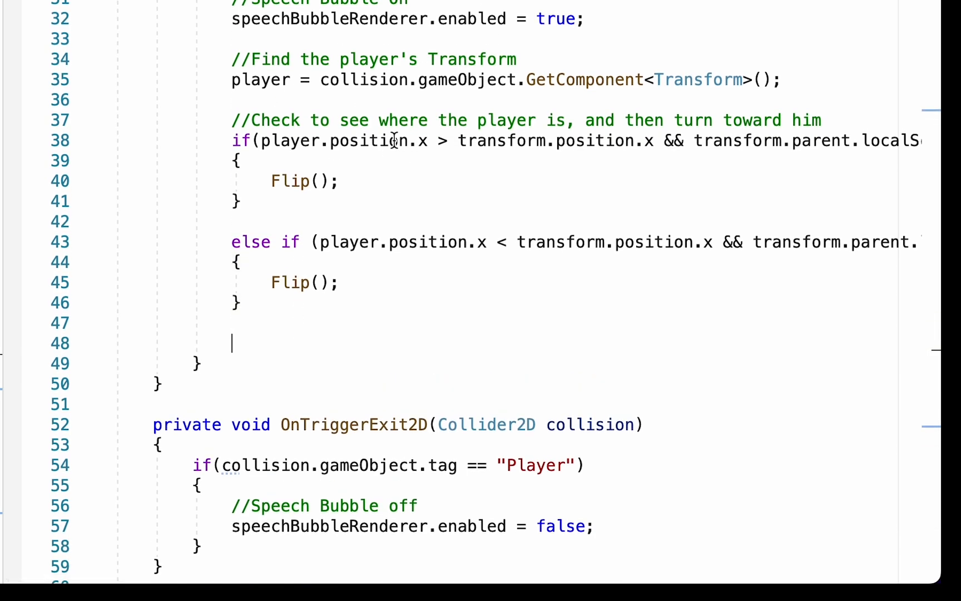
pyautogui.moveTo(570, 174)
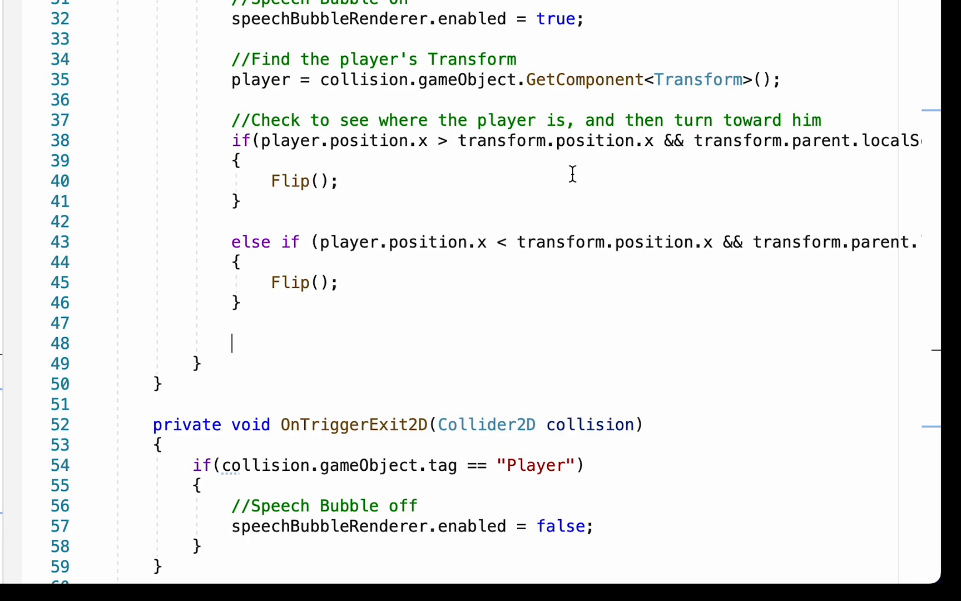
pyautogui.write('advancedDialogueManager')
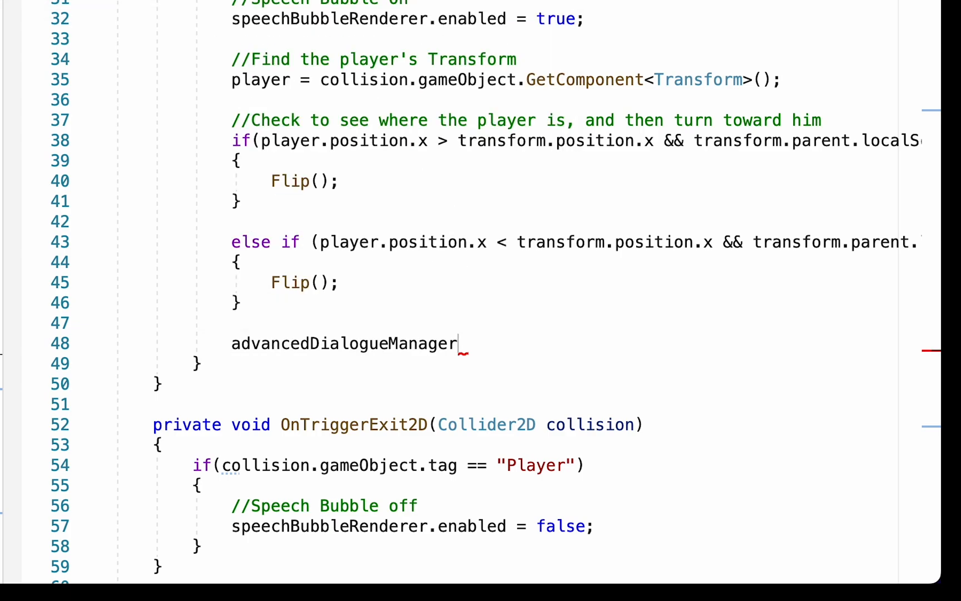
pyautogui.write('.InitiateD')
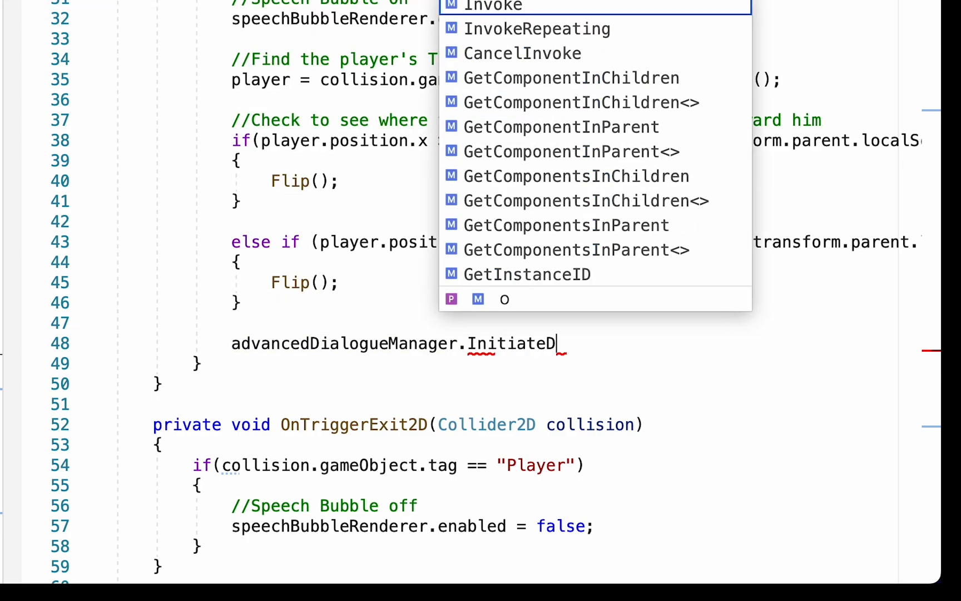
pyautogui.write('ialogue(this);')
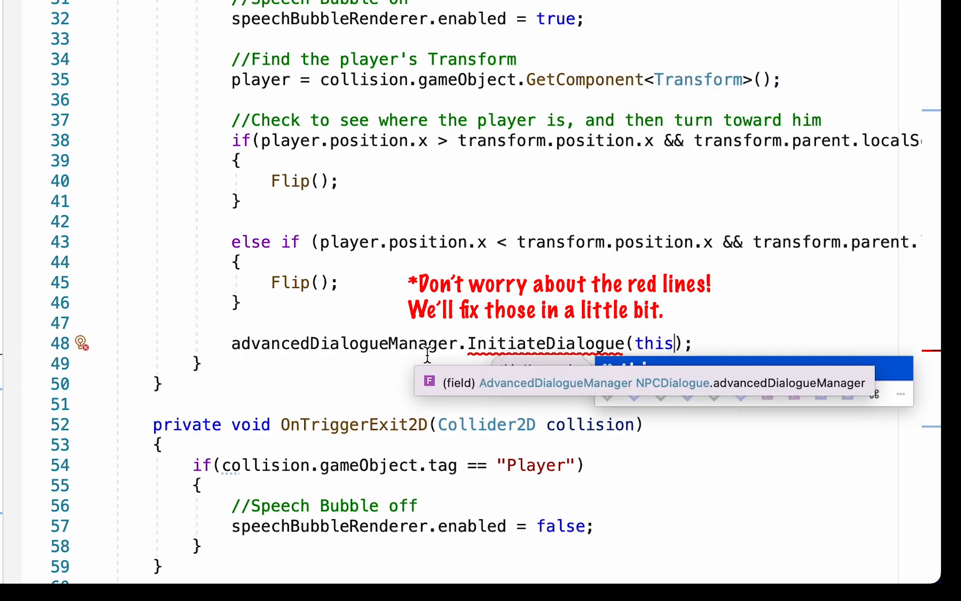
pyautogui.moveTo(656, 344)
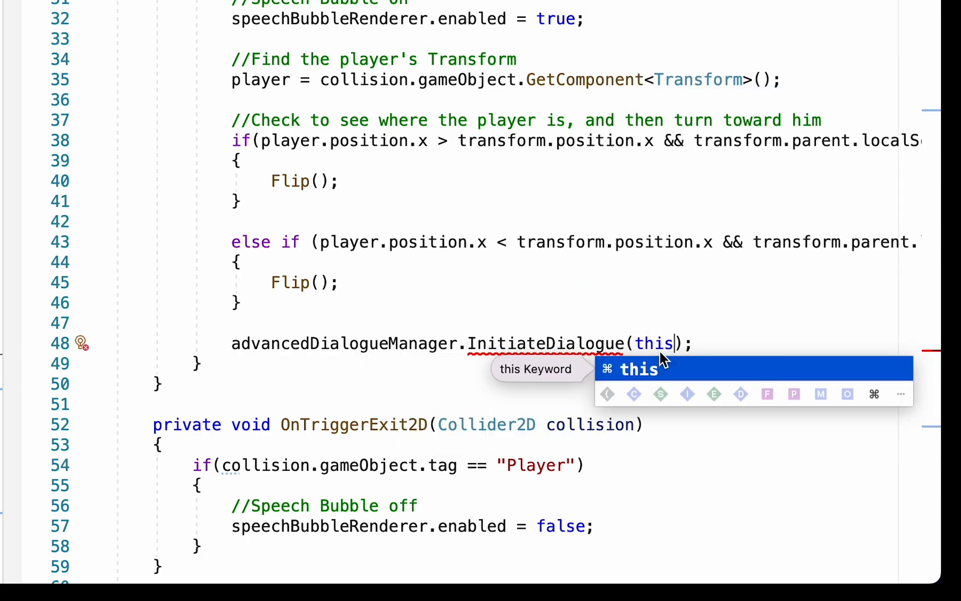
pyautogui.moveTo(660, 394)
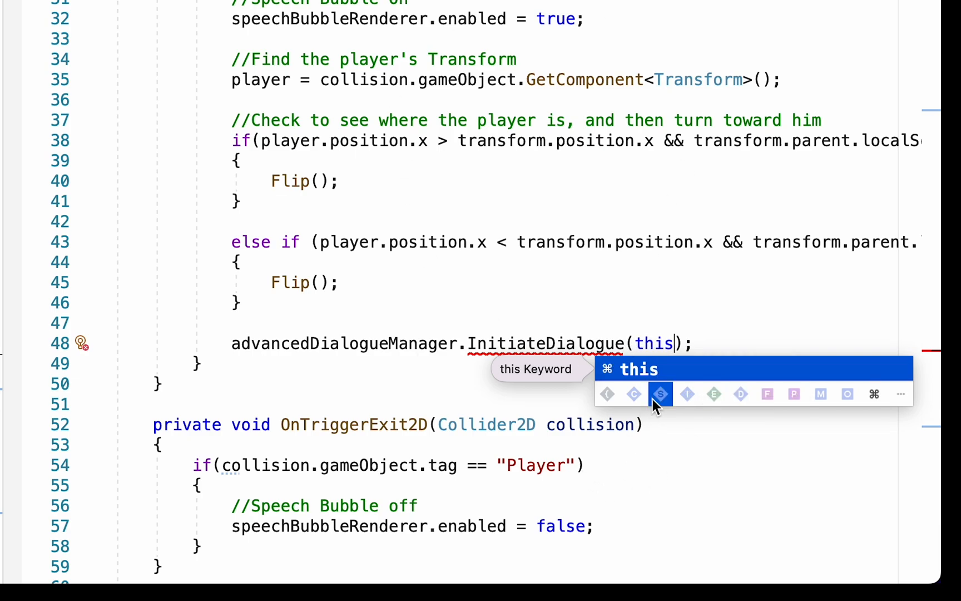
pyautogui.moveTo(704, 344)
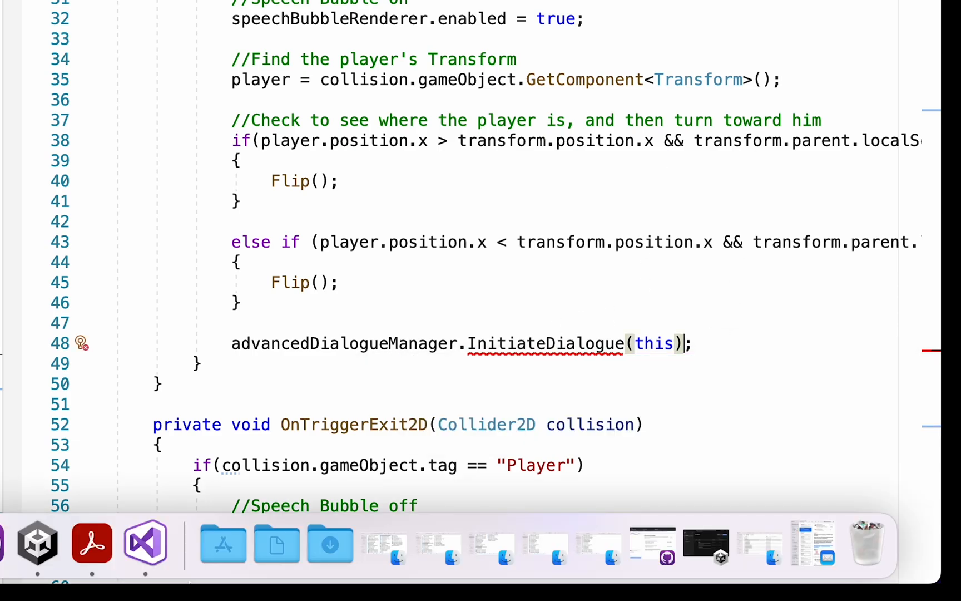
pyautogui.write('in')
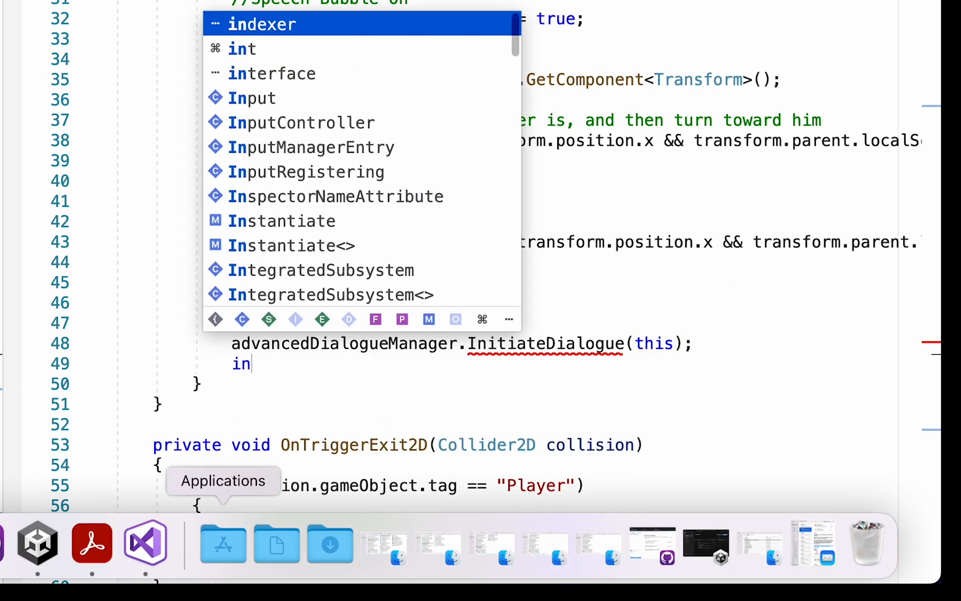
pyautogui.write('dialogueInitiated = true;')
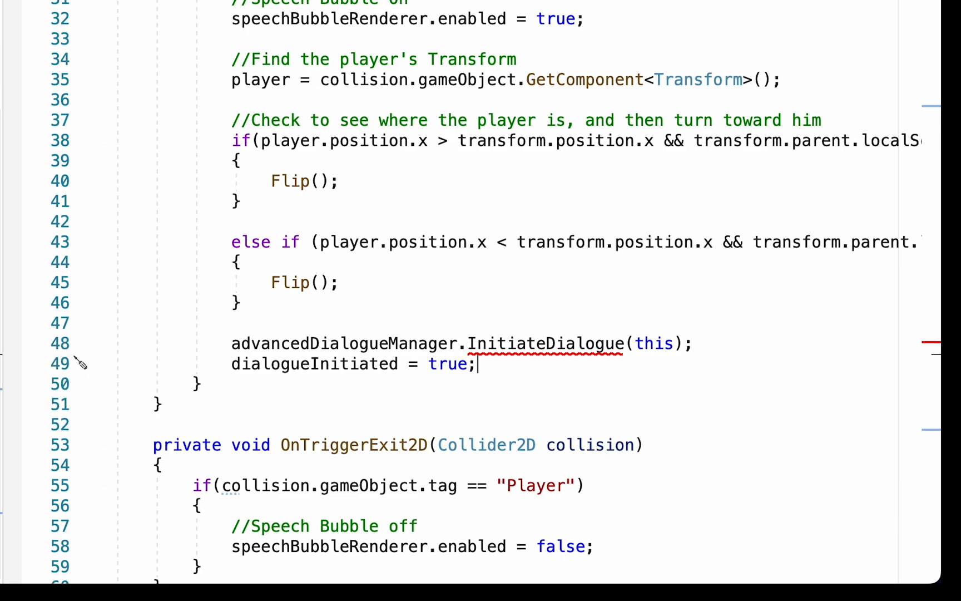
pyautogui.scroll(-3)
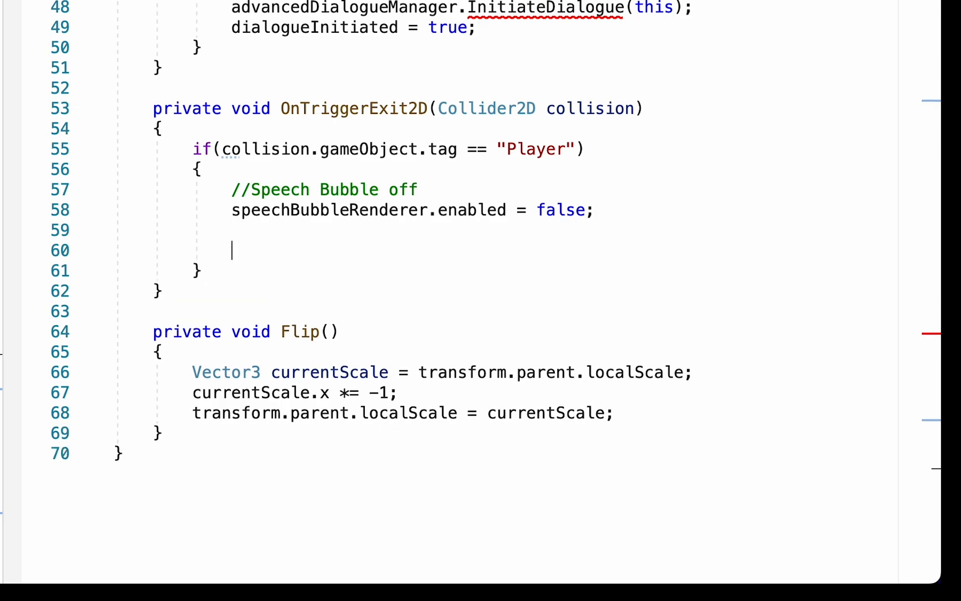
# On trigger exit, call advancedDialogueManager.TurnOffDialogue() and set dialogueInitiated to false
pyautogui.write('a')
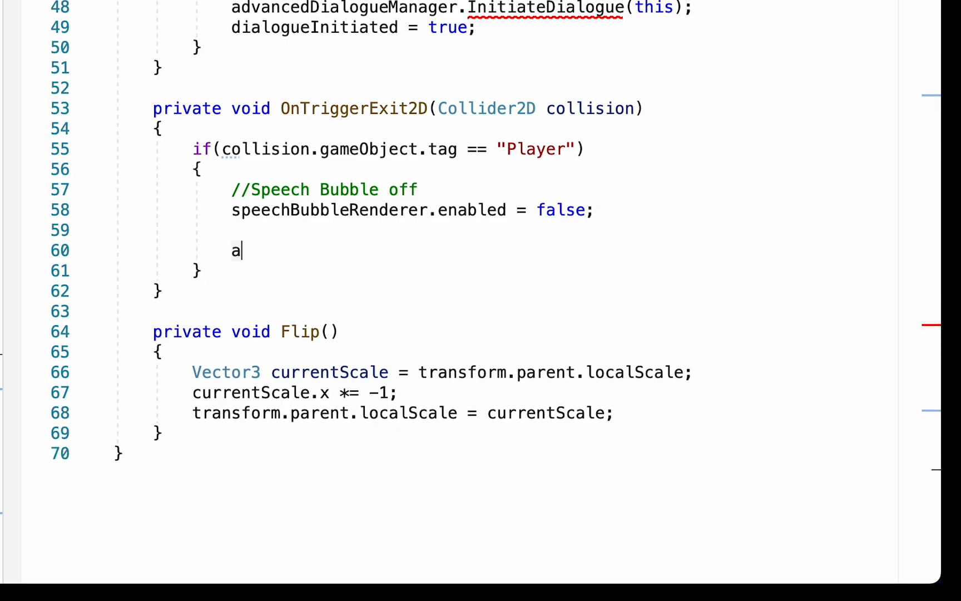
pyautogui.write('dvancedDialogueManager.')
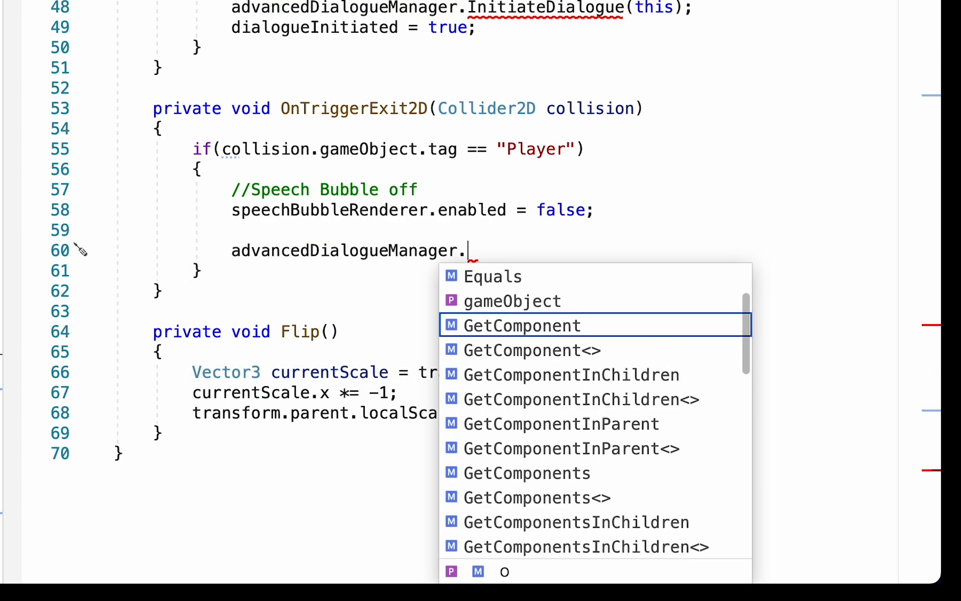
pyautogui.write('TurnO')
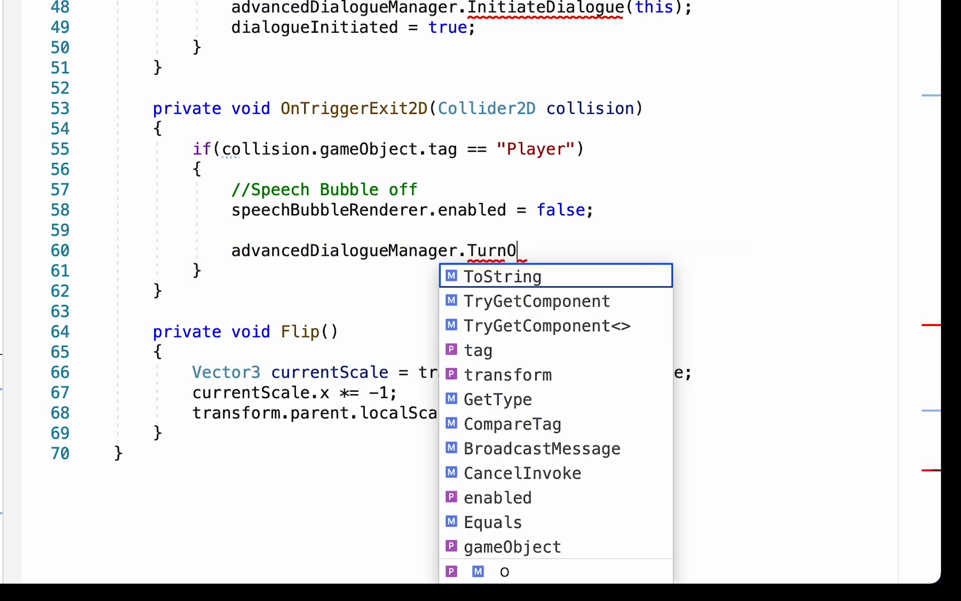
pyautogui.write('ffDialogue();')
pyautogui.write('dialogueInitiated =')
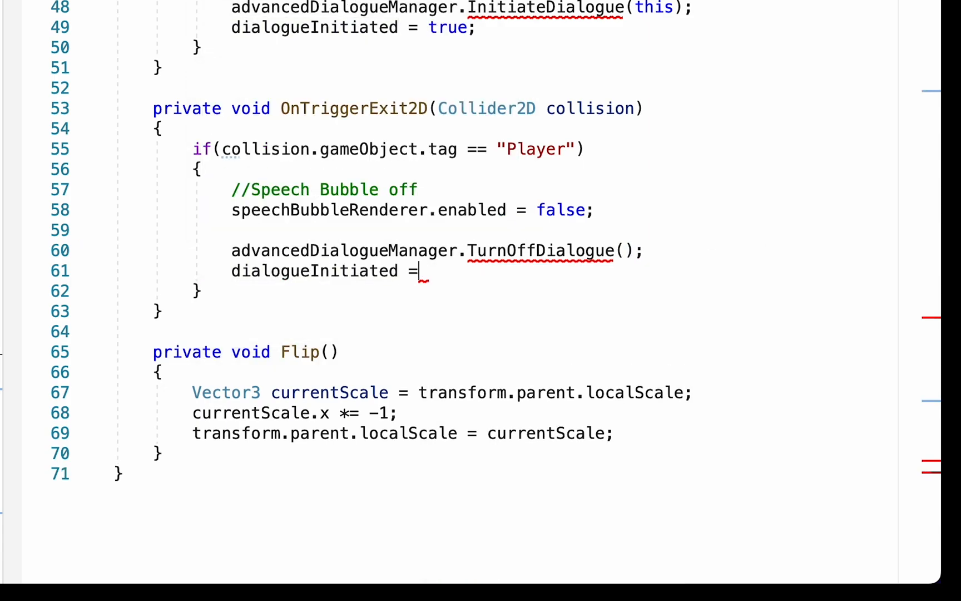
pyautogui.write('false;')
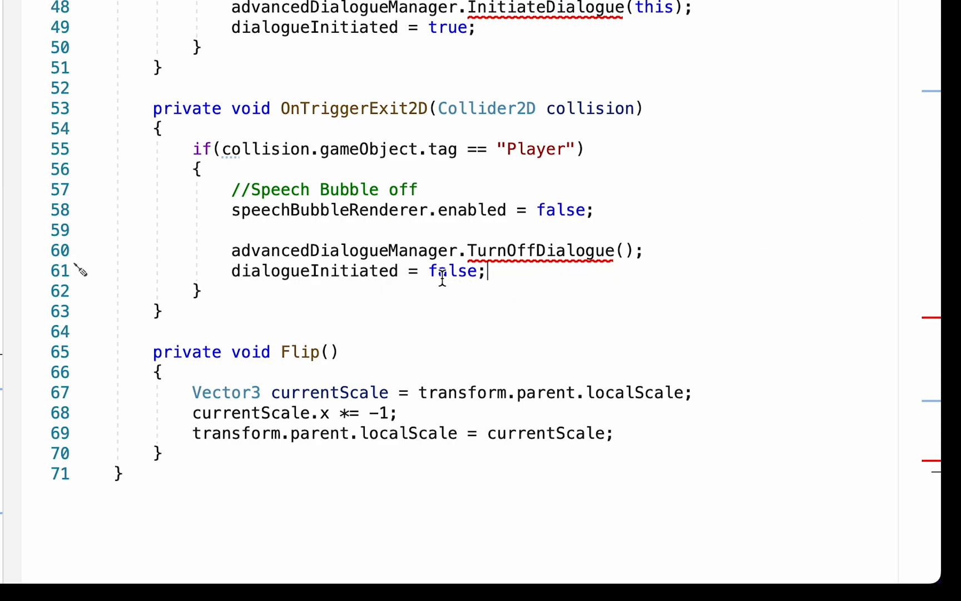
pyautogui.moveTo(514, 200)
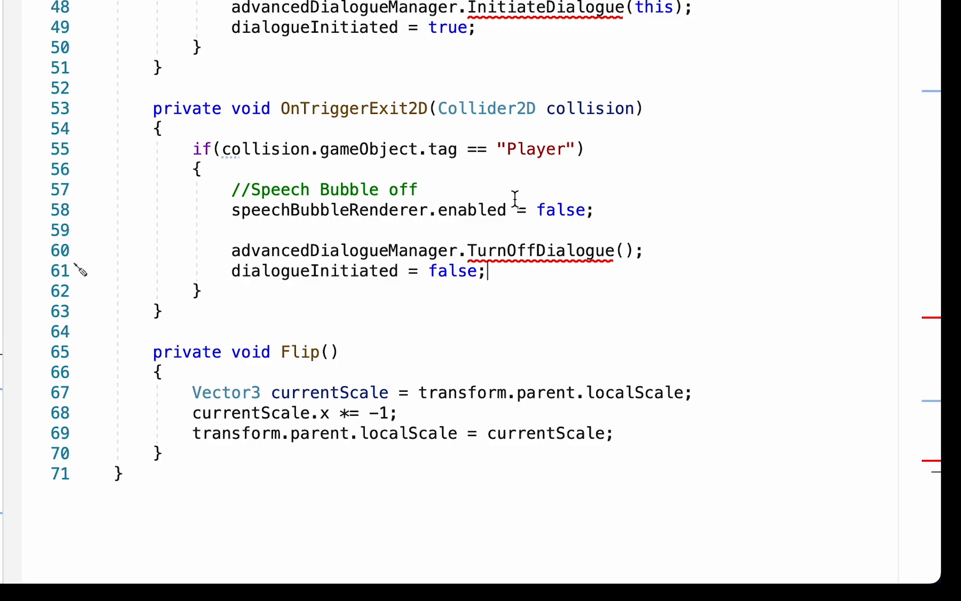
pyautogui.scroll(3)
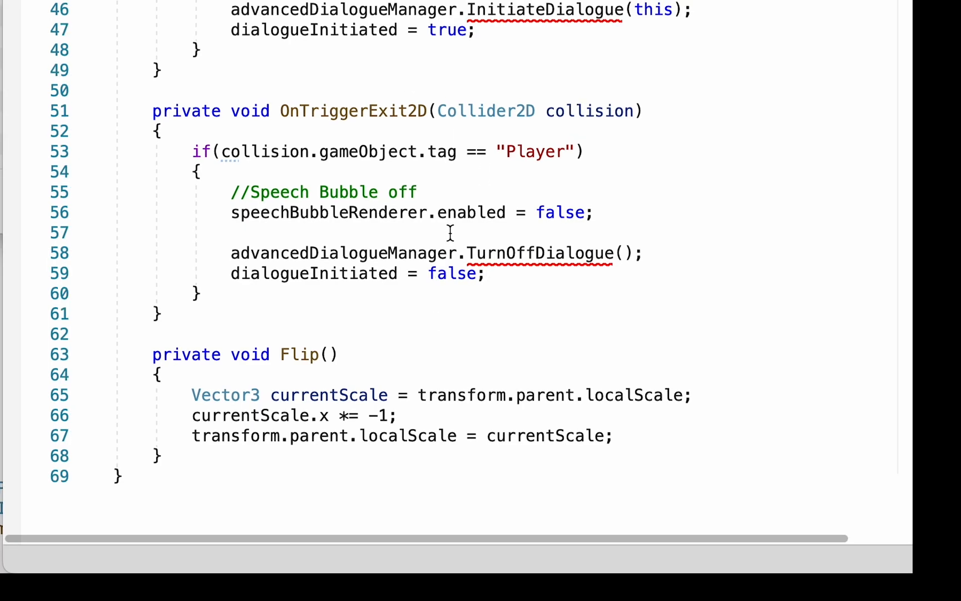
pyautogui.moveTo(279, 6)
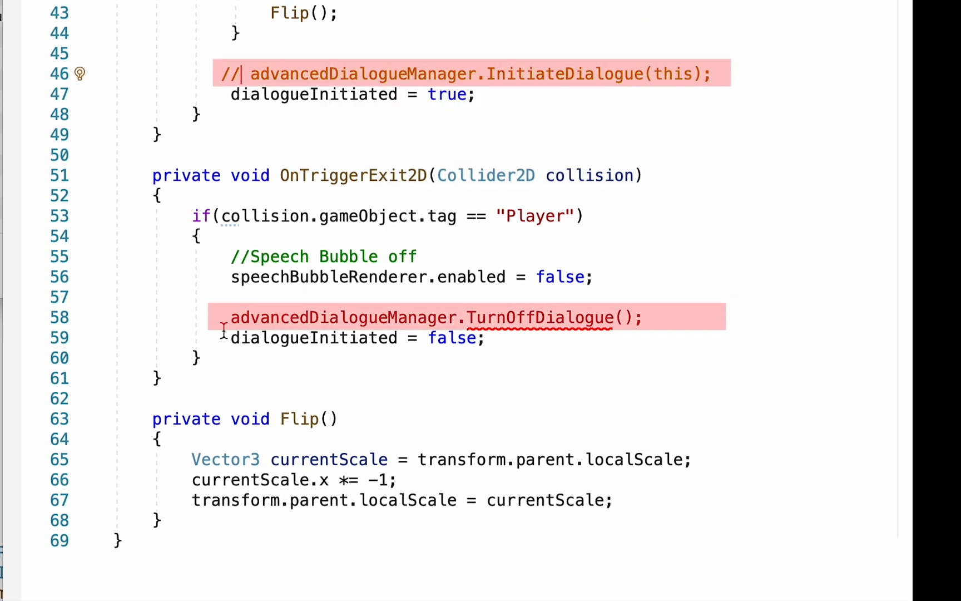
# Comment out the InitiateDialogue and TurnOffDialogue calls with //
pyautogui.write('//')
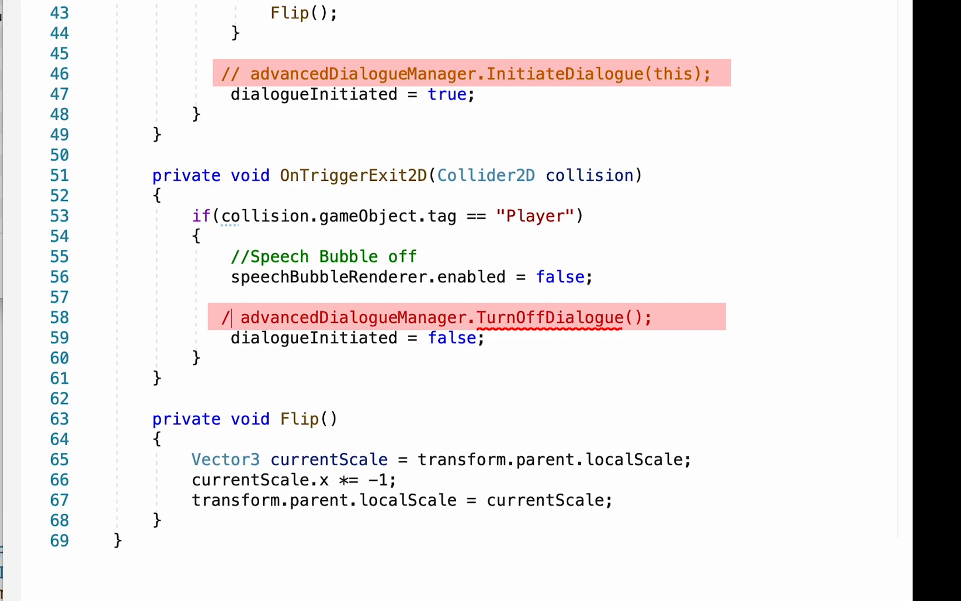
pyautogui.write('/')
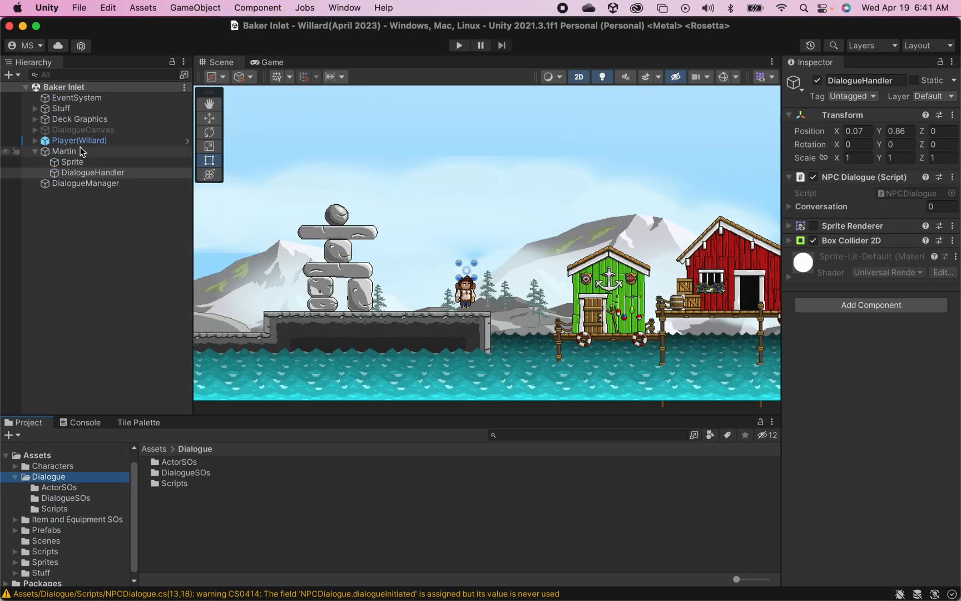
# Select Martin's DialogueHandler and expand its empty NPC Dialogue Conversation list
pyautogui.click(64, 151)
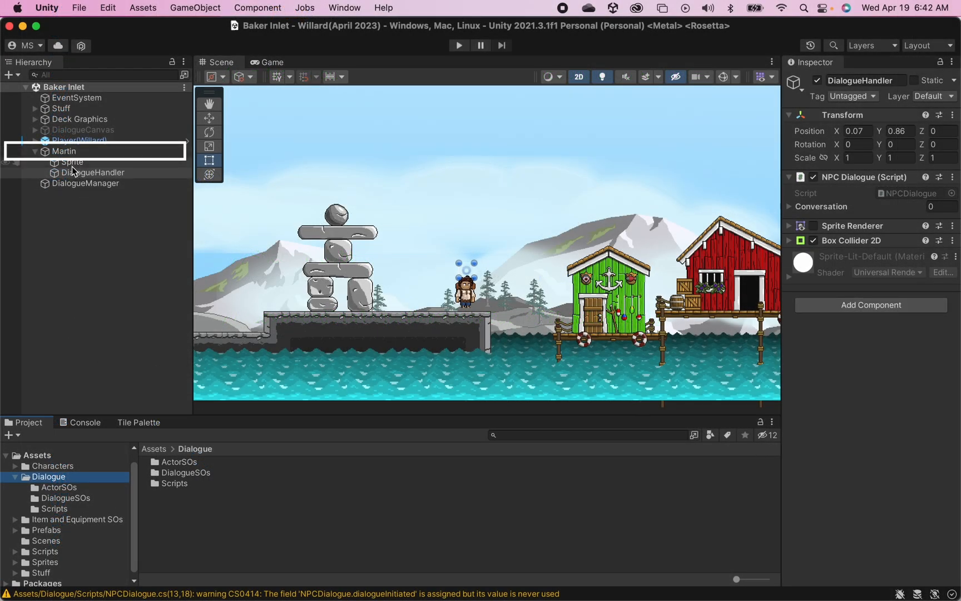
pyautogui.click(79, 140)
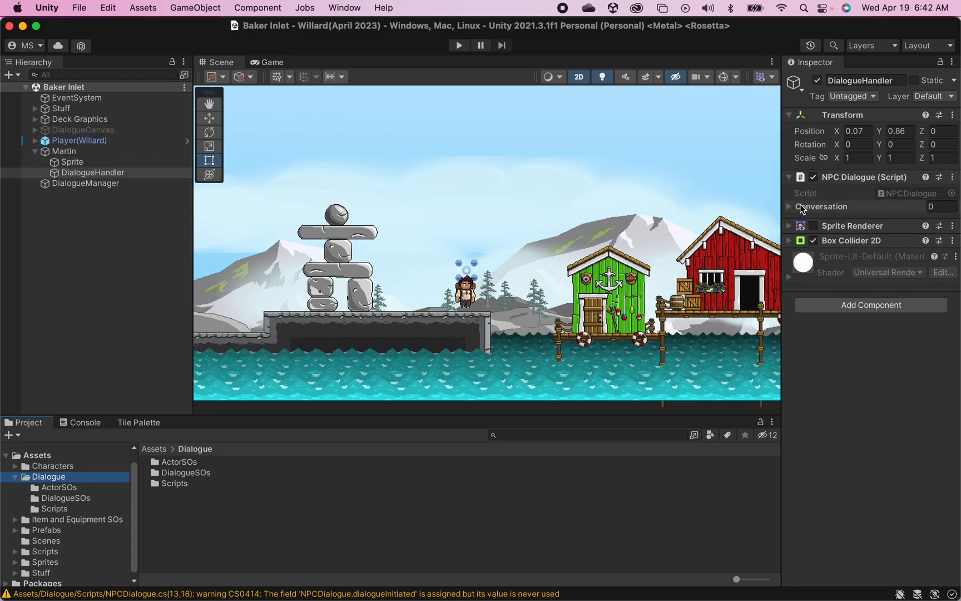
pyautogui.click(791, 207)
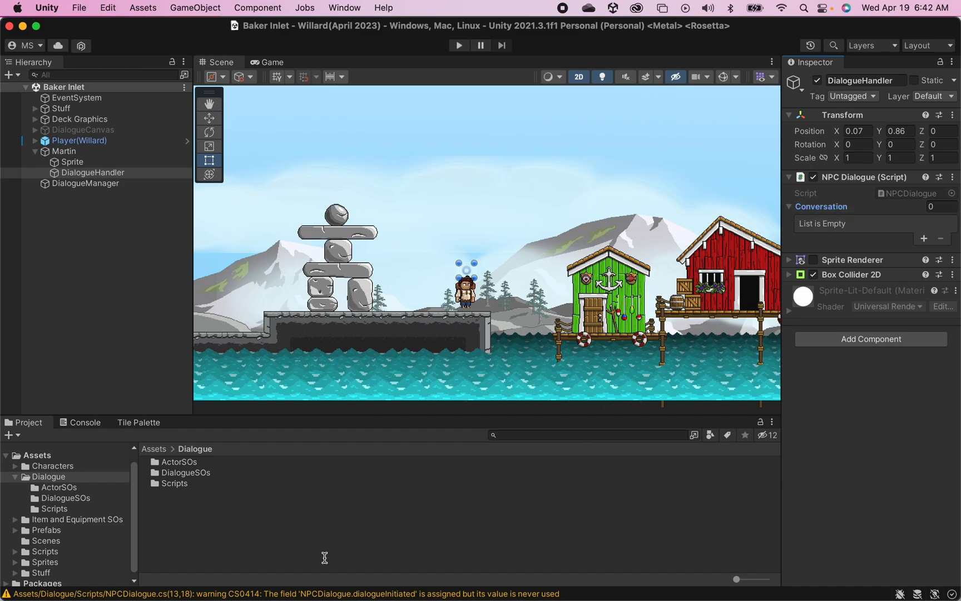
pyautogui.moveTo(160, 496)
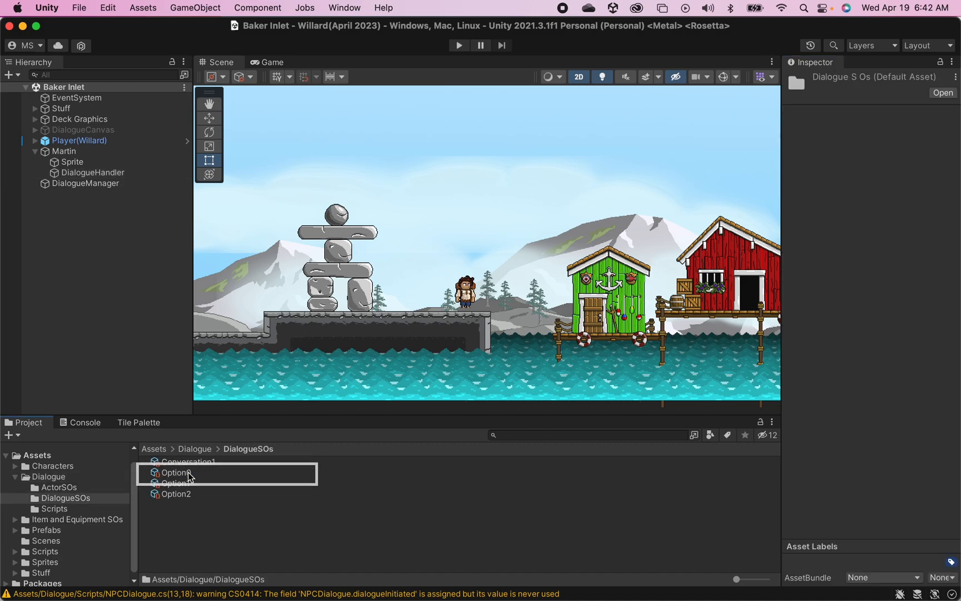
# Fill the Conversation list with Conversation1, Option0, Option1 and Option2
pyautogui.click(94, 172)
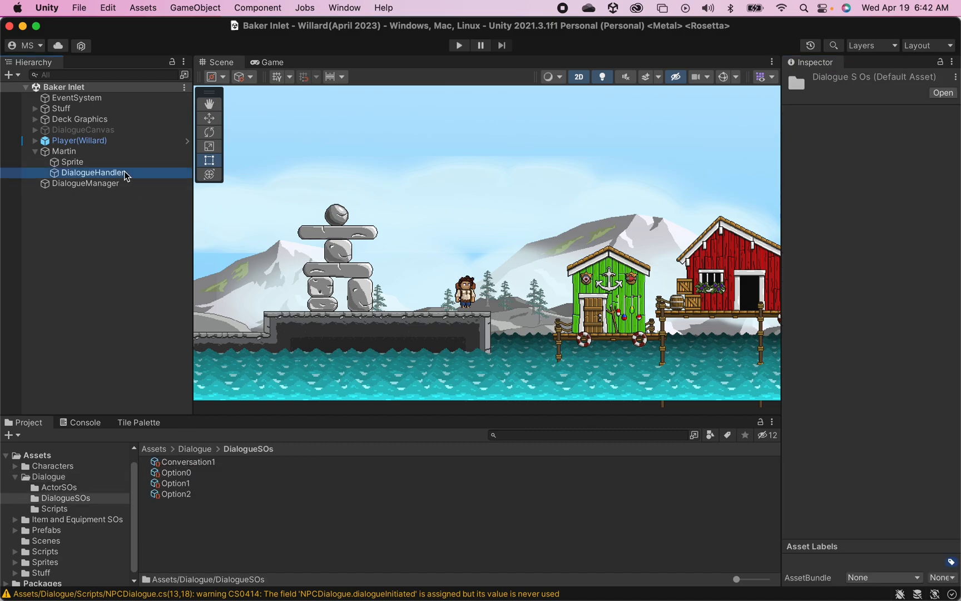
pyautogui.click(93, 172)
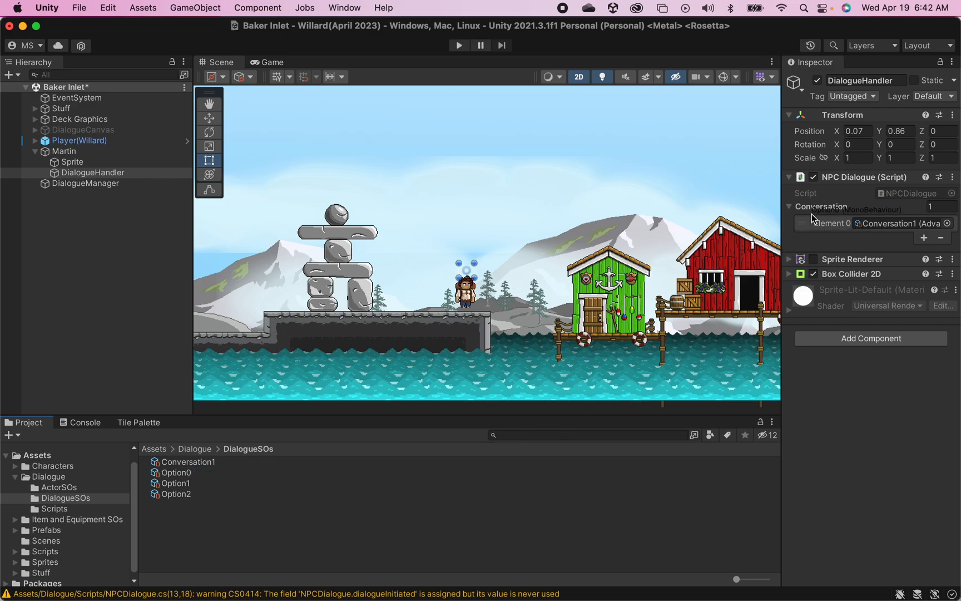
pyautogui.click(924, 237)
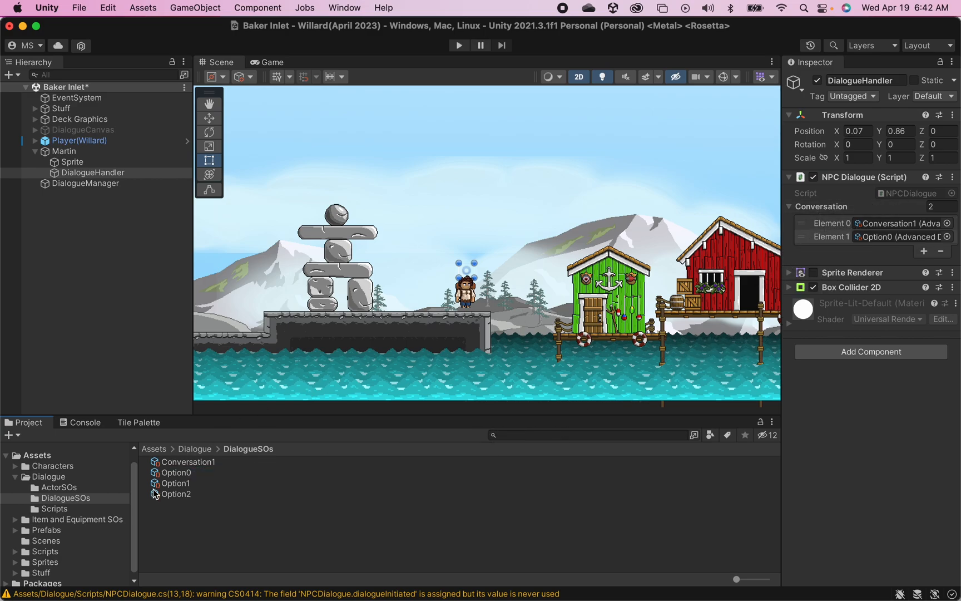
pyautogui.moveTo(815, 211)
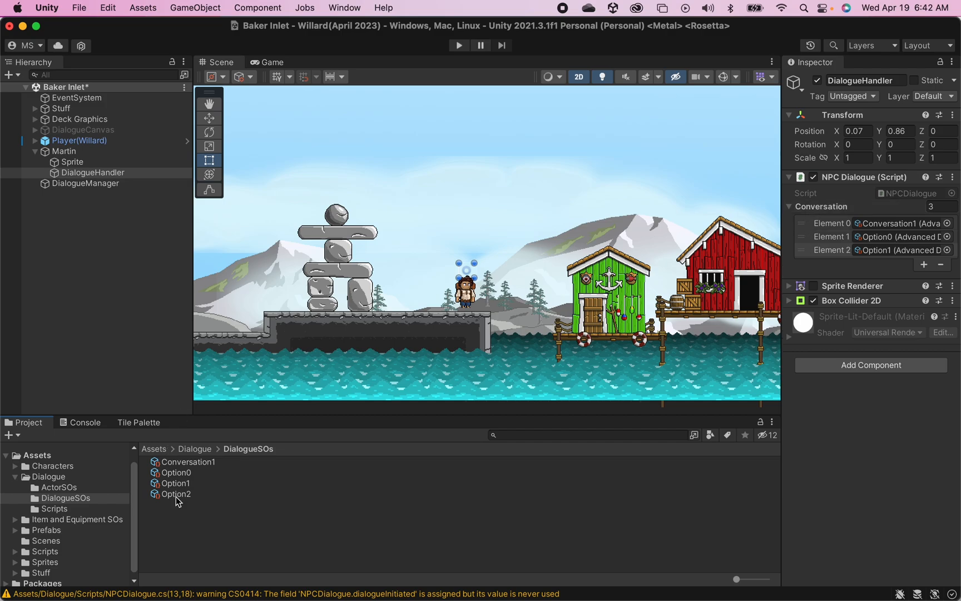
pyautogui.moveTo(825, 213)
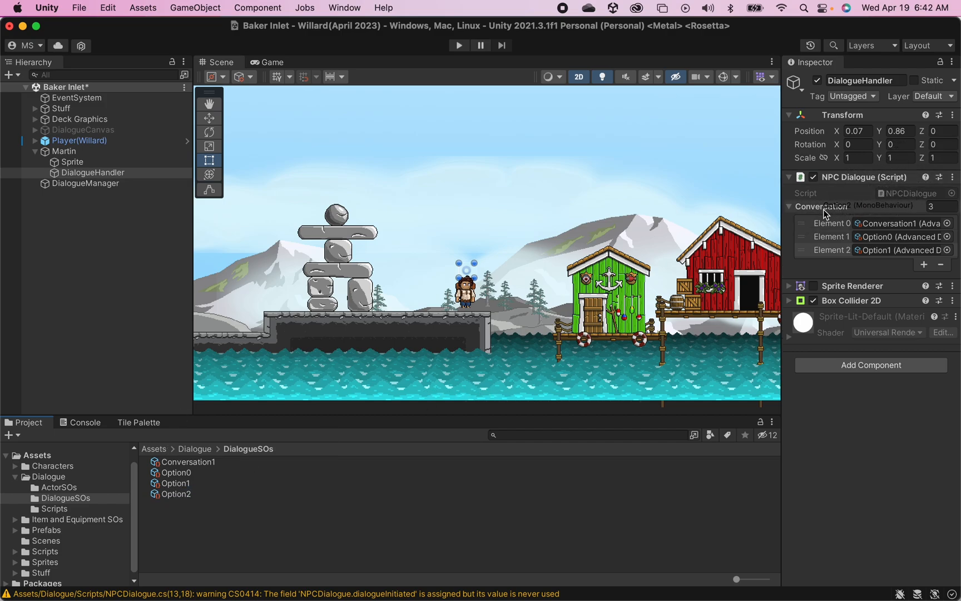
pyautogui.click(927, 263)
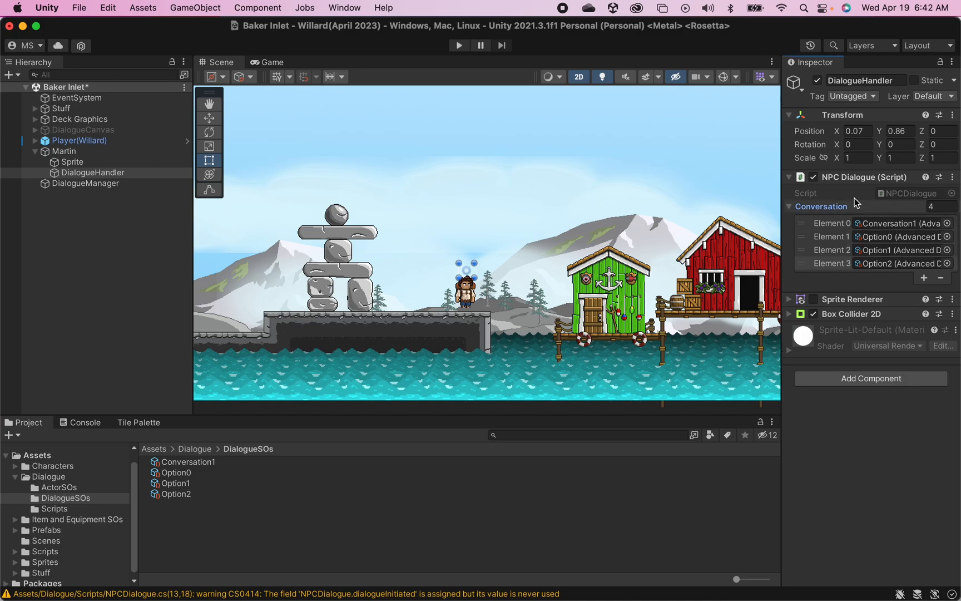
pyautogui.moveTo(885, 246)
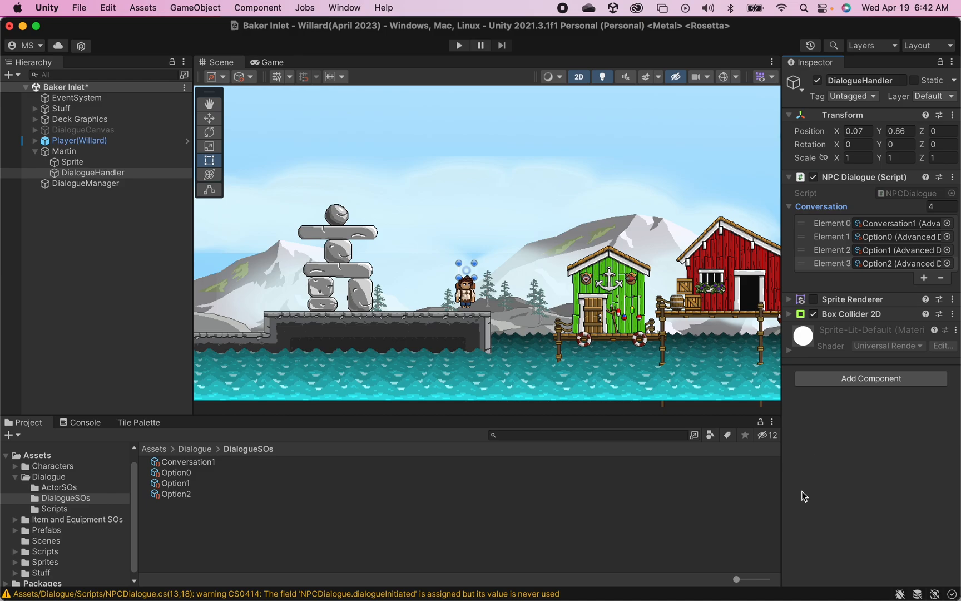
pyautogui.moveTo(613, 571)
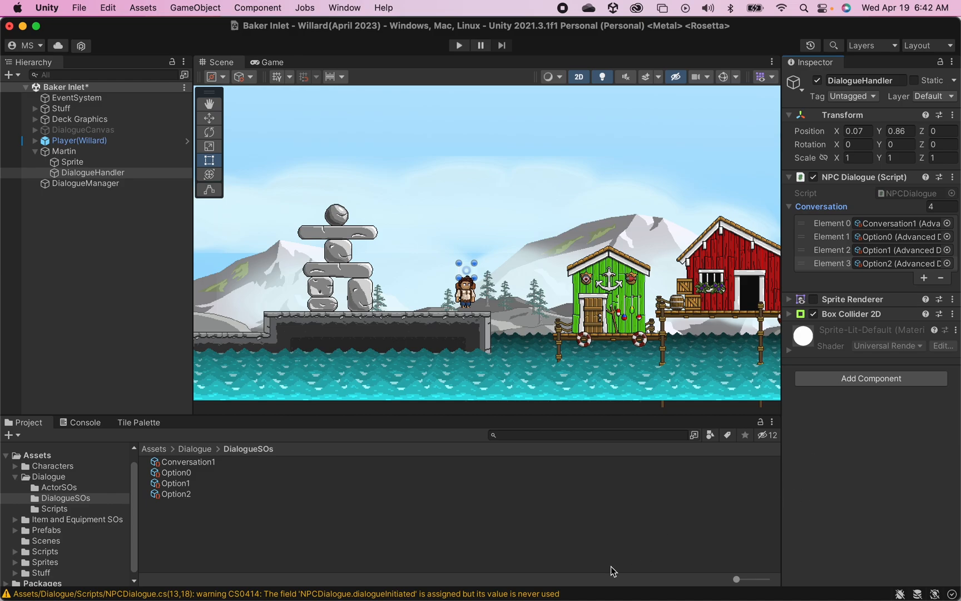
pyautogui.moveTo(307, 449)
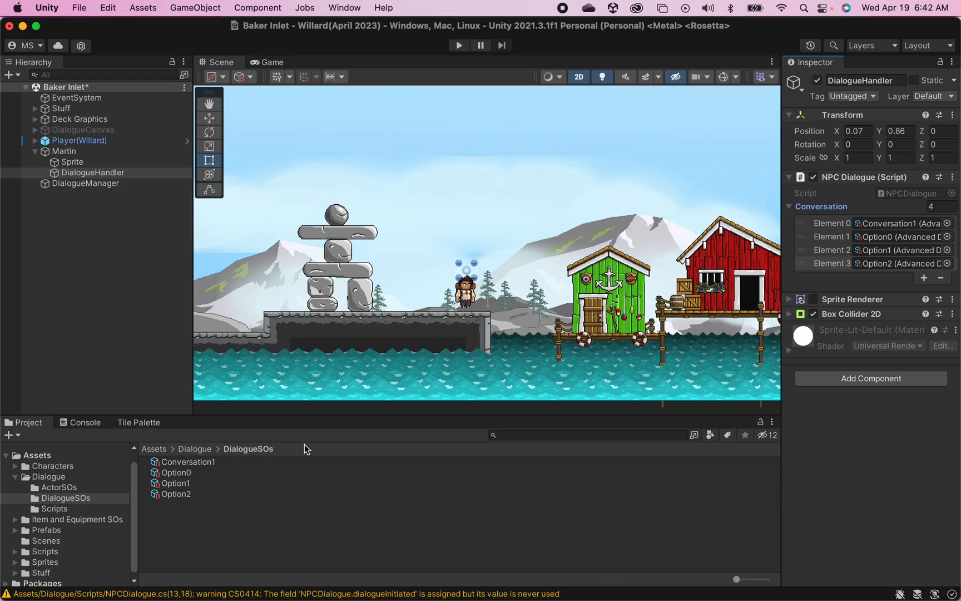
pyautogui.moveTo(186, 462)
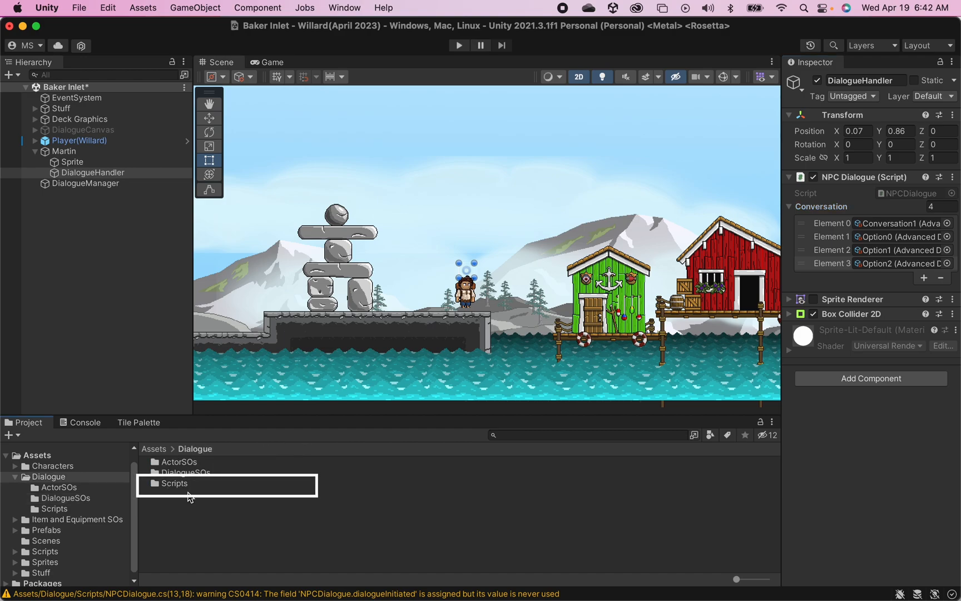
# Open AdvancedDialogueManager.cs and begin a comment describing the currently stored NPC dialogue
pyautogui.doubleClick(173, 482)
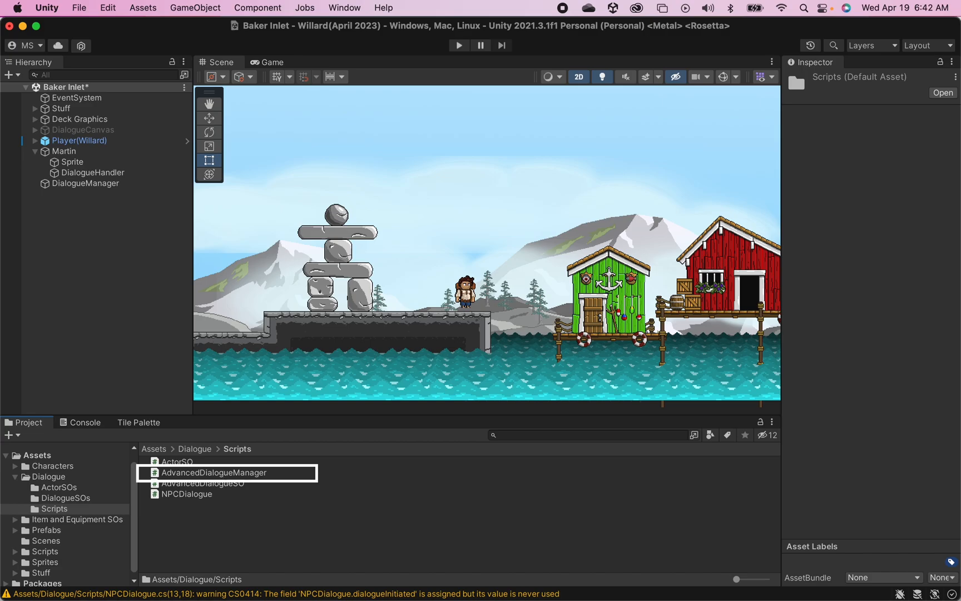
pyautogui.doubleClick(214, 471)
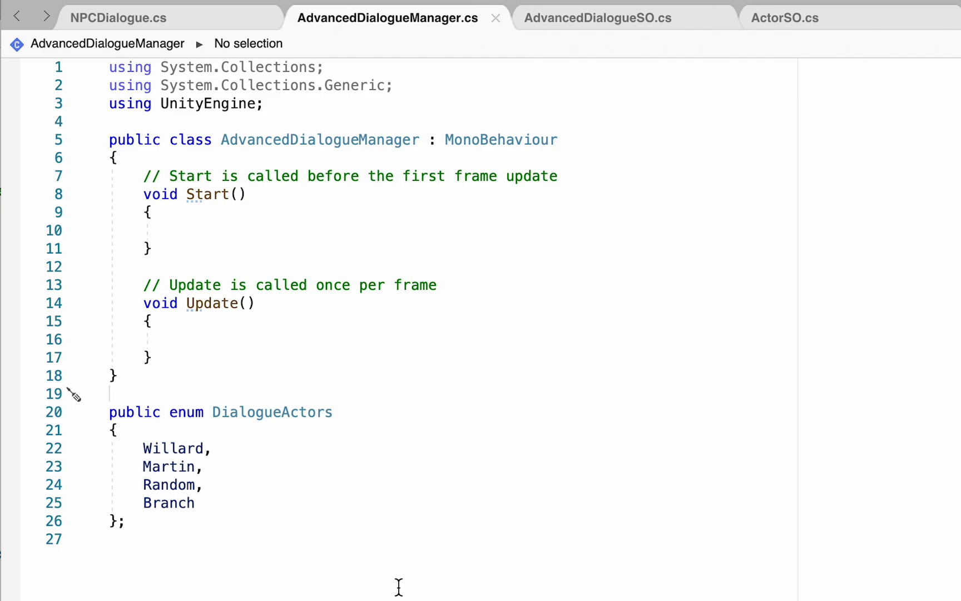
pyautogui.moveTo(294, 208)
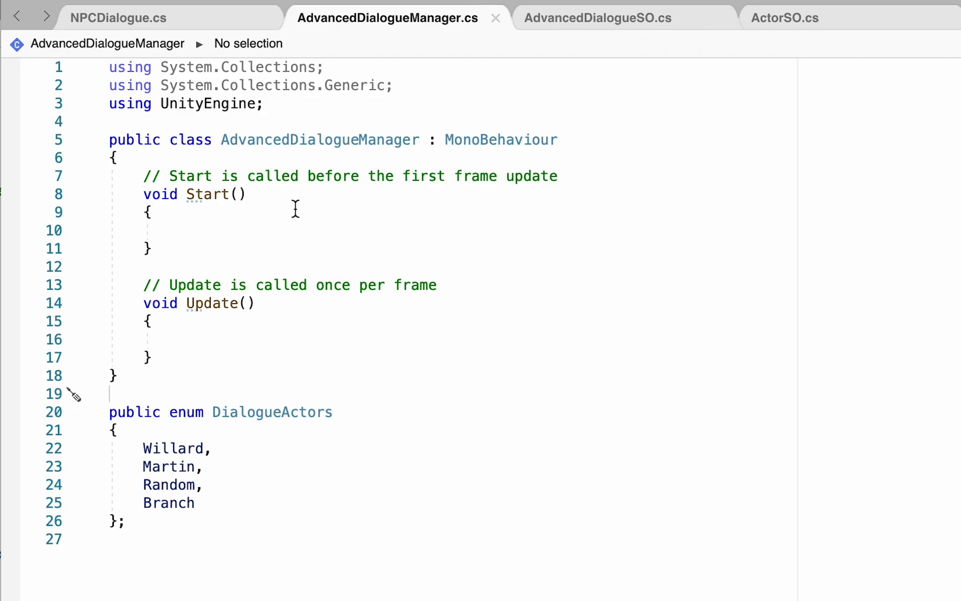
pyautogui.moveTo(276, 333)
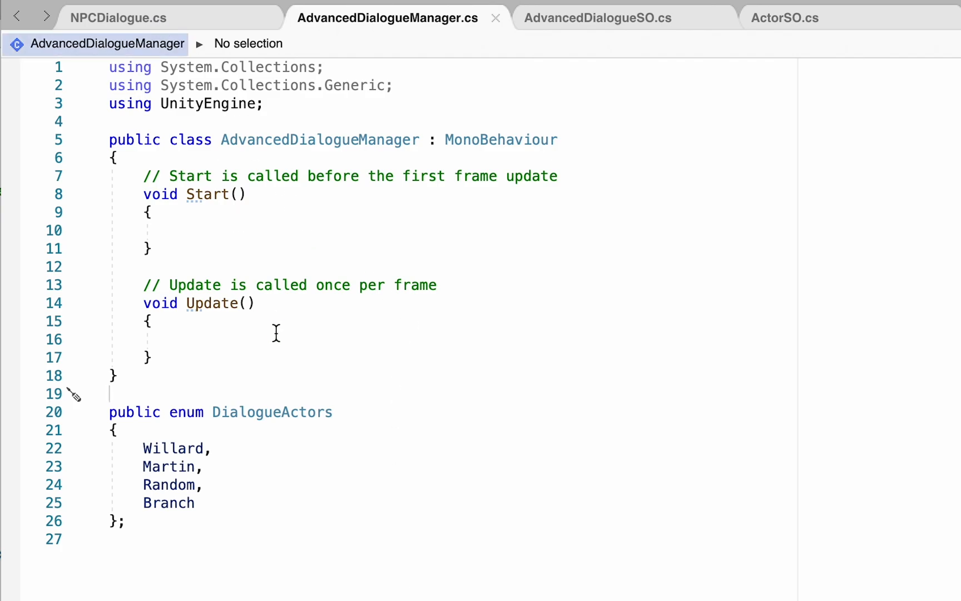
pyautogui.moveTo(208, 221)
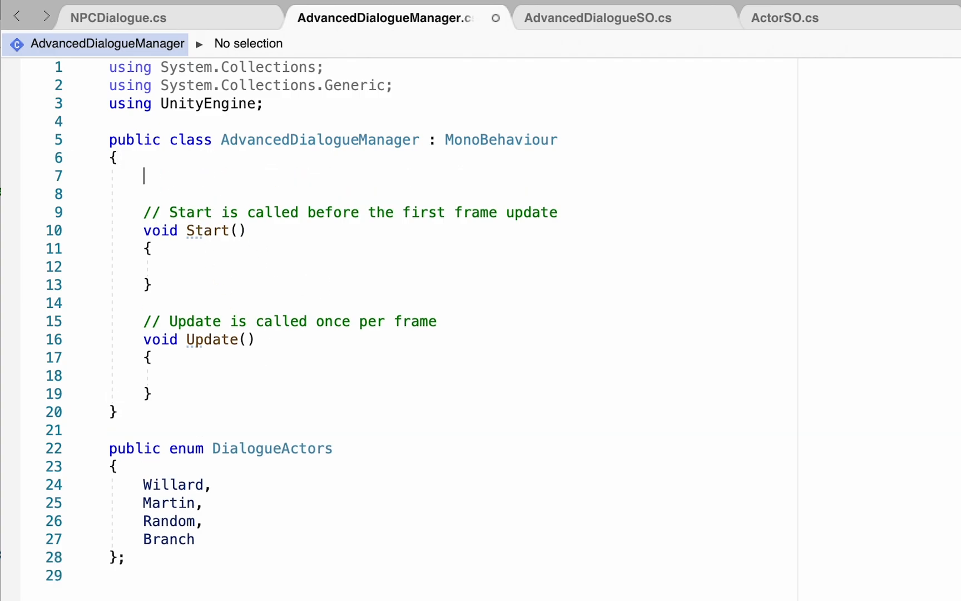
pyautogui.write('//The N')
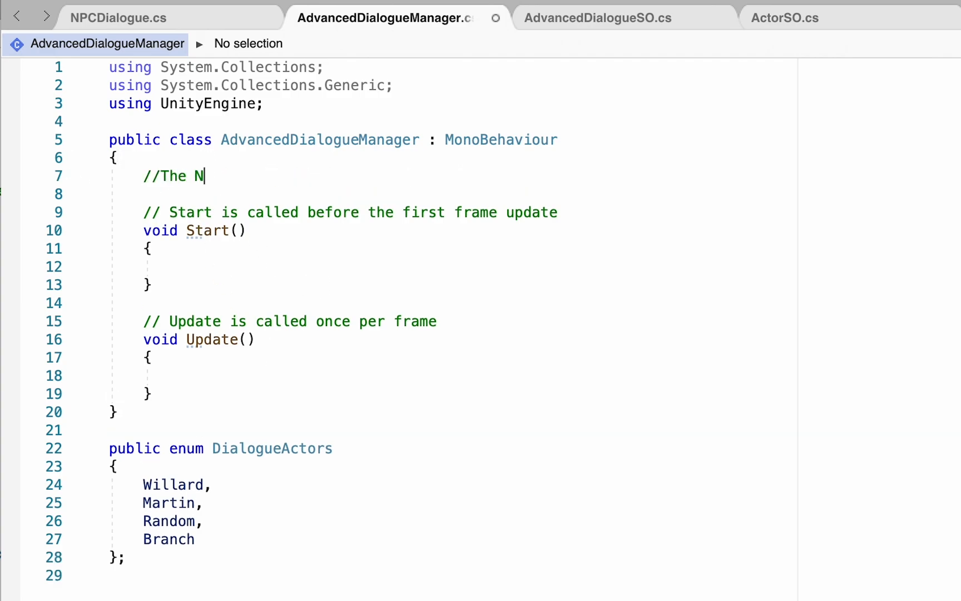
pyautogui.write('PC DIALOGUE we are currently st')
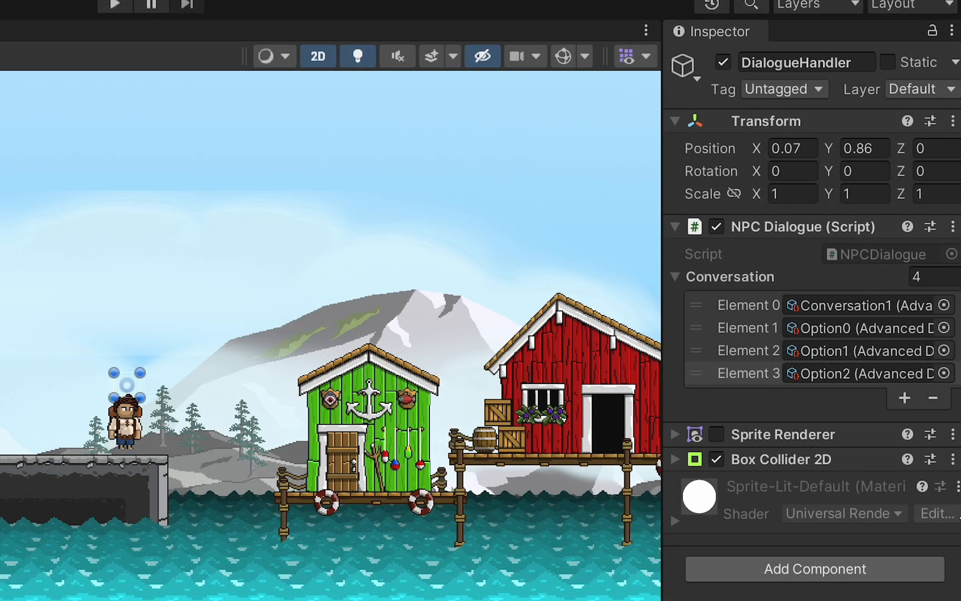
pyautogui.moveTo(786, 333)
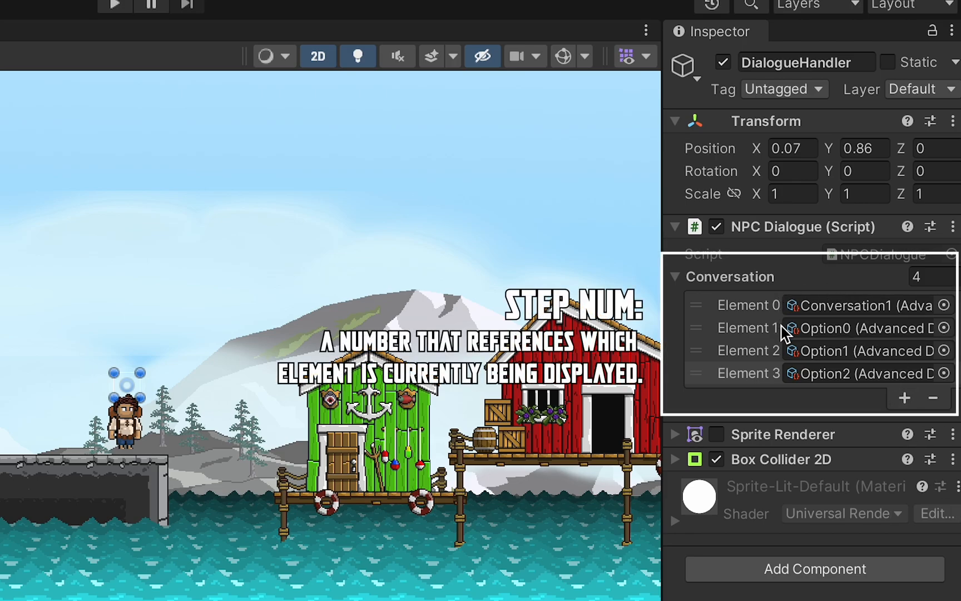
pyautogui.moveTo(836, 380)
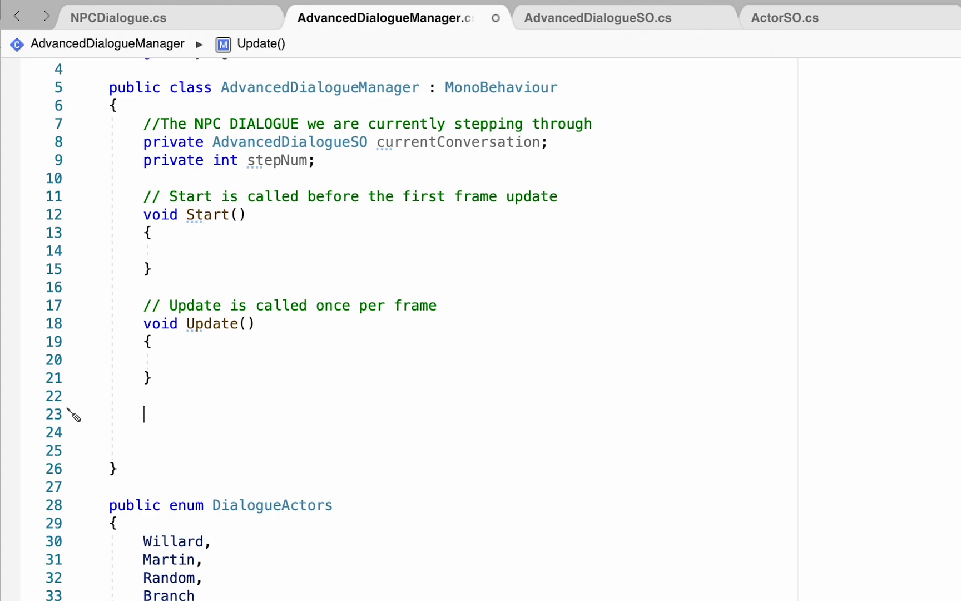
# Start the public void InitiateDialogue method and uncomment the InitiateDialogue call in NPCDialogue
pyautogui.write('public void InitiateDialogue(')
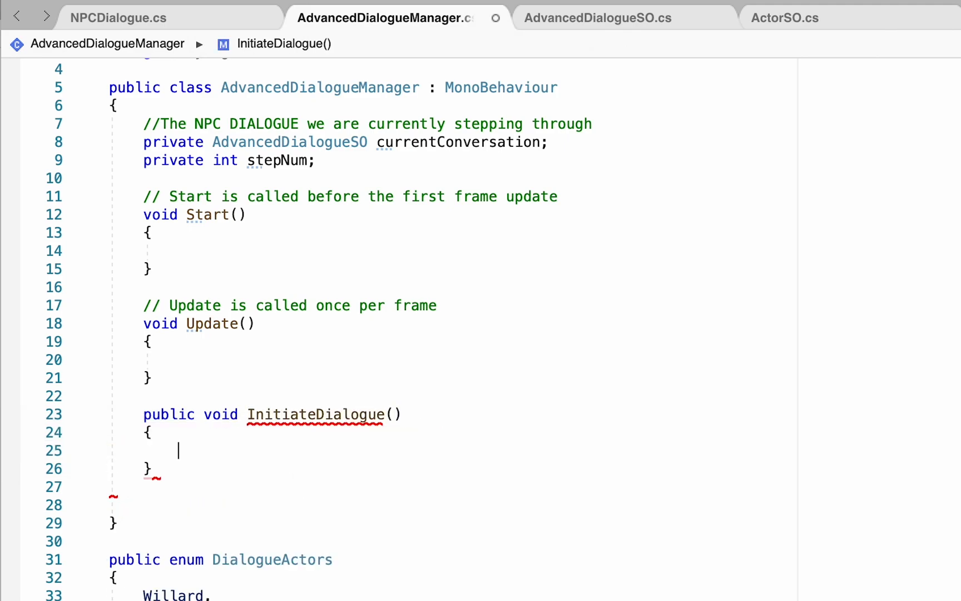
pyautogui.click(117, 17)
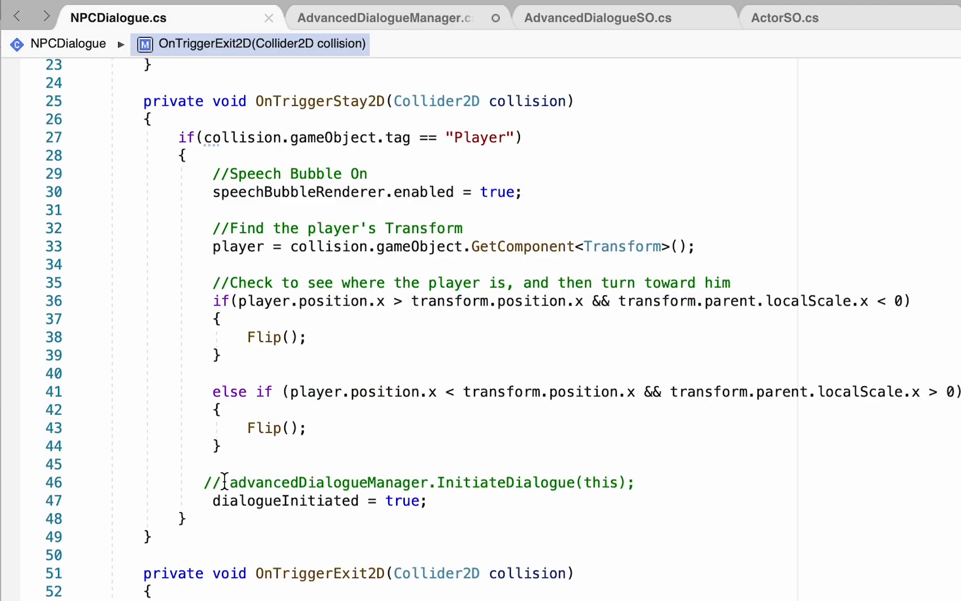
pyautogui.click(213, 482)
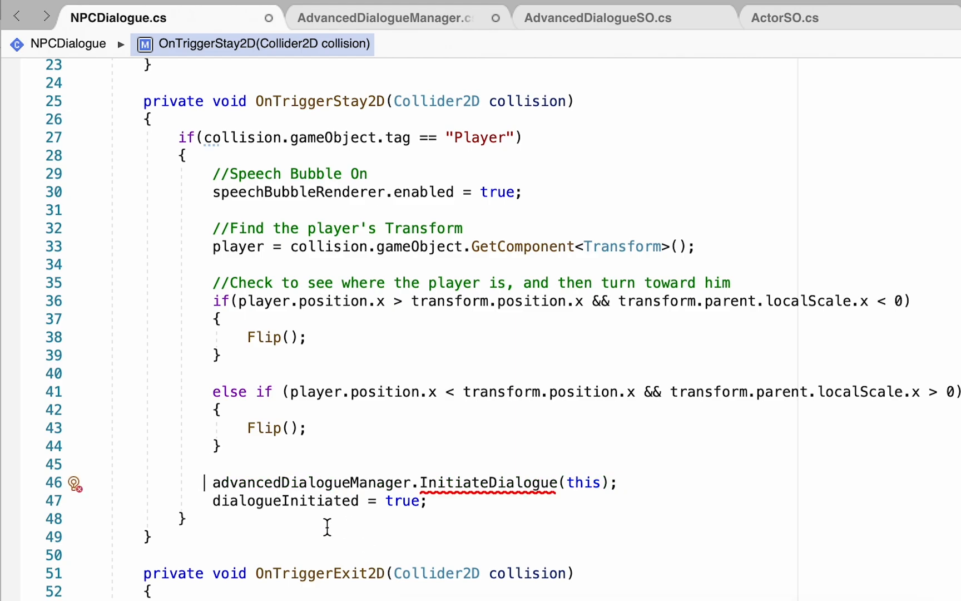
pyautogui.moveTo(489, 518)
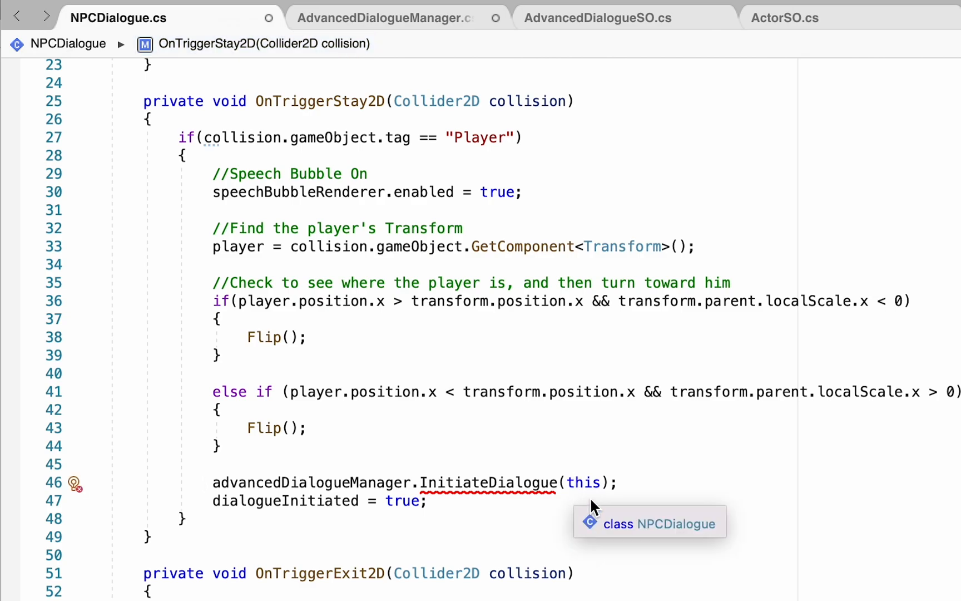
pyautogui.moveTo(499, 472)
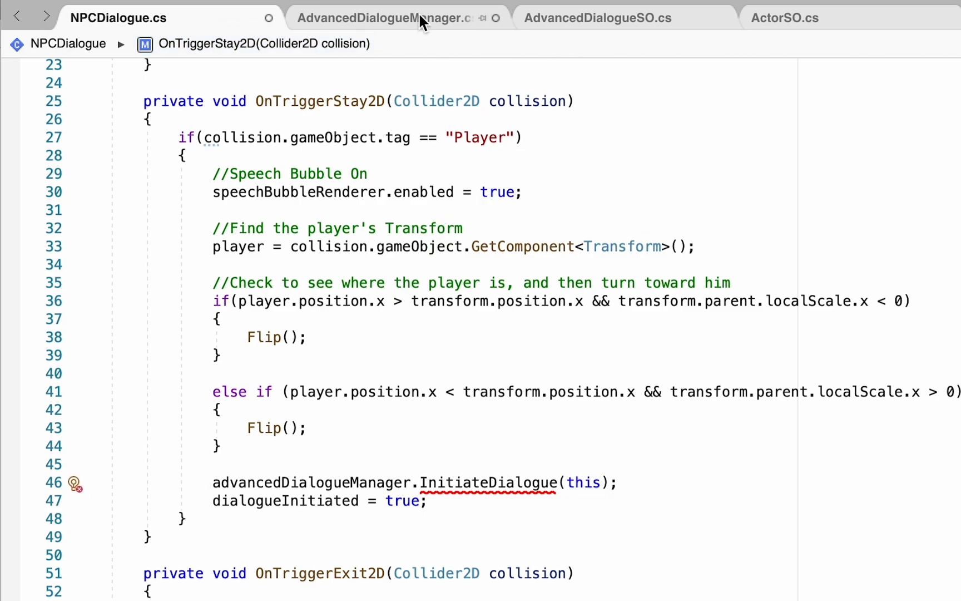
pyautogui.click(385, 16)
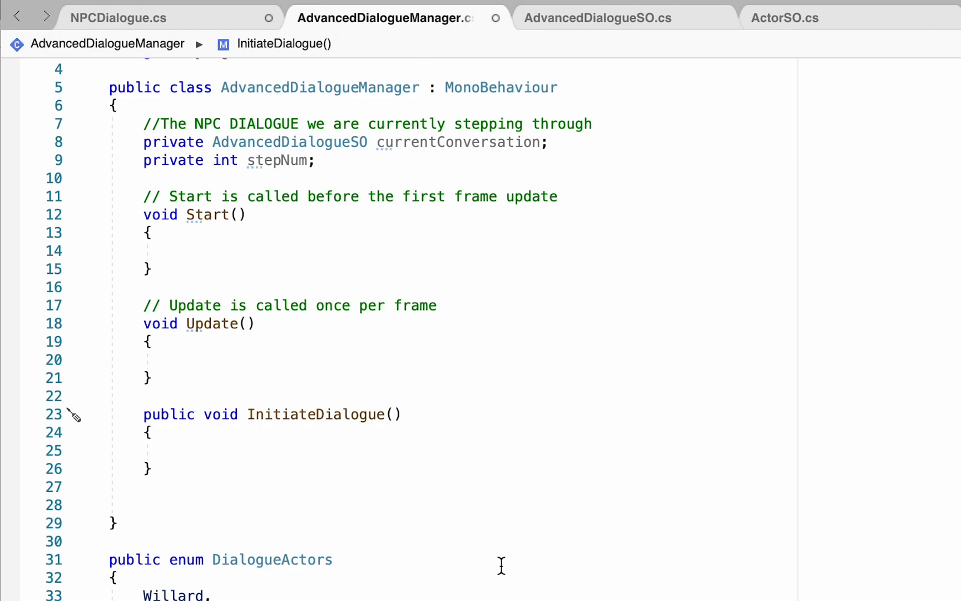
# Give InitiateDialogue an NPCDialogue npcDialogue parameter with a comment about the array currently stepped through
pyautogui.write('NPCDialogue')
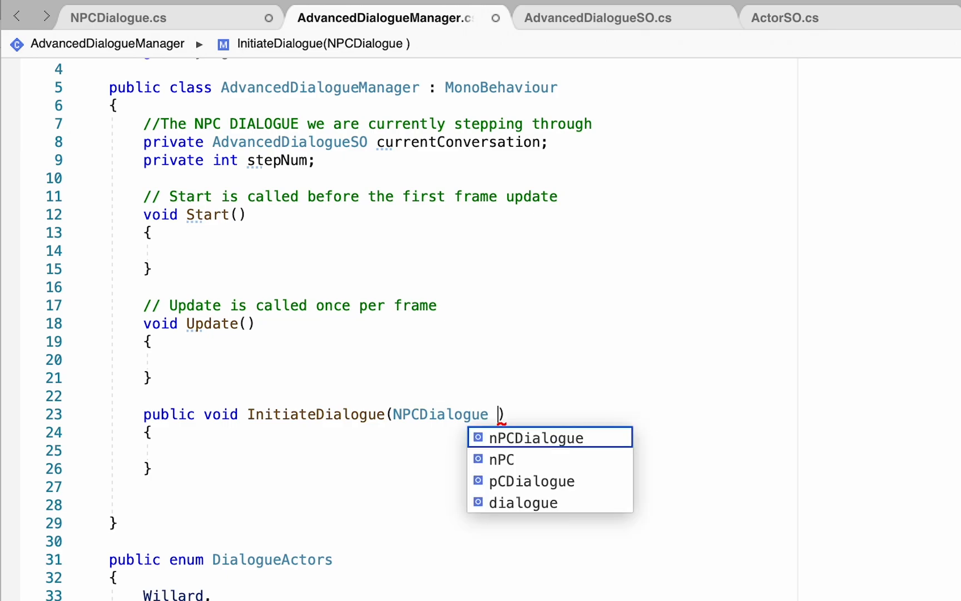
pyautogui.write('npcDialogue')
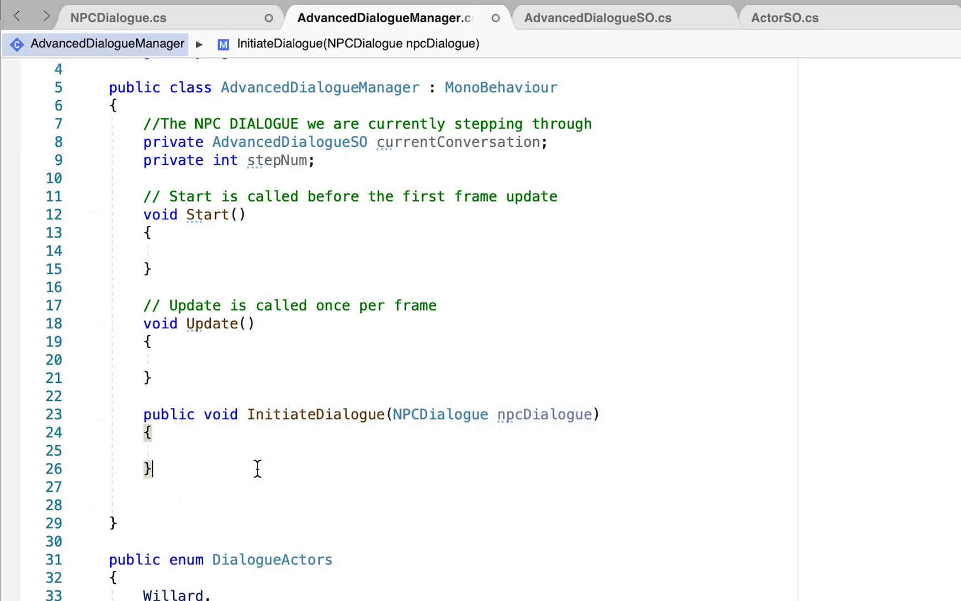
pyautogui.write('//t')
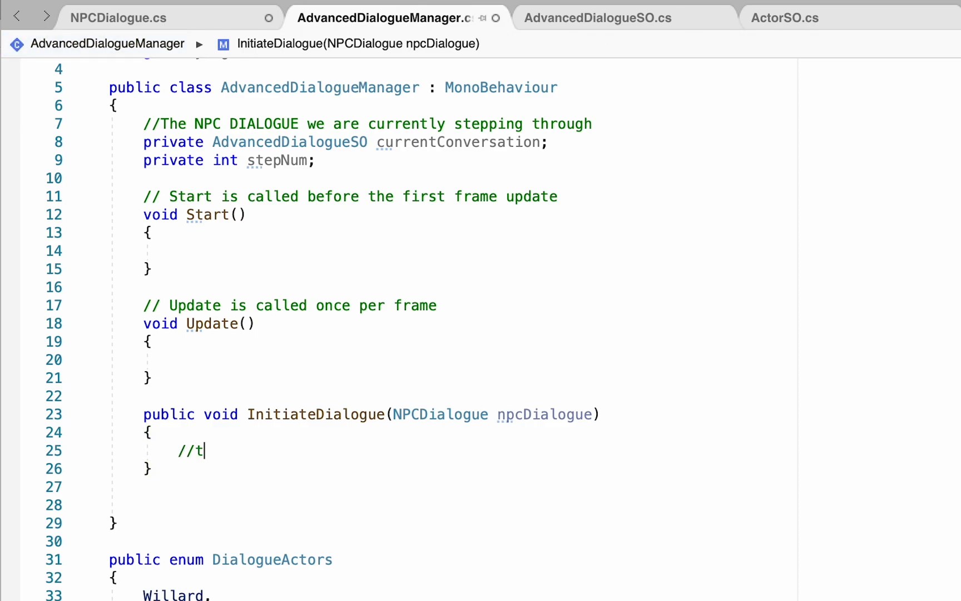
pyautogui.write('he array we are')
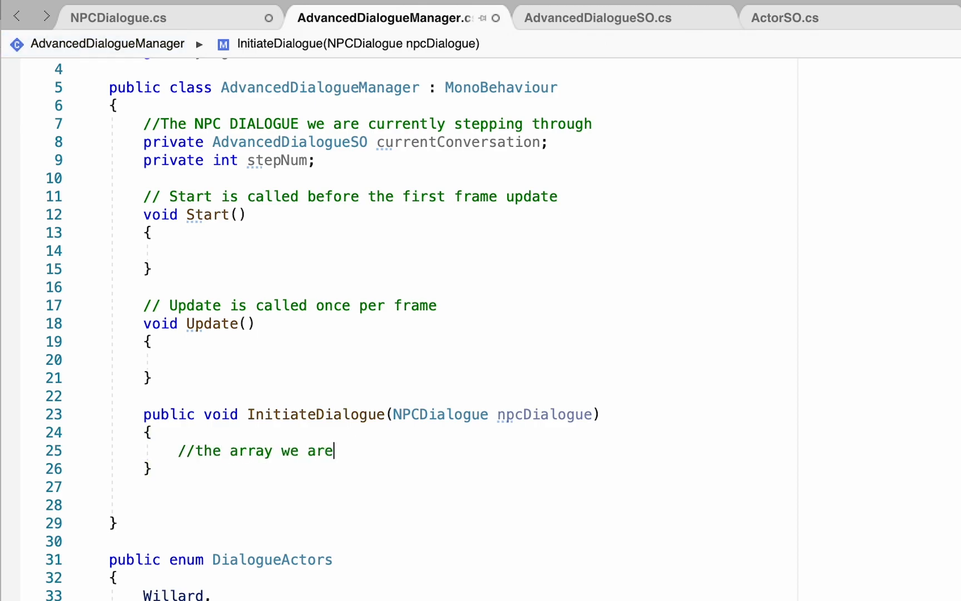
pyautogui.write('currently stepping through')
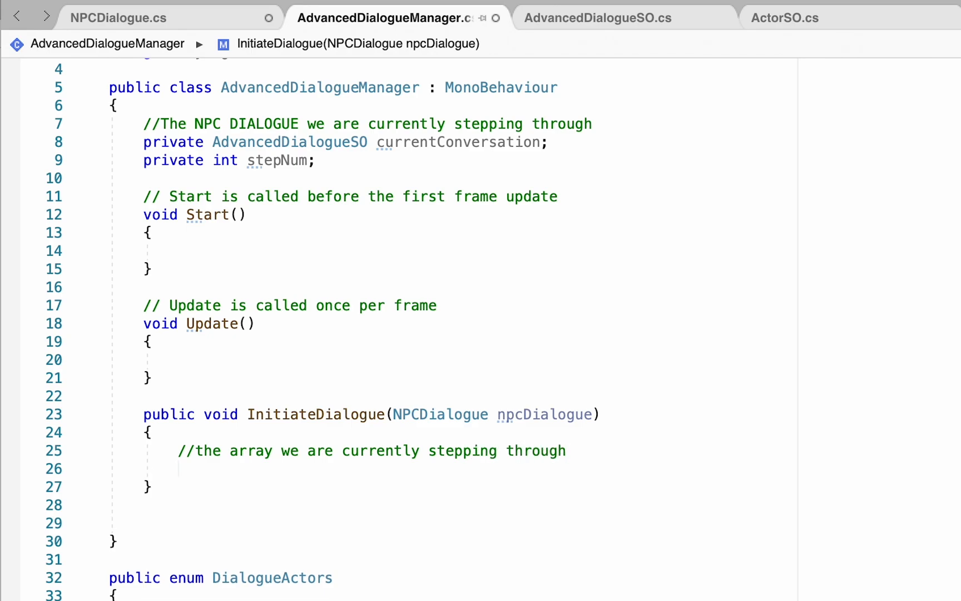
# Write currentConversation = npcDialogue.conversation[0]; inside InitiateDialogue
pyautogui.write('currentConversation =')
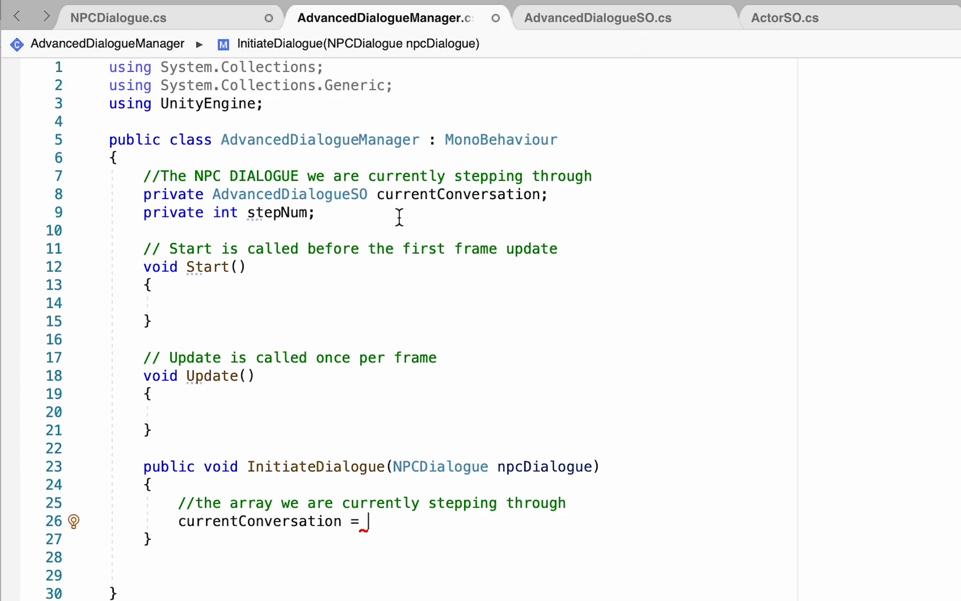
pyautogui.write('npcDialogue.')
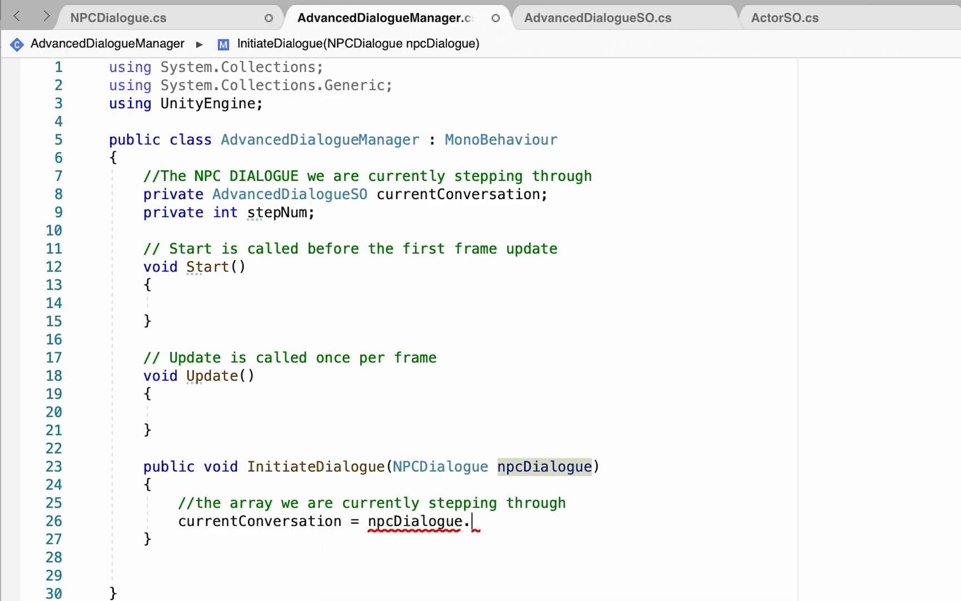
pyautogui.write('conversation')
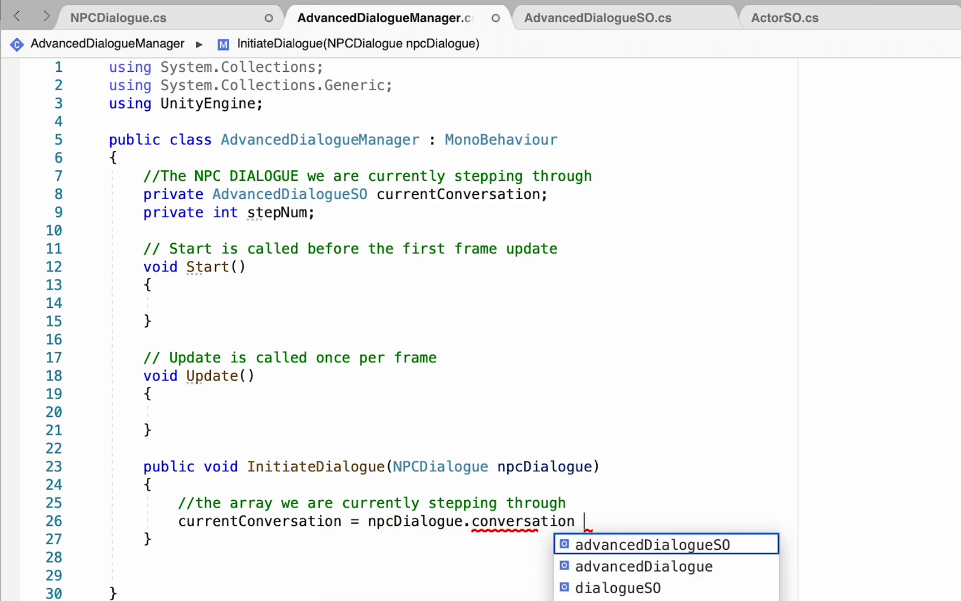
pyautogui.write('[0];')
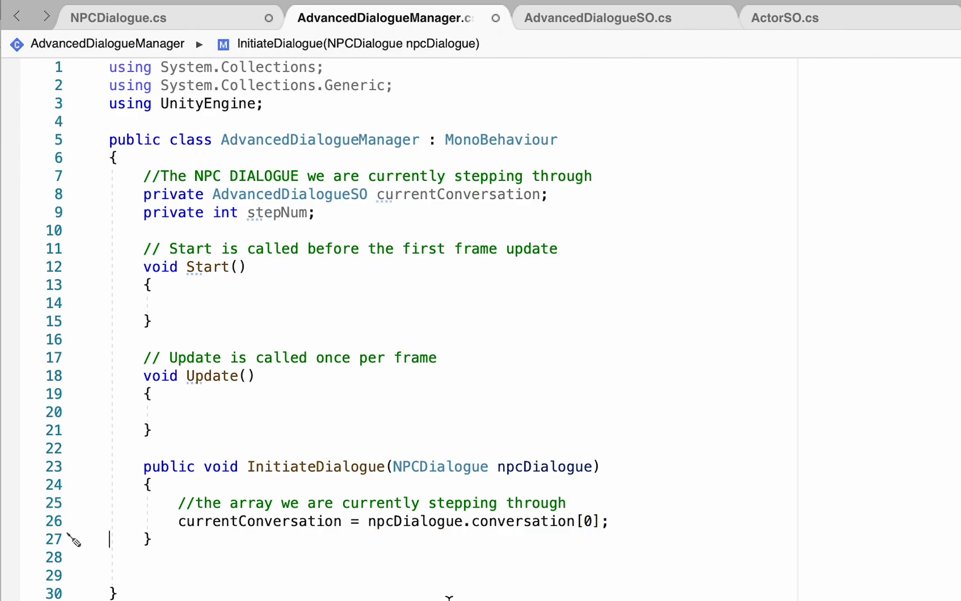
pyautogui.click(118, 16)
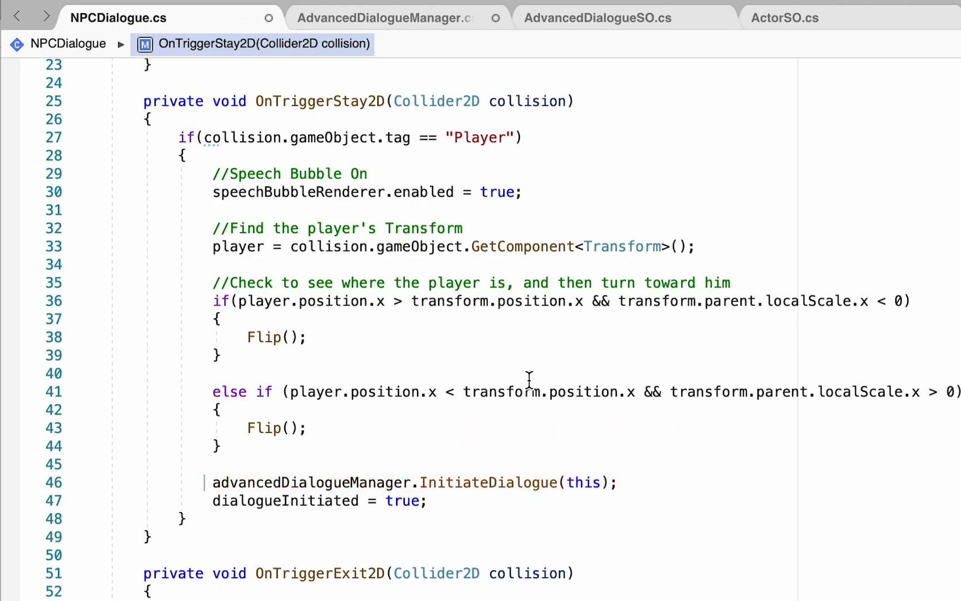
pyautogui.moveTo(342, 122)
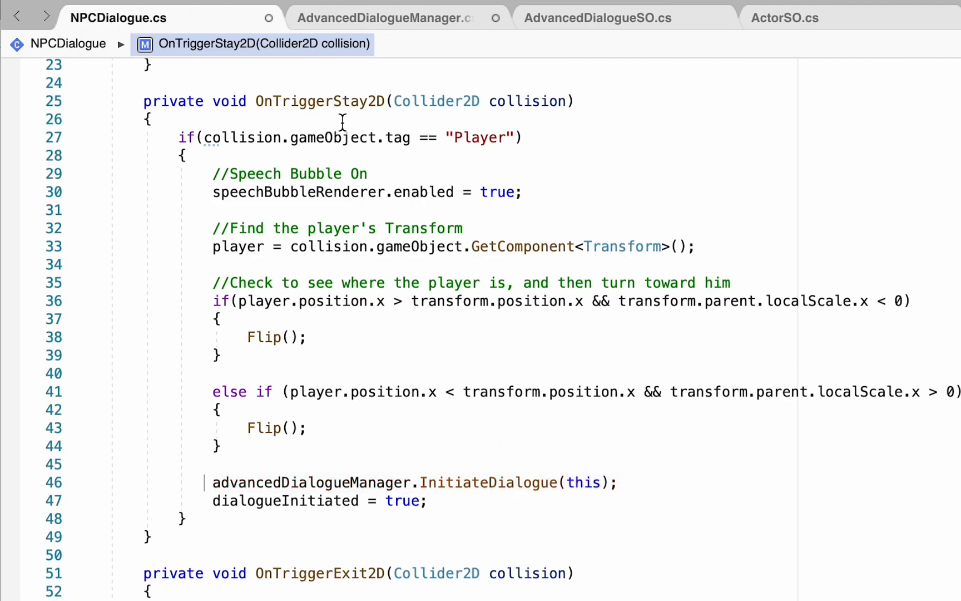
pyautogui.moveTo(489, 483)
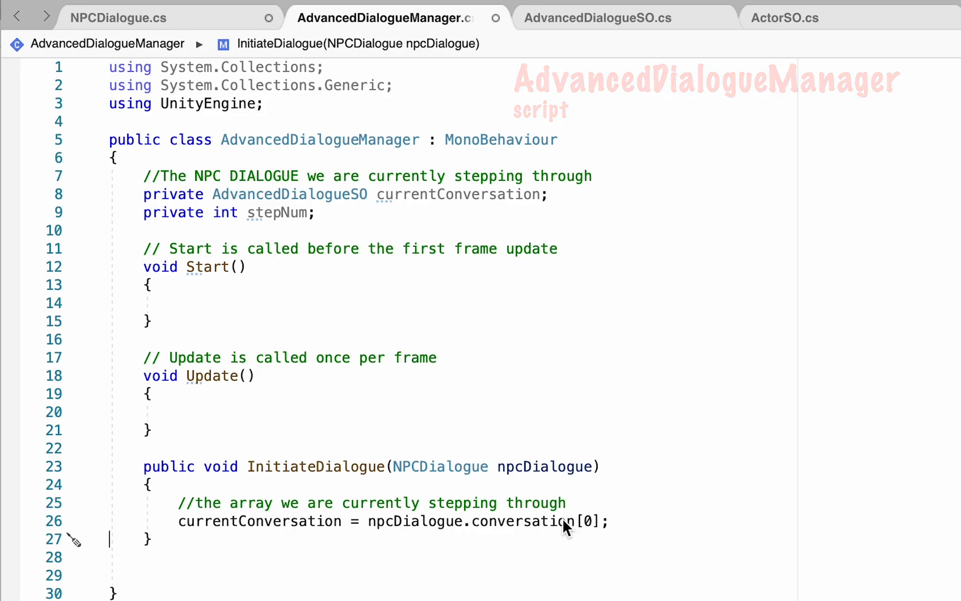
pyautogui.moveTo(650, 534)
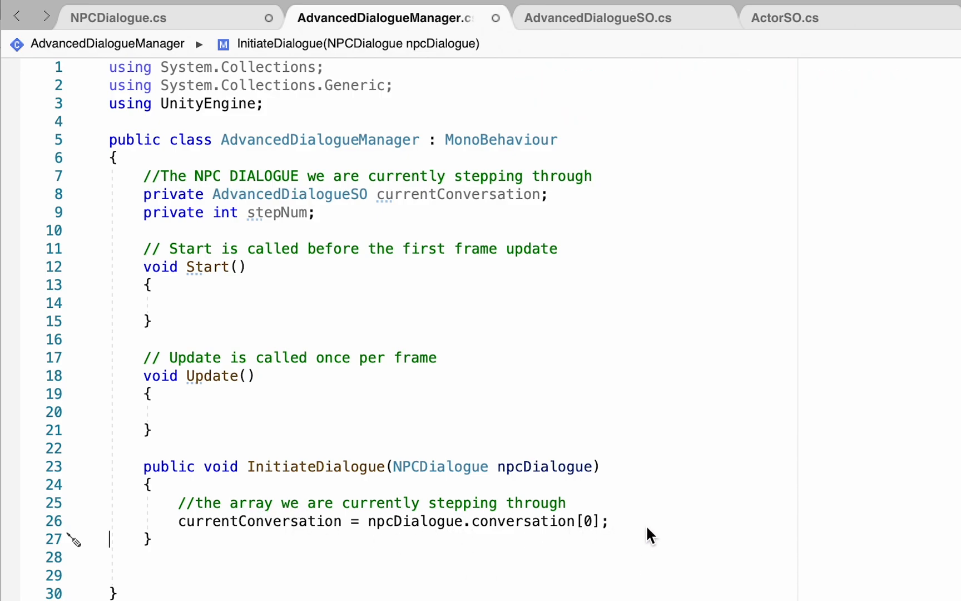
# Write Debug.Log("Started conversation: " + currentConversation); inside InitiateDialogue
pyautogui.write('Debug.Log("')
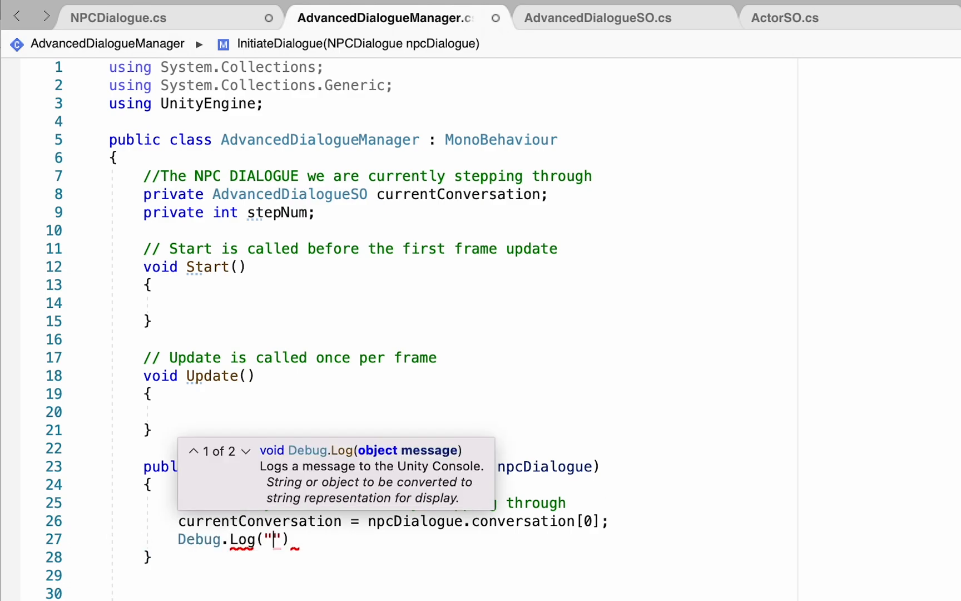
pyautogui.write('Started')
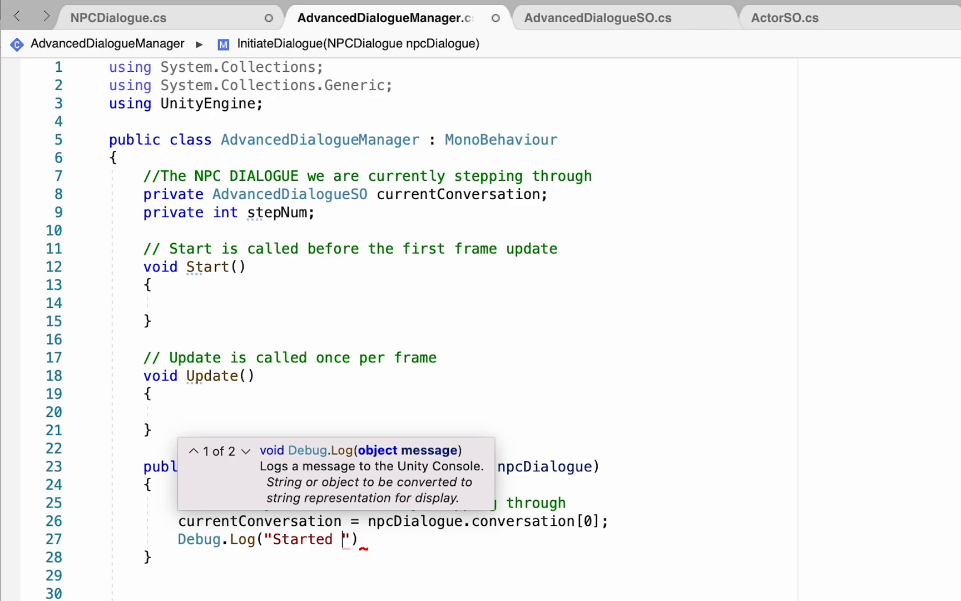
pyautogui.write('c')
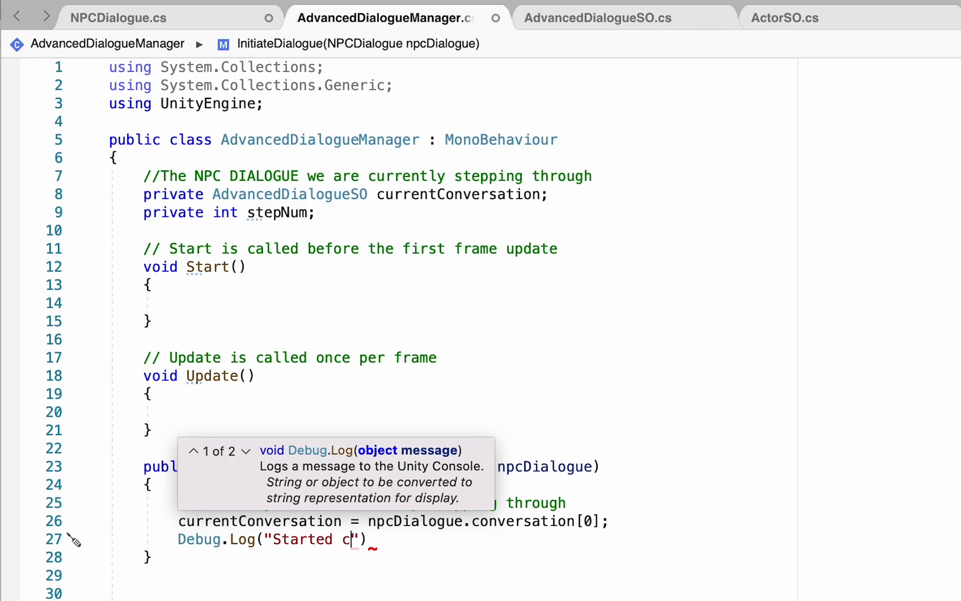
pyautogui.write('onversation')
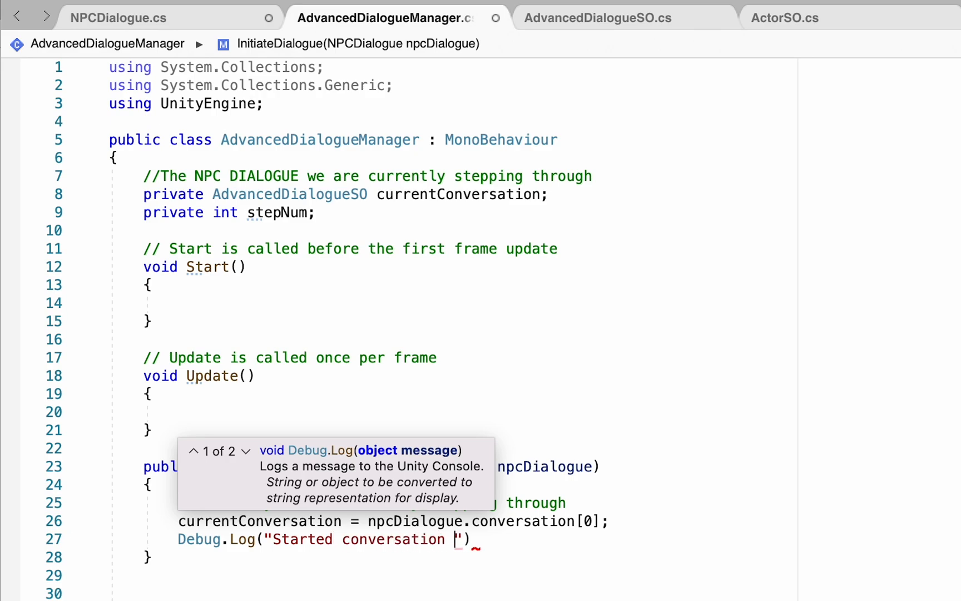
pyautogui.write(': " +')
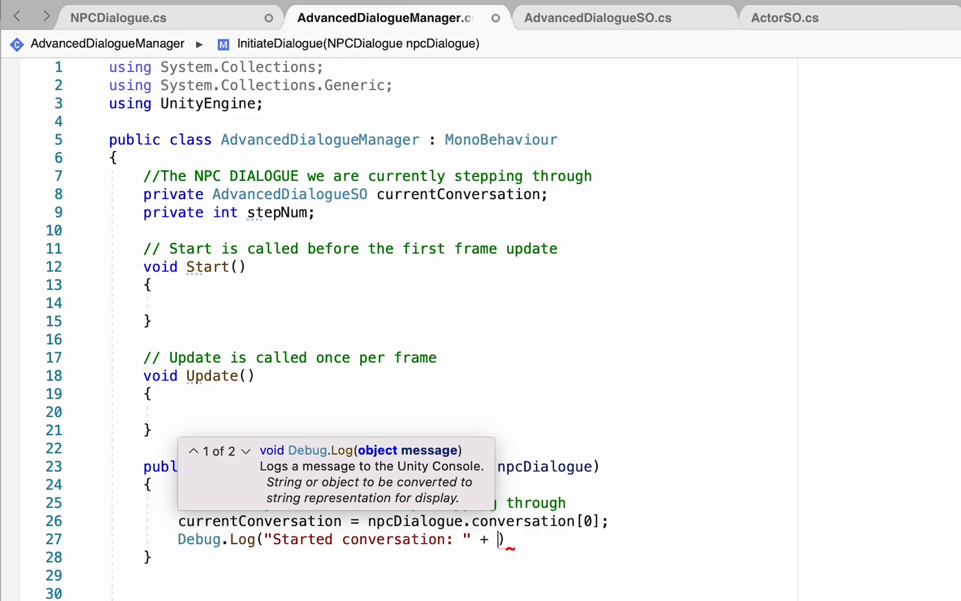
pyautogui.write('currentConversation')
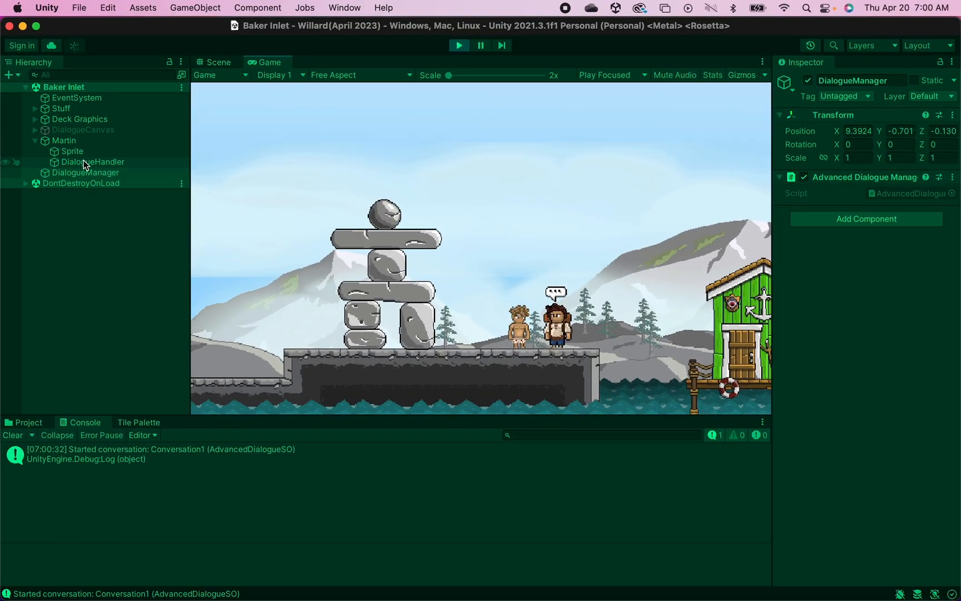
# Play the scene so the console shows Started conversation: Conversation1 when reaching the NPC
pyautogui.click(92, 161)
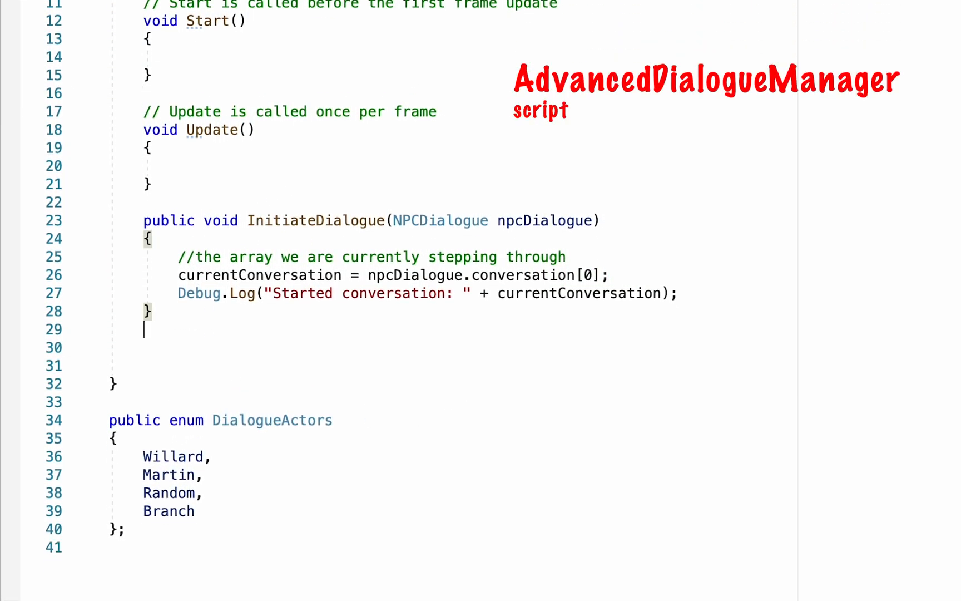
# Declare public void TurnOffDialogue() and reset stepNum = 0; inside it
pyautogui.write('public void TurnOffDialogue(')
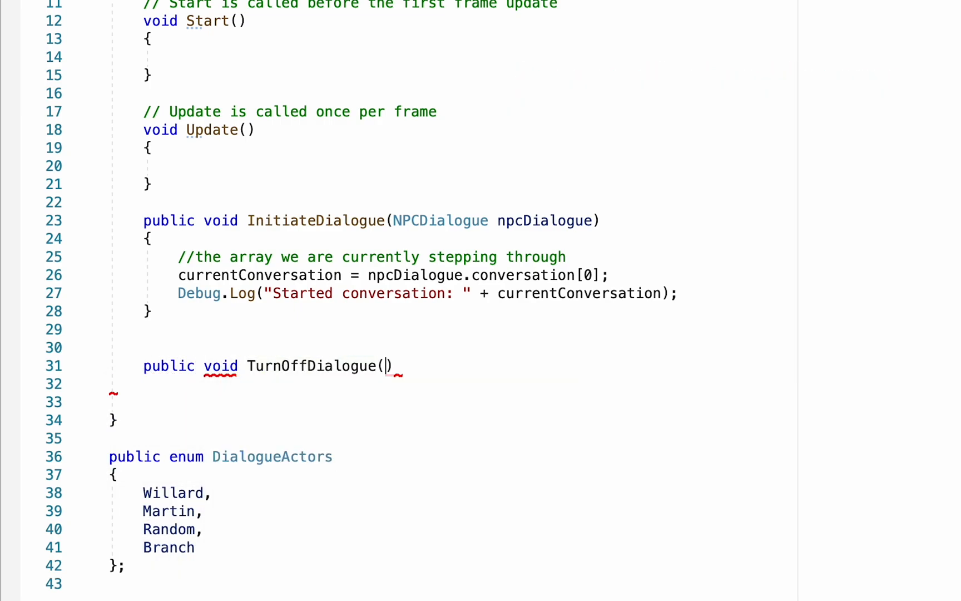
pyautogui.write(')')
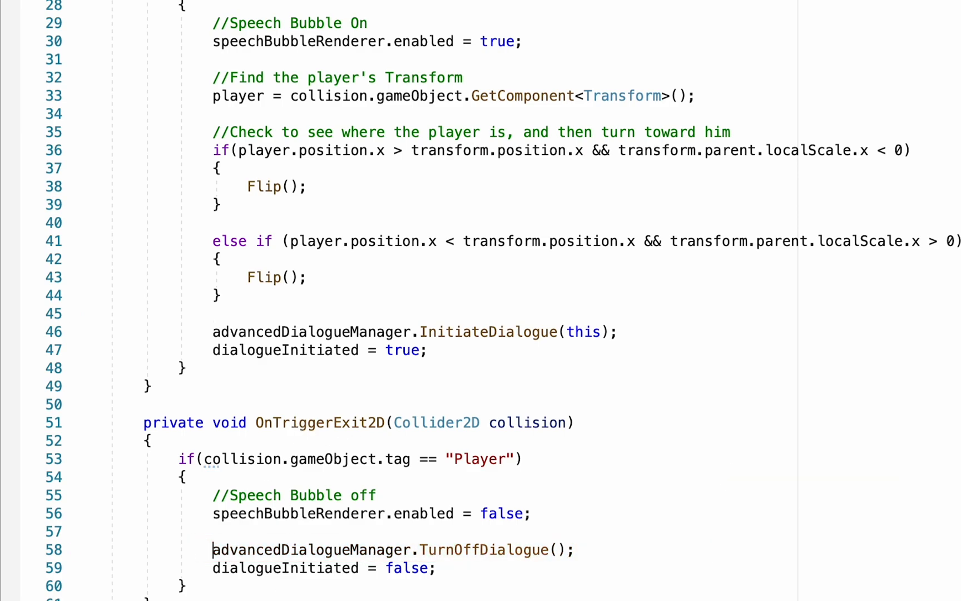
pyautogui.scroll(3)
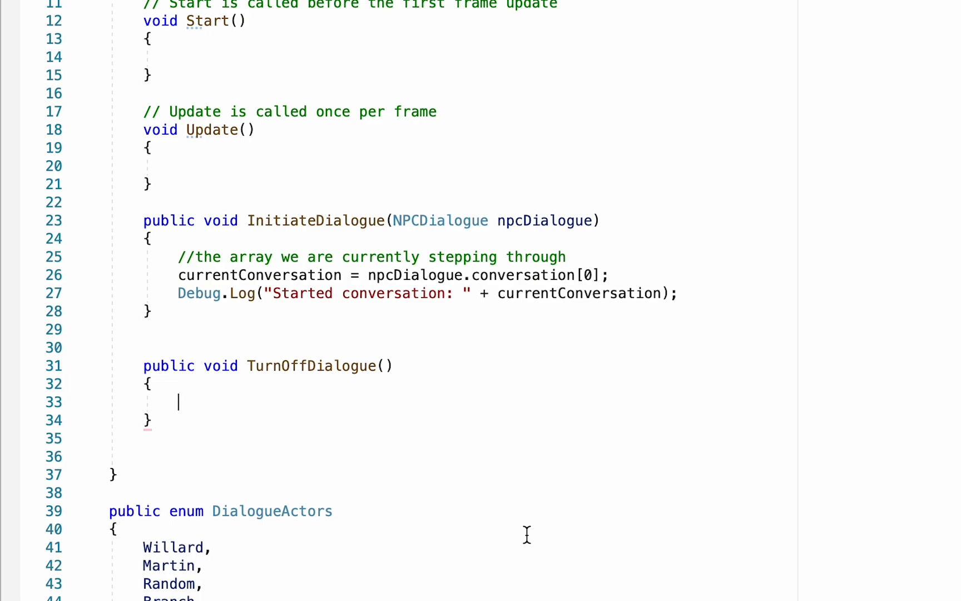
pyautogui.write('stepNum =')
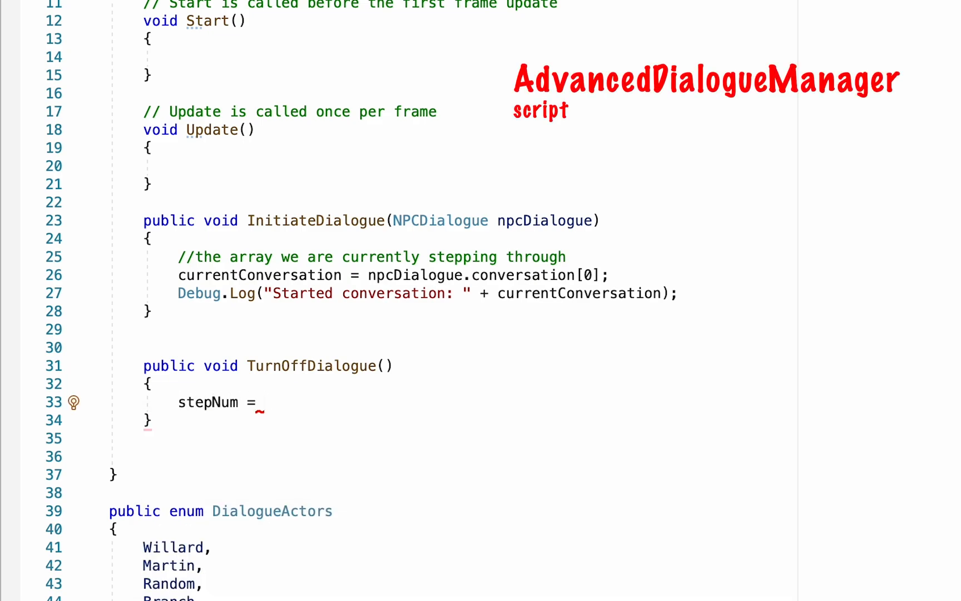
pyautogui.write('0;')
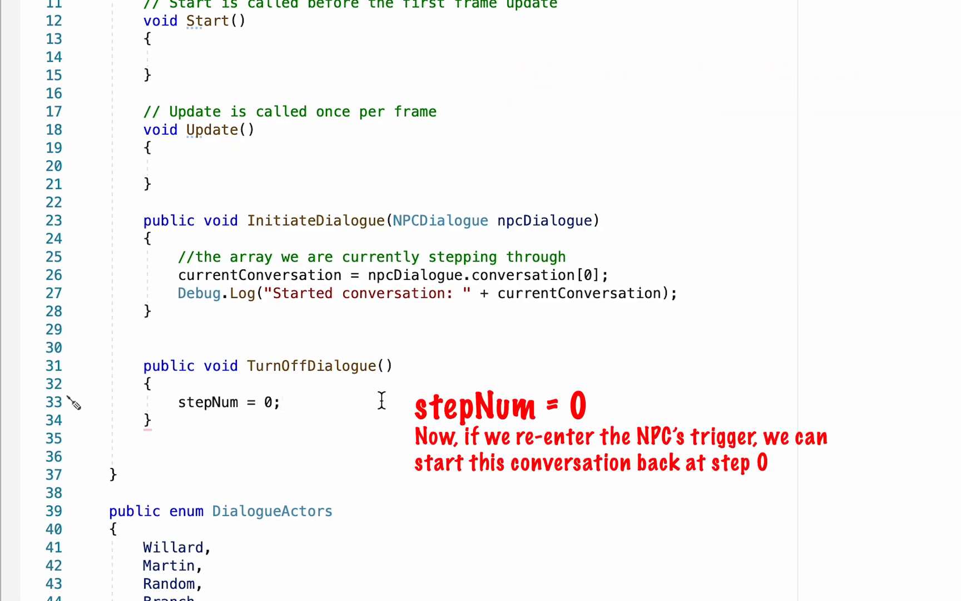
# Log "Ended conversation. Reset the step to " + stepNum in TurnOffDialogue
pyautogui.write('Debug.Log("Ended conversat')
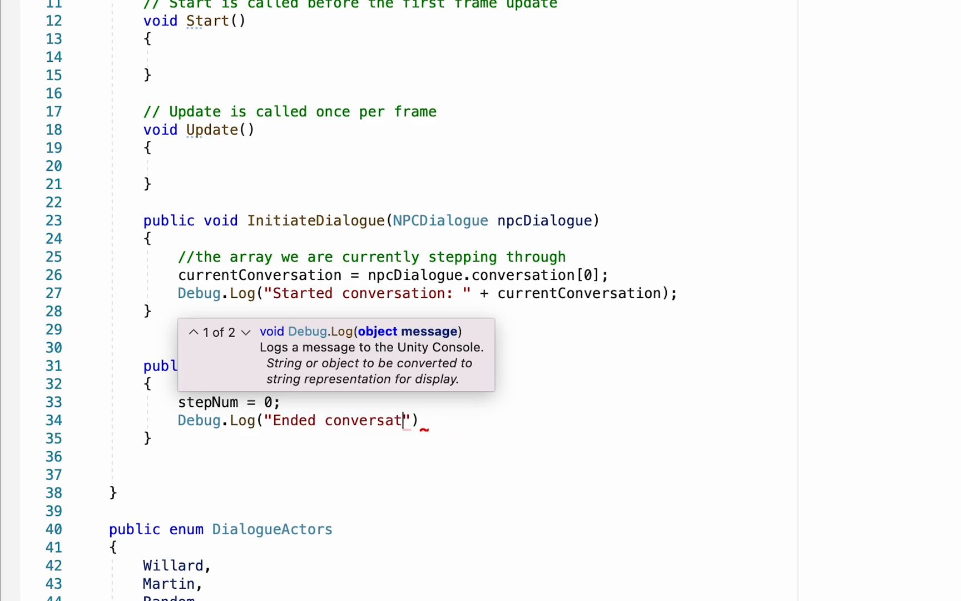
pyautogui.write('ion. Reset')
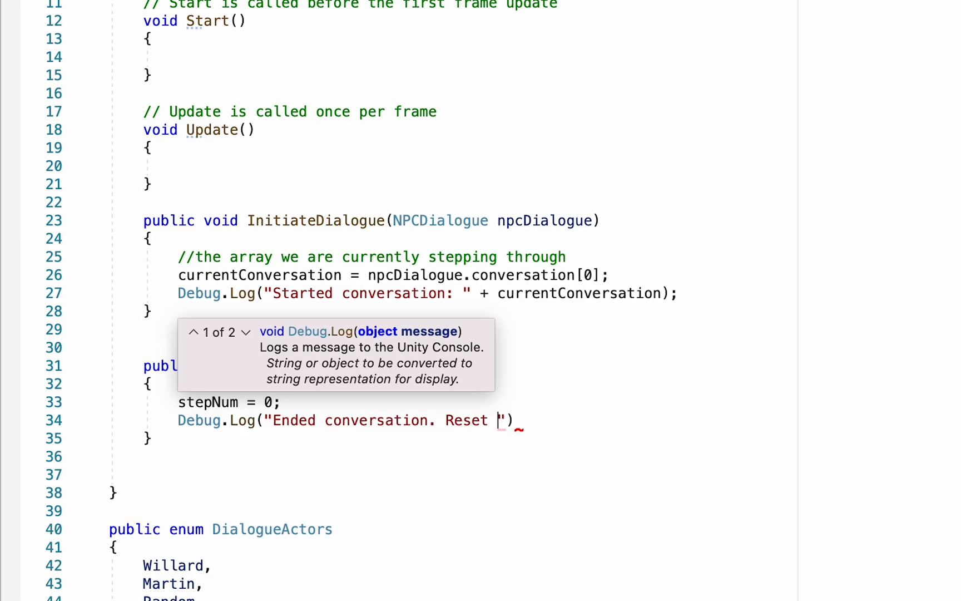
pyautogui.write('the step to " +')
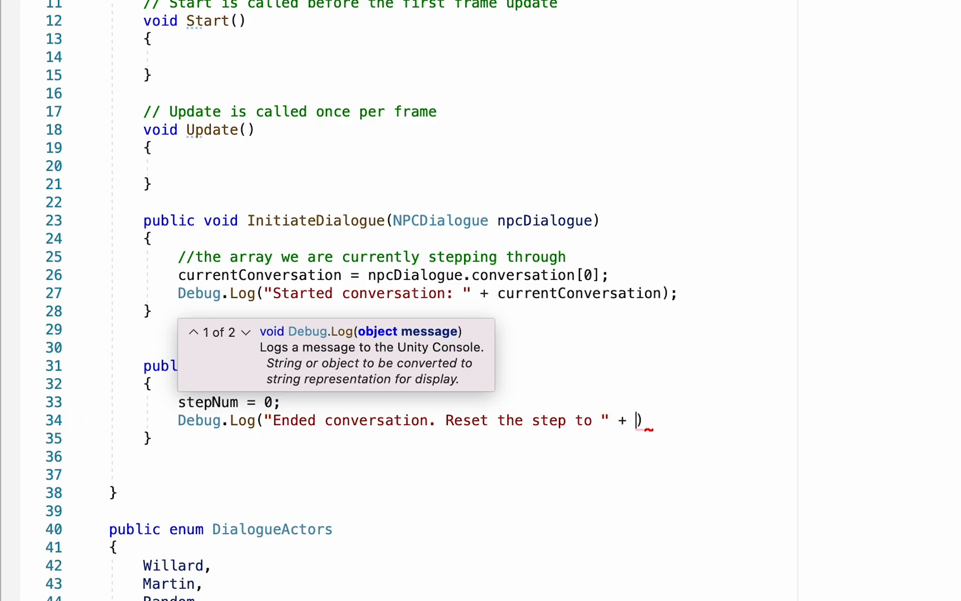